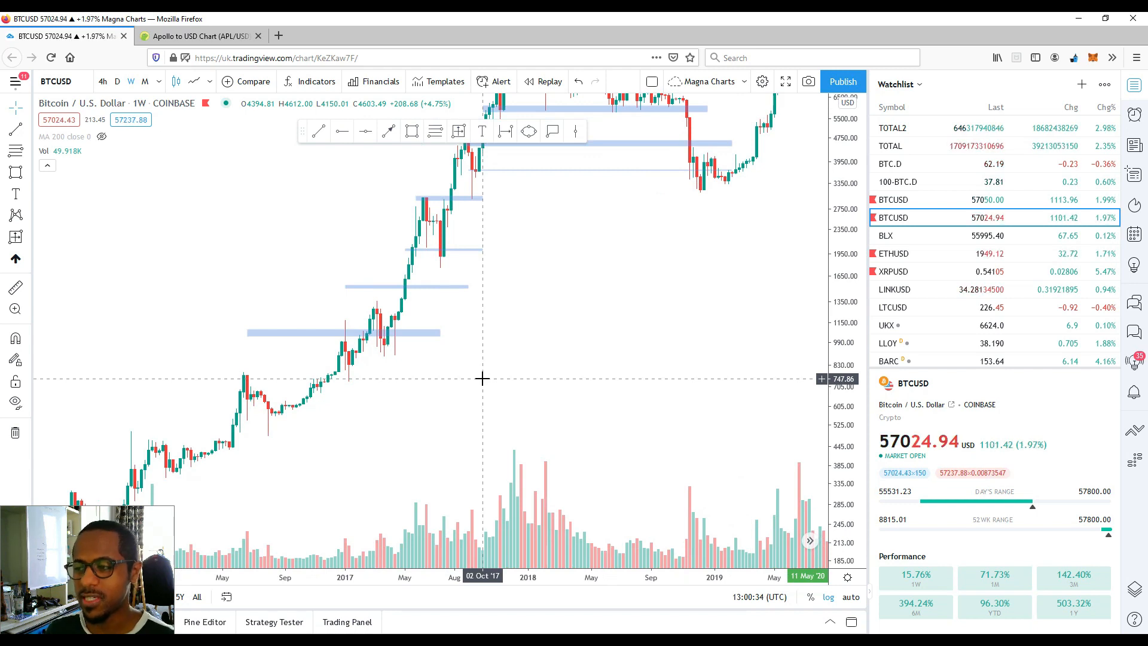
mouse_move(361, 306)
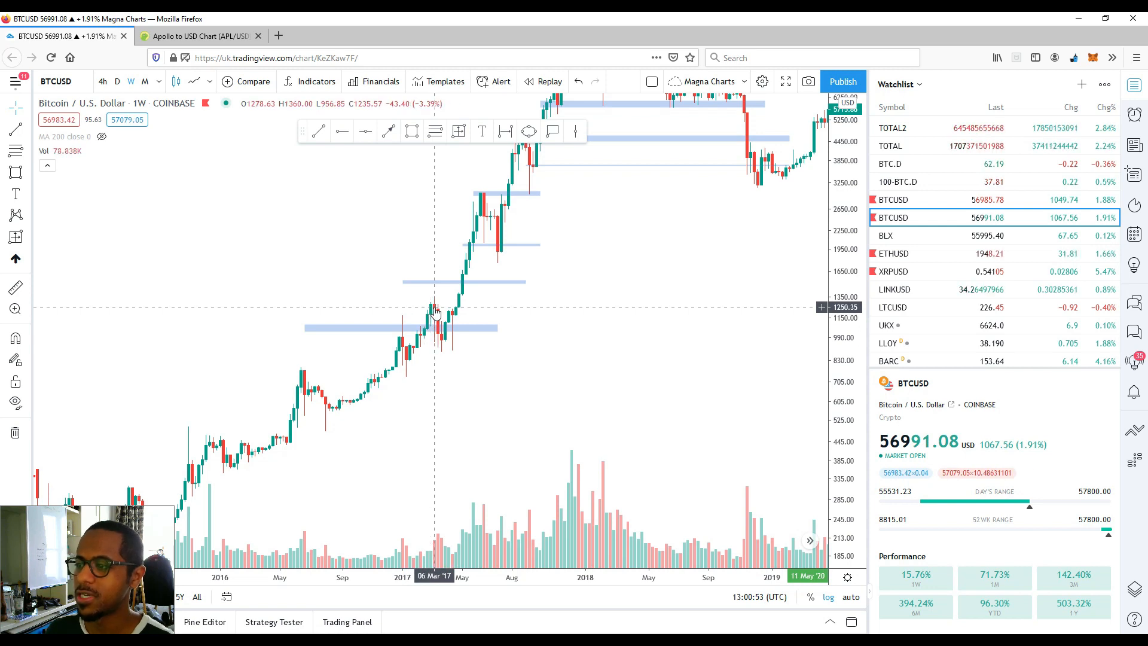
mouse_move(427, 156)
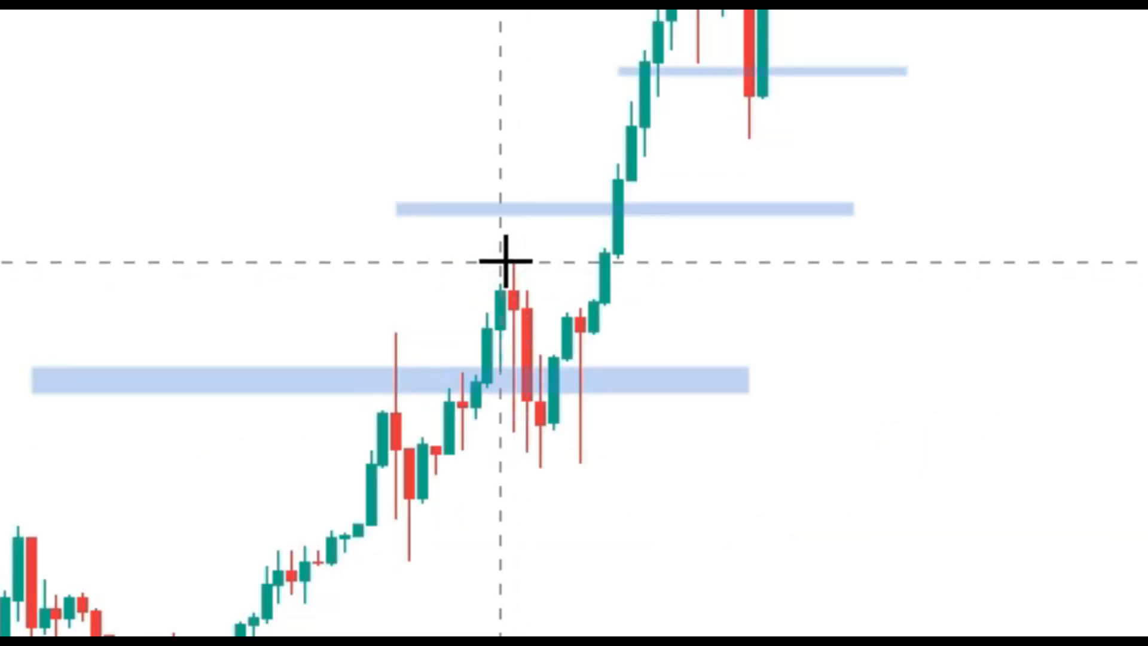
Step: Measure the 13.26% six-bar drop from the early-2017 Bitcoin peak to the pullback low
left_click_drag(512, 262, 541, 461)
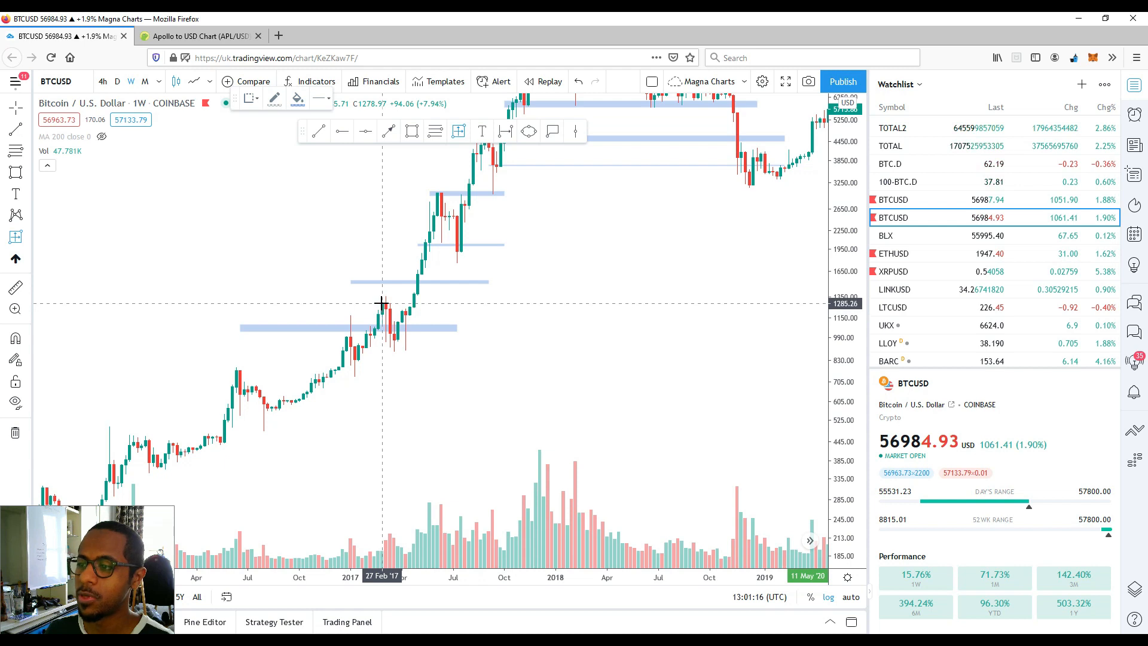
mouse_move(391, 294)
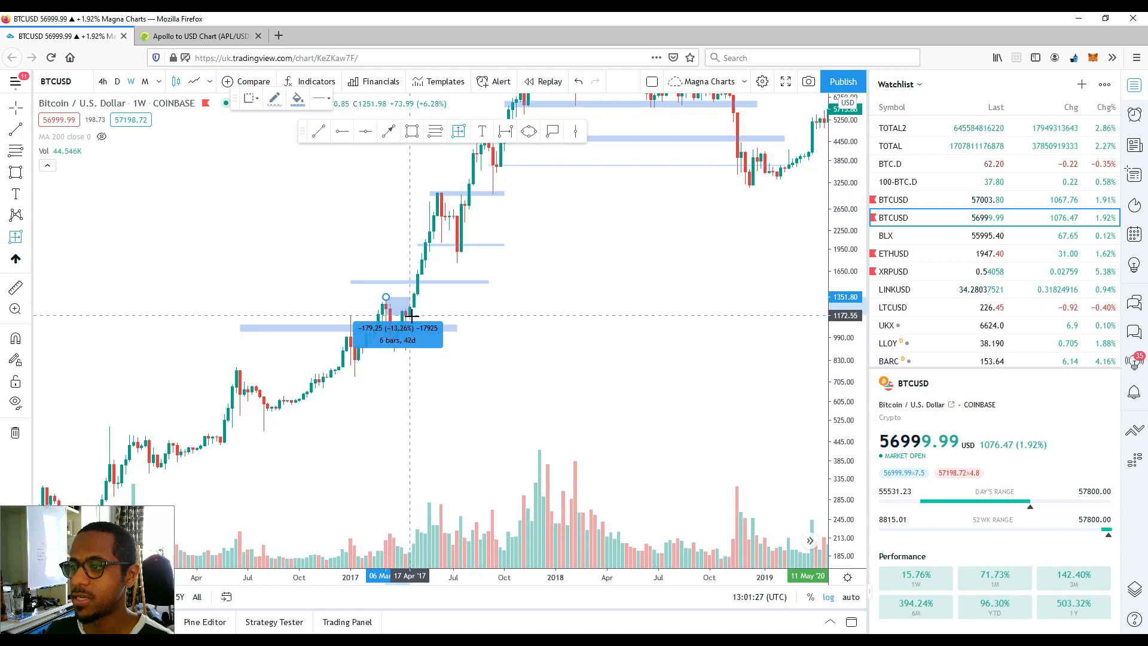
Step: Clear the measurement and draw a Fibonacci retracement across Bitcoin's late-2020 rally
left_click_drag(412, 315, 387, 306)
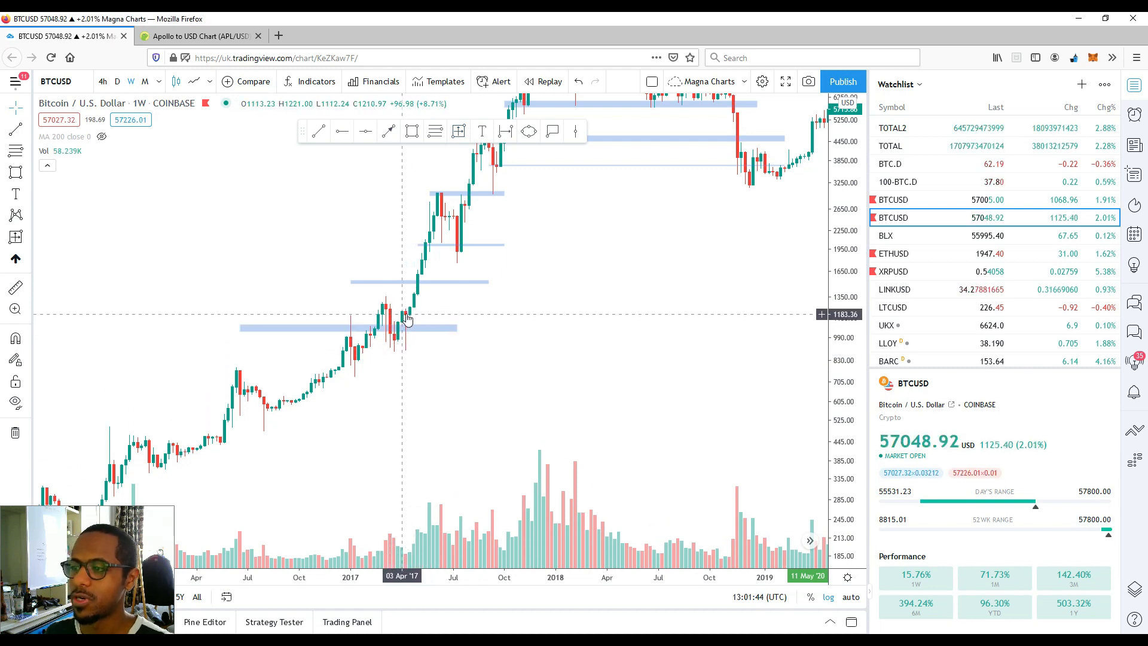
mouse_move(411, 318)
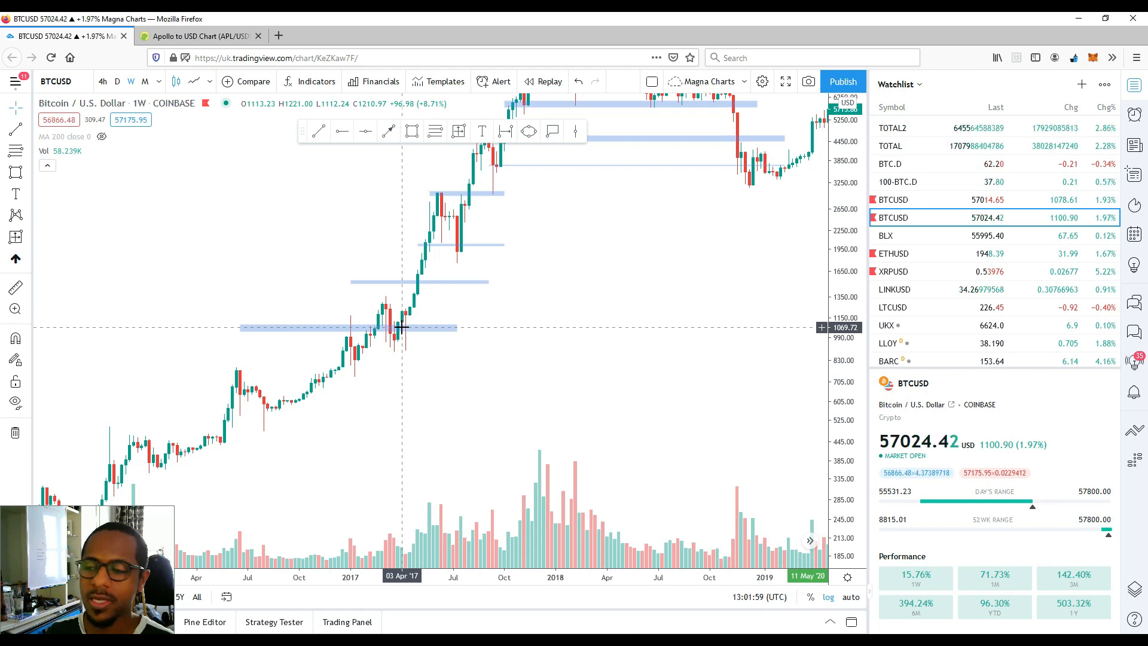
mouse_move(384, 310)
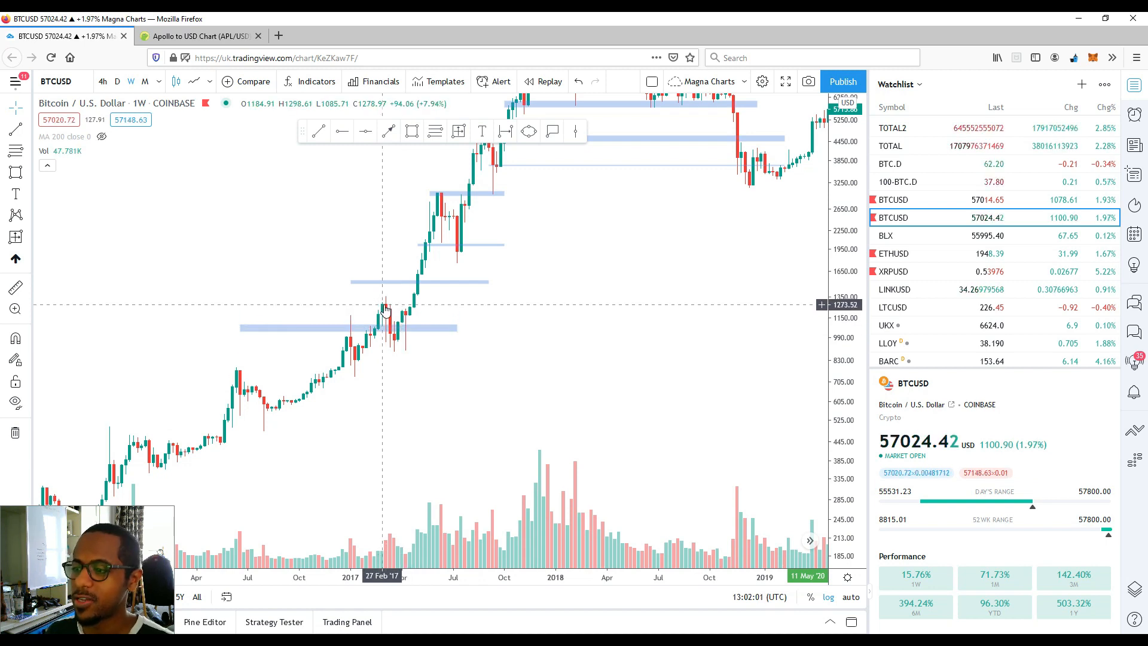
mouse_move(402, 344)
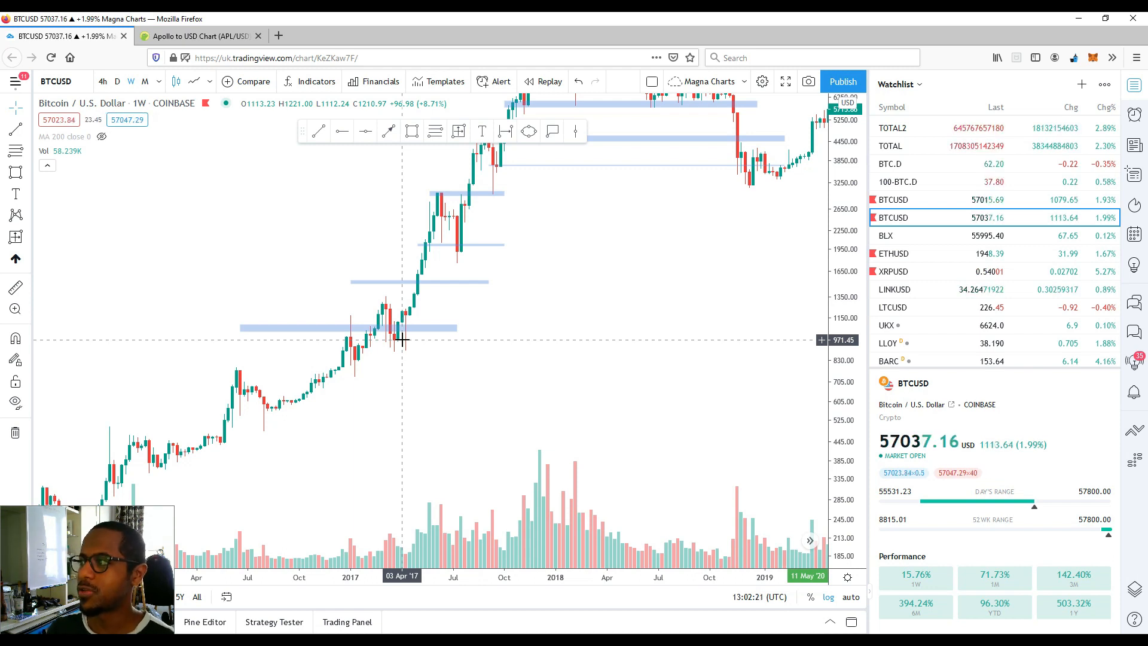
left_click_drag(402, 340, 747, 225)
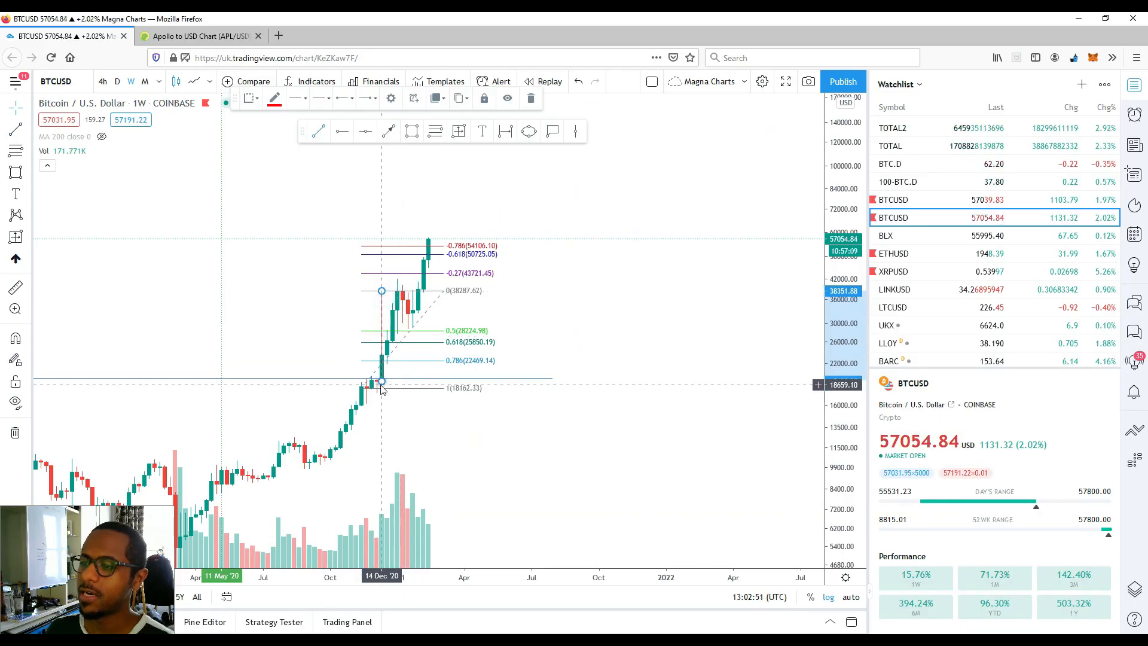
mouse_move(388, 365)
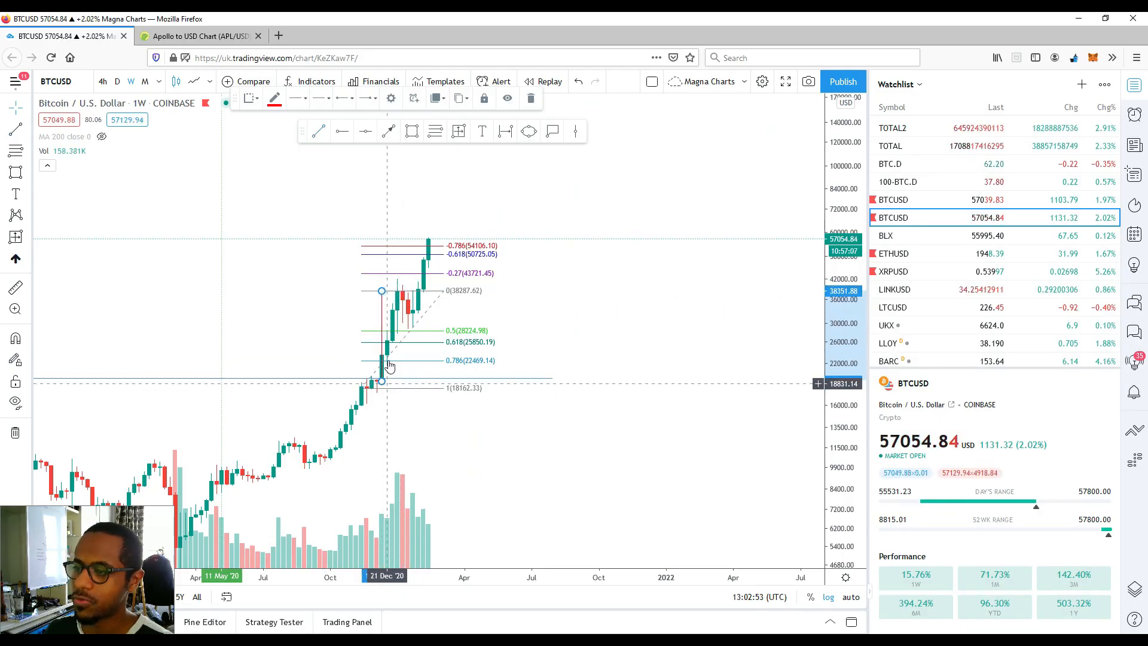
mouse_move(383, 315)
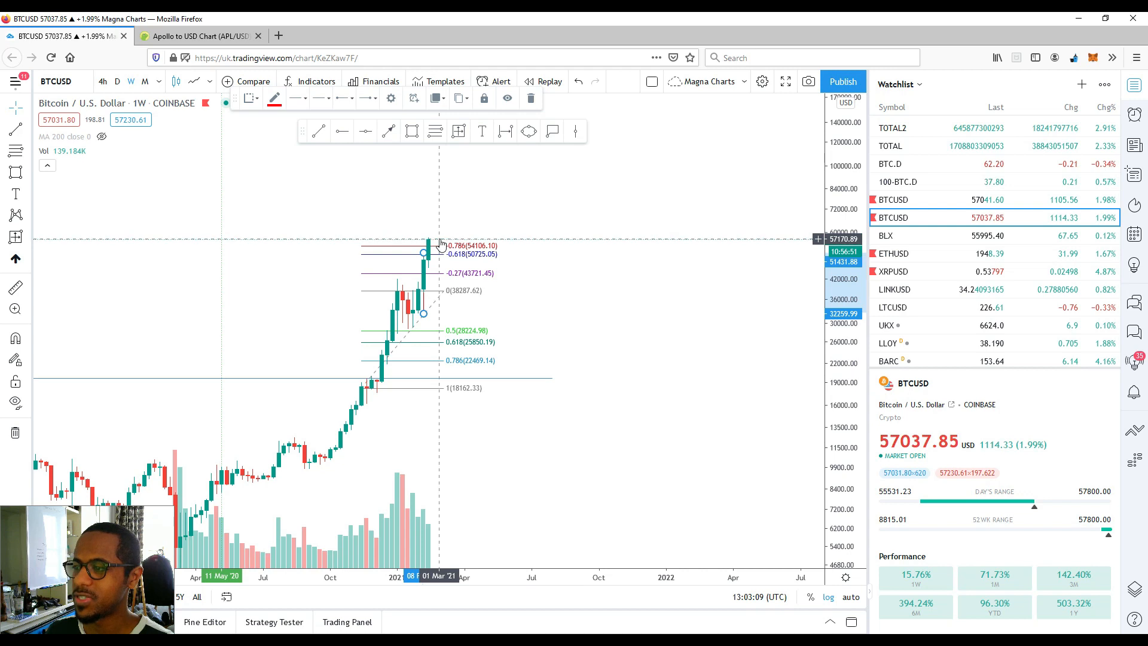
mouse_move(476, 264)
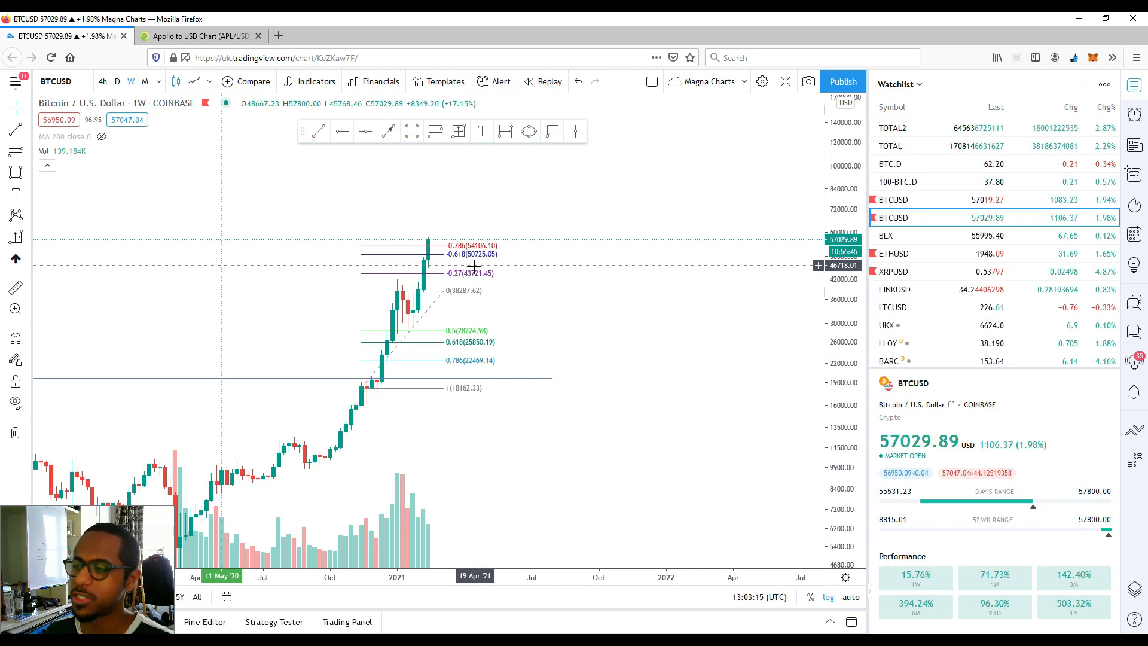
mouse_move(459, 278)
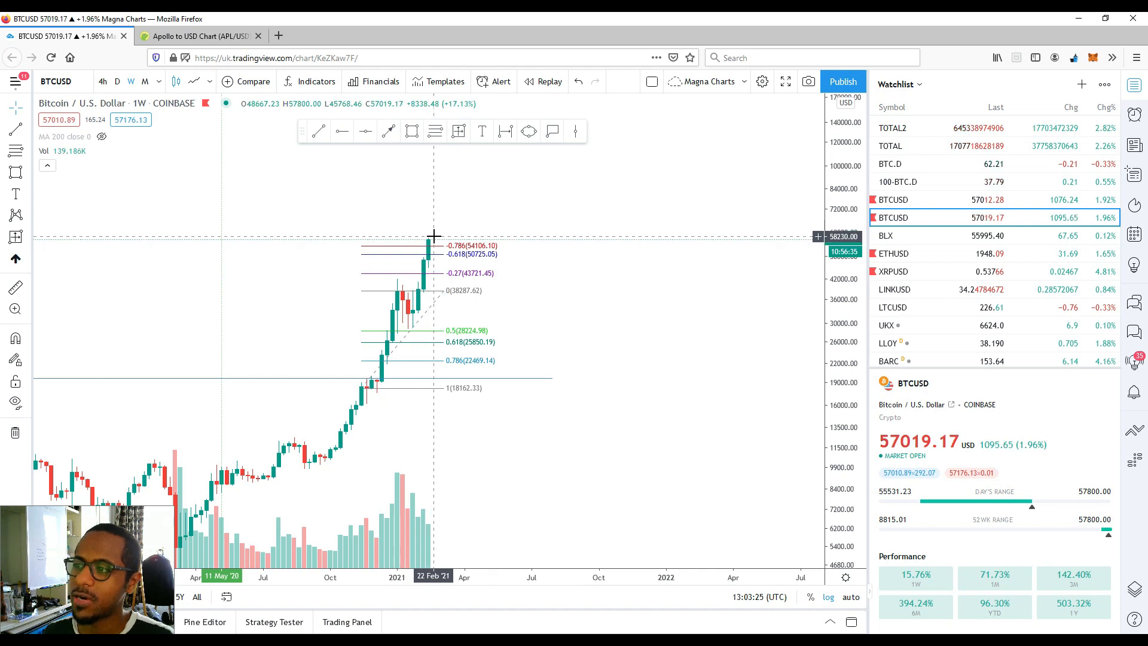
mouse_move(248, 355)
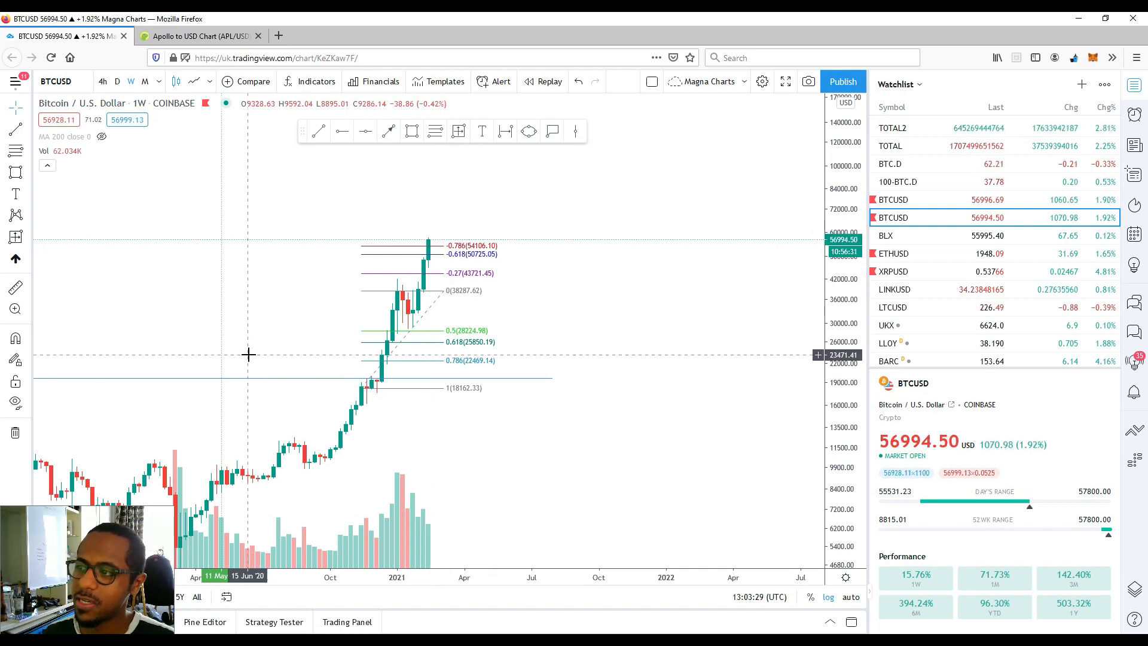
mouse_move(445, 223)
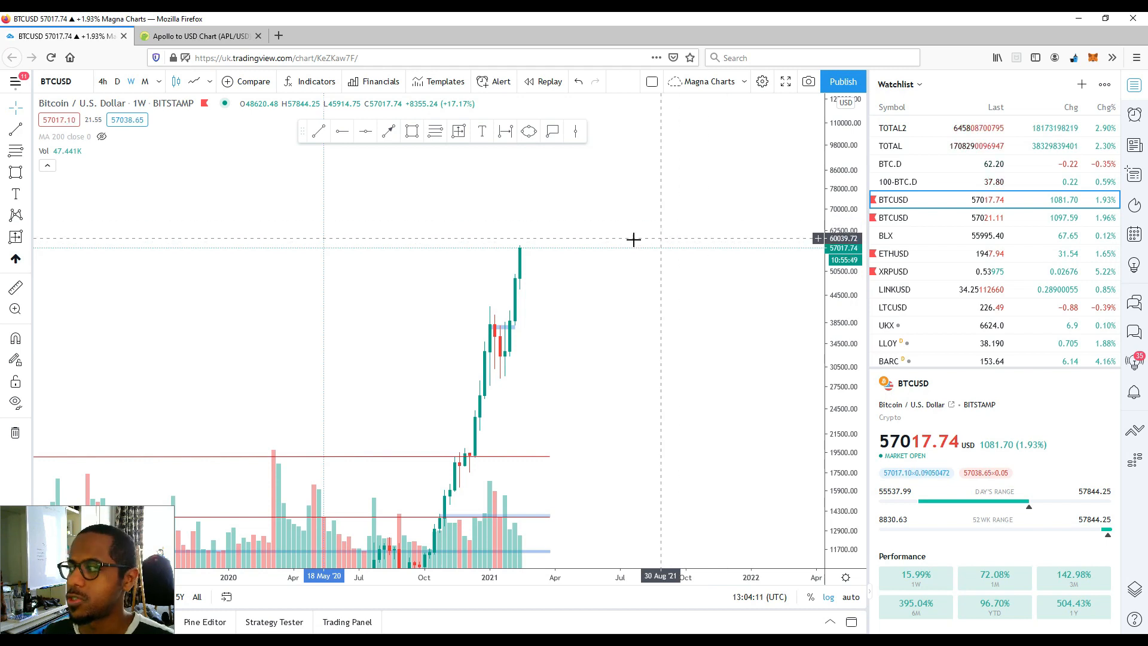
mouse_move(520, 237)
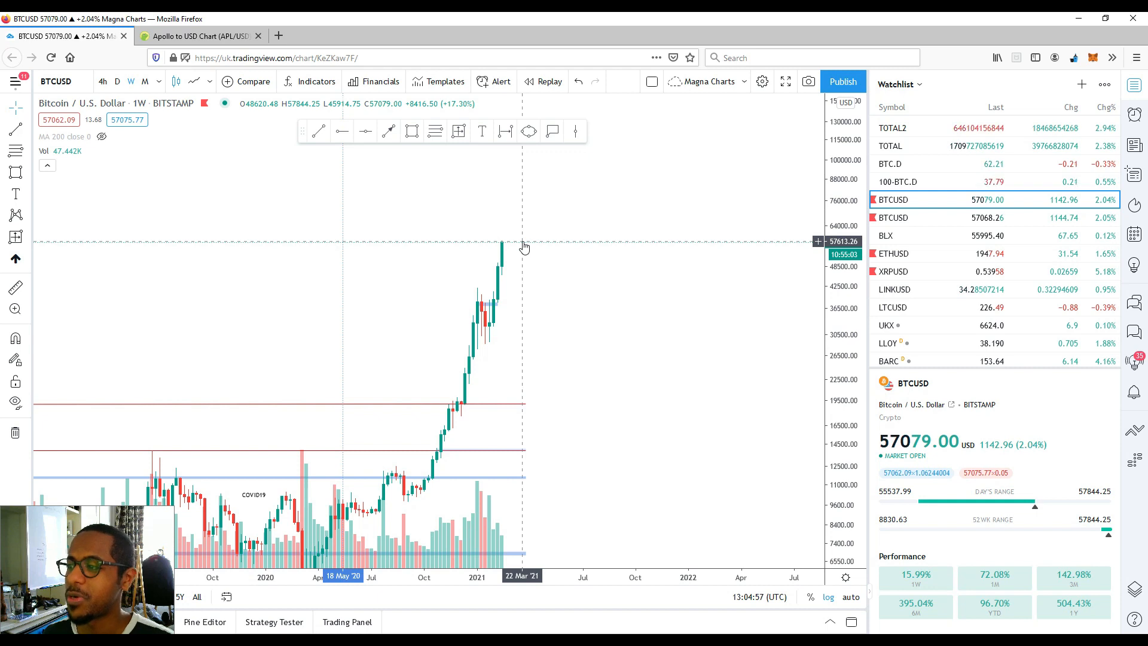
mouse_move(486, 286)
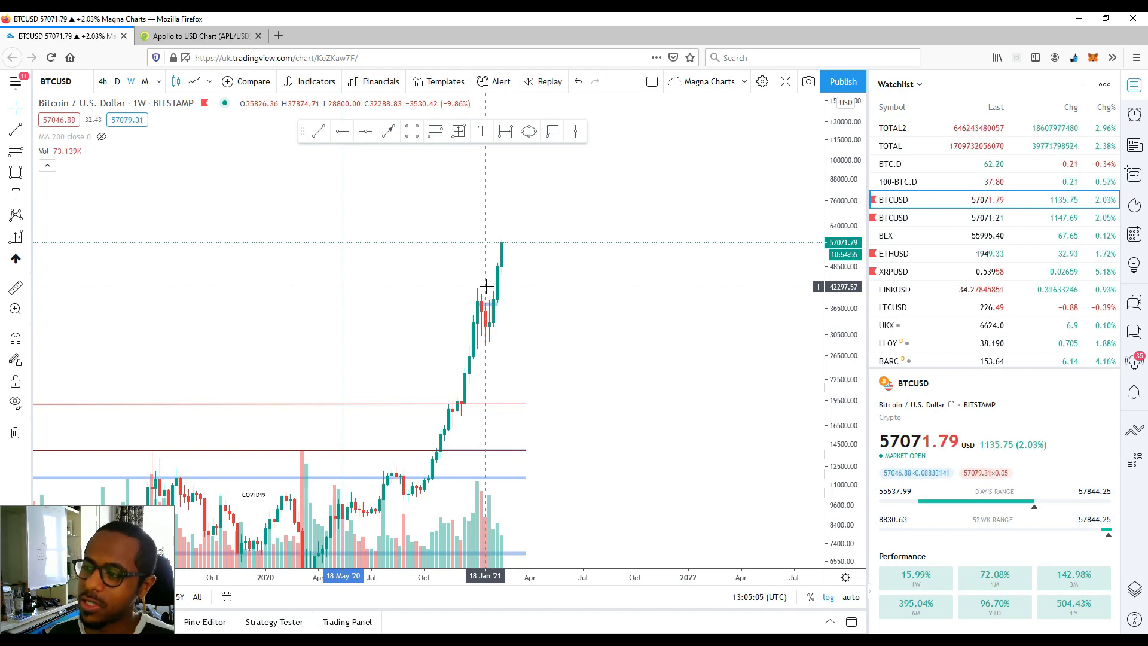
mouse_move(503, 278)
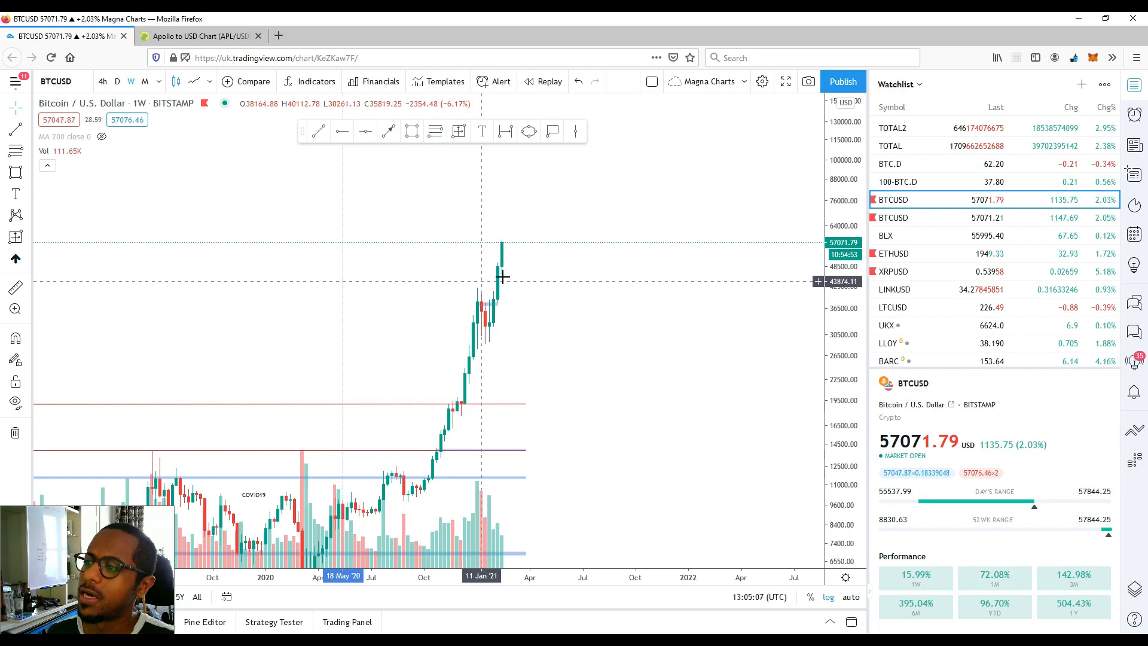
mouse_move(510, 228)
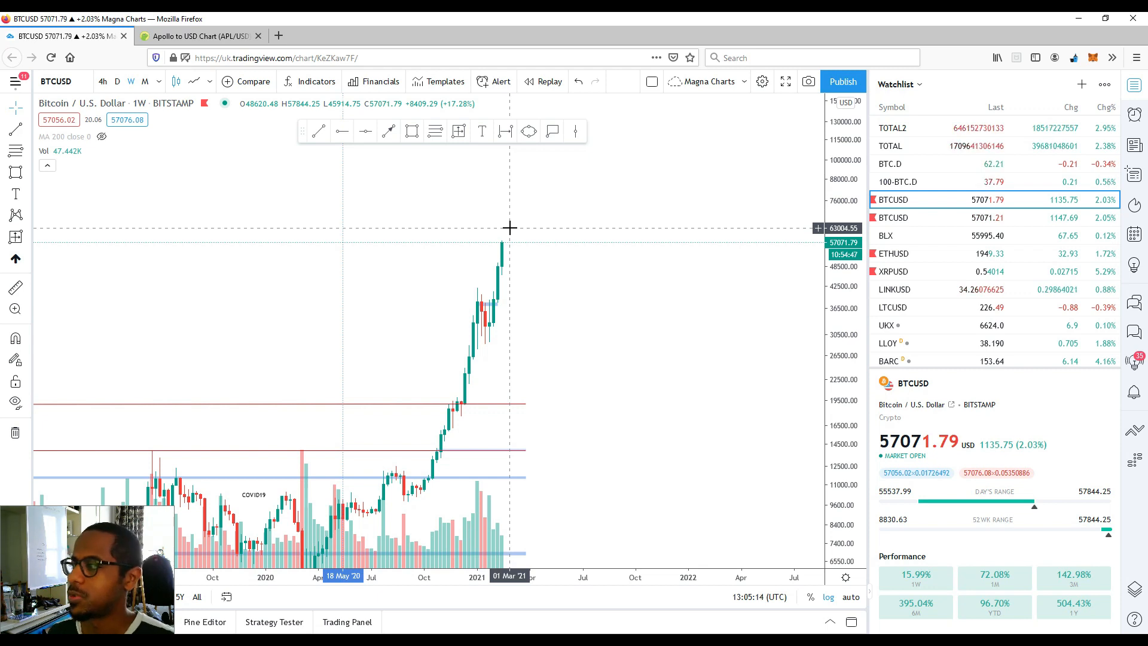
mouse_move(491, 222)
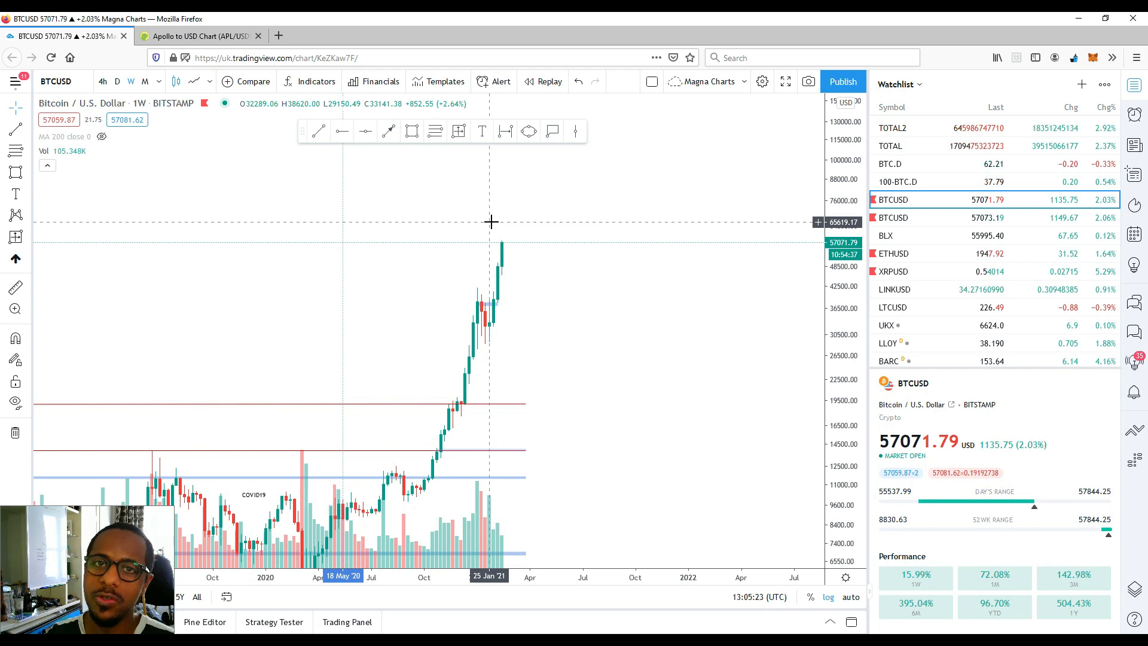
Step: Switch the chart to ETHUSD on the 4-hour timeframe
left_click(893, 253)
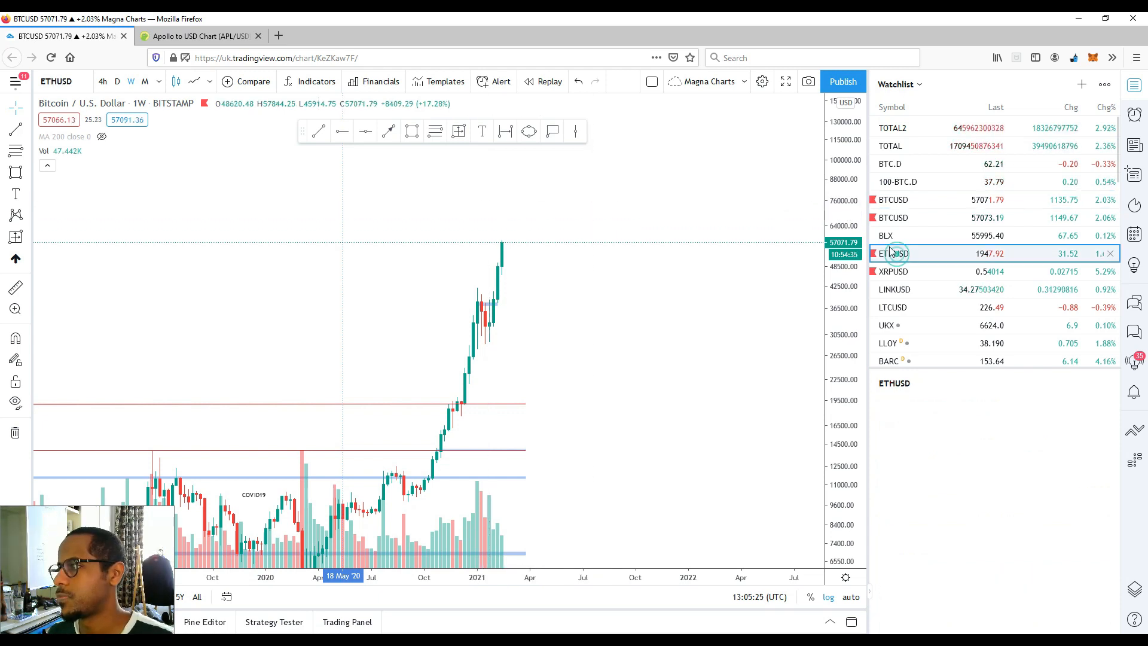
left_click(894, 253)
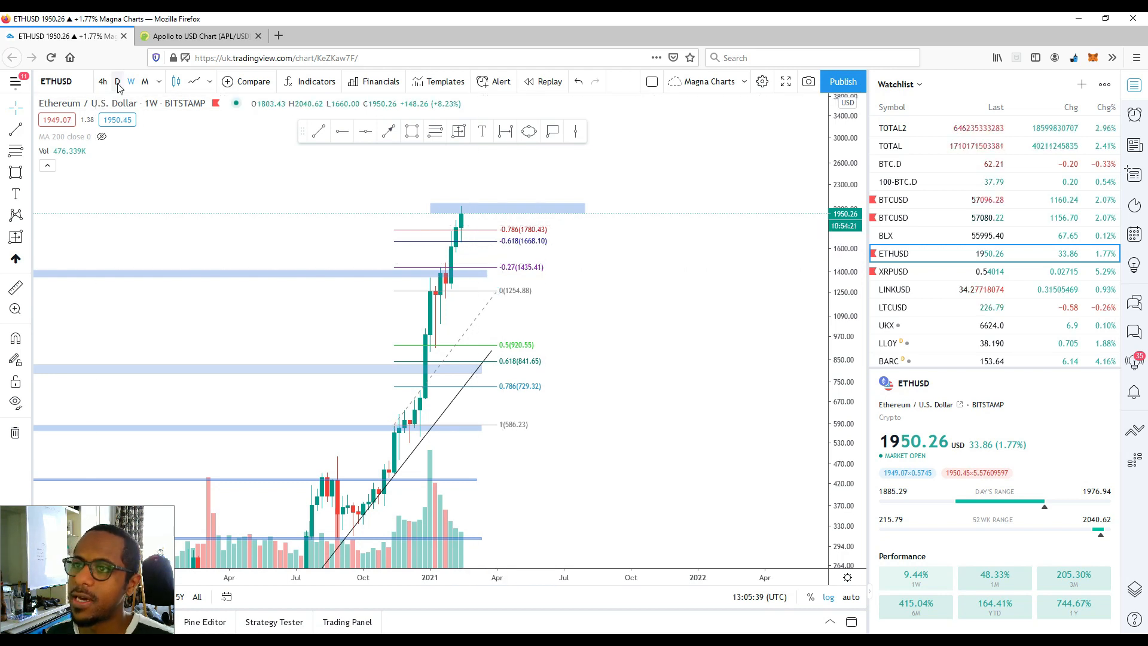
left_click(117, 81)
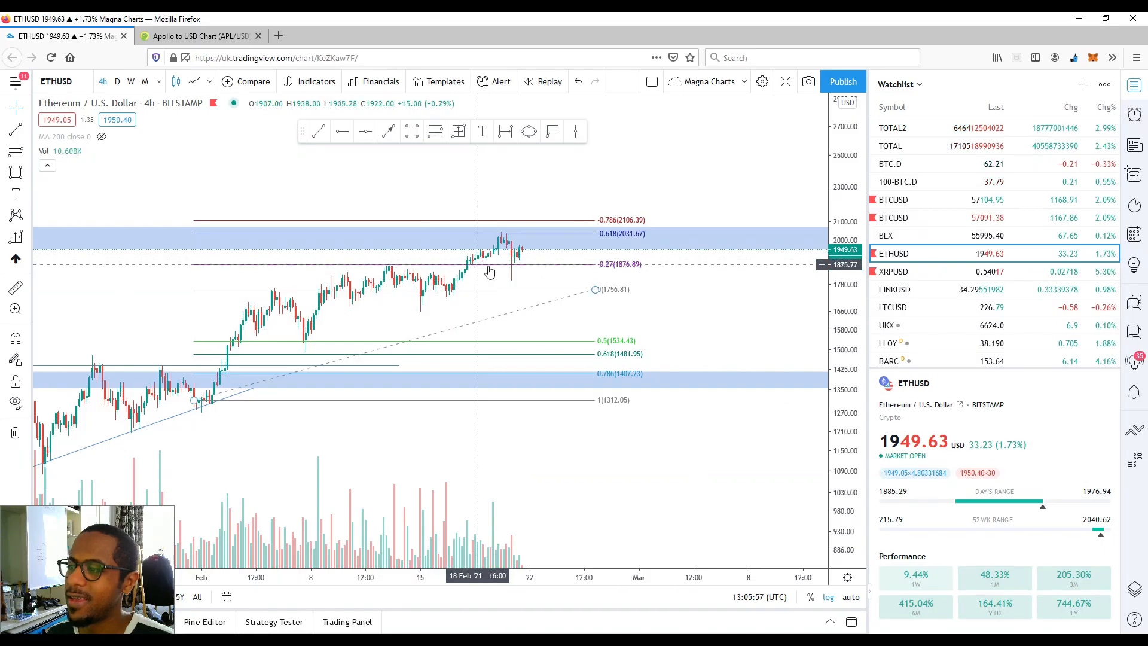
mouse_move(504, 236)
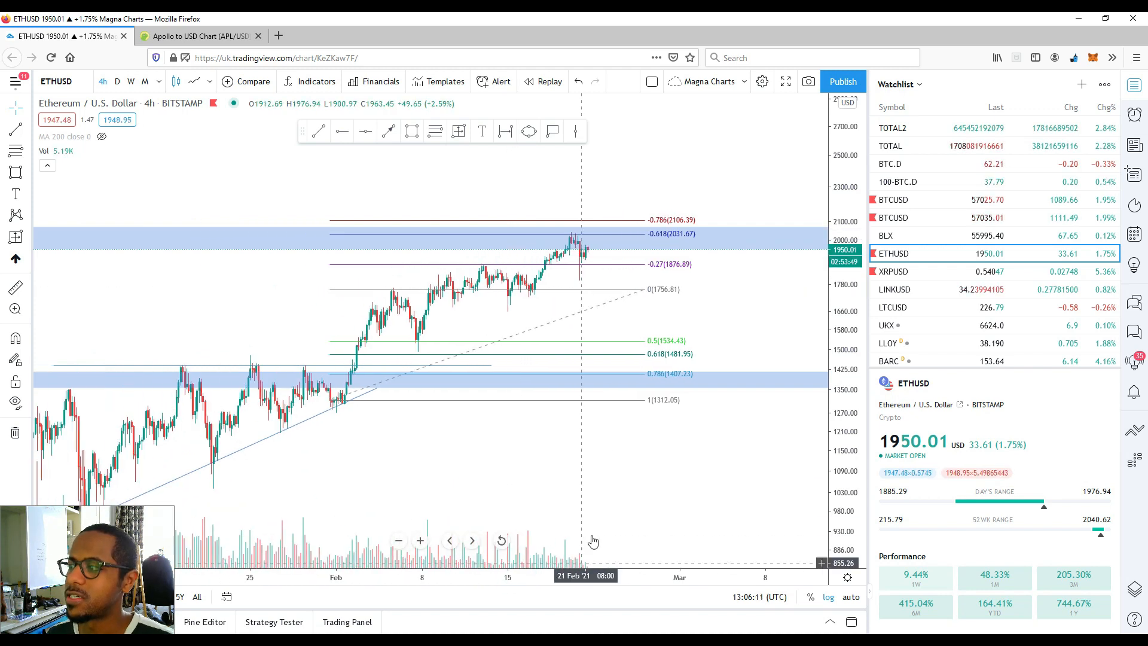
mouse_move(600, 205)
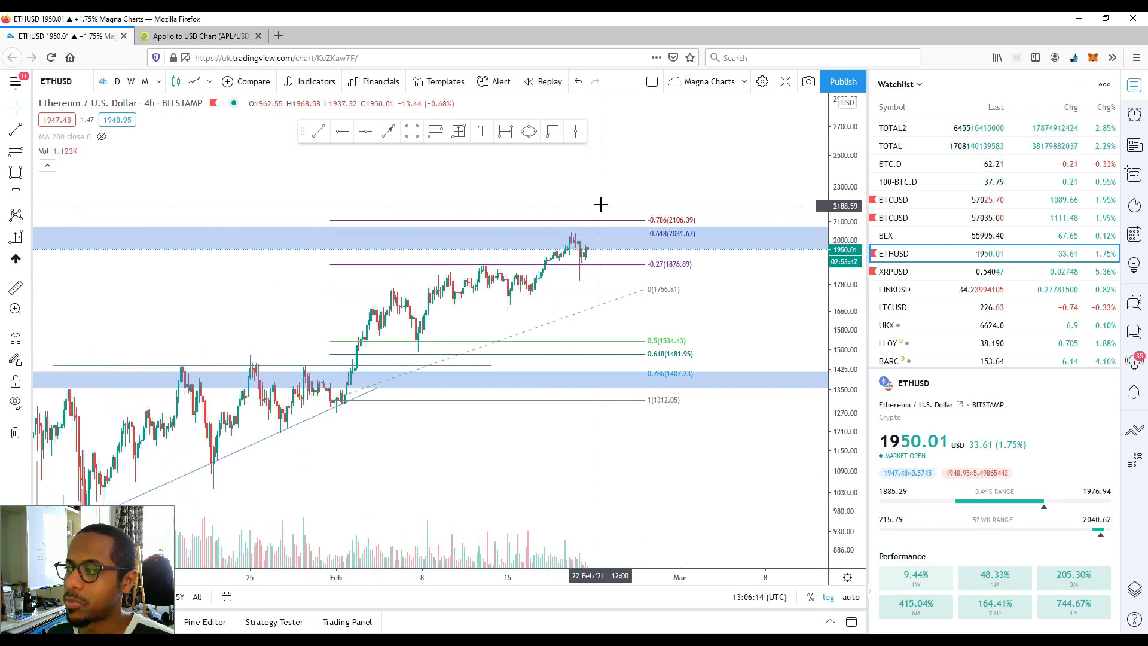
mouse_move(606, 208)
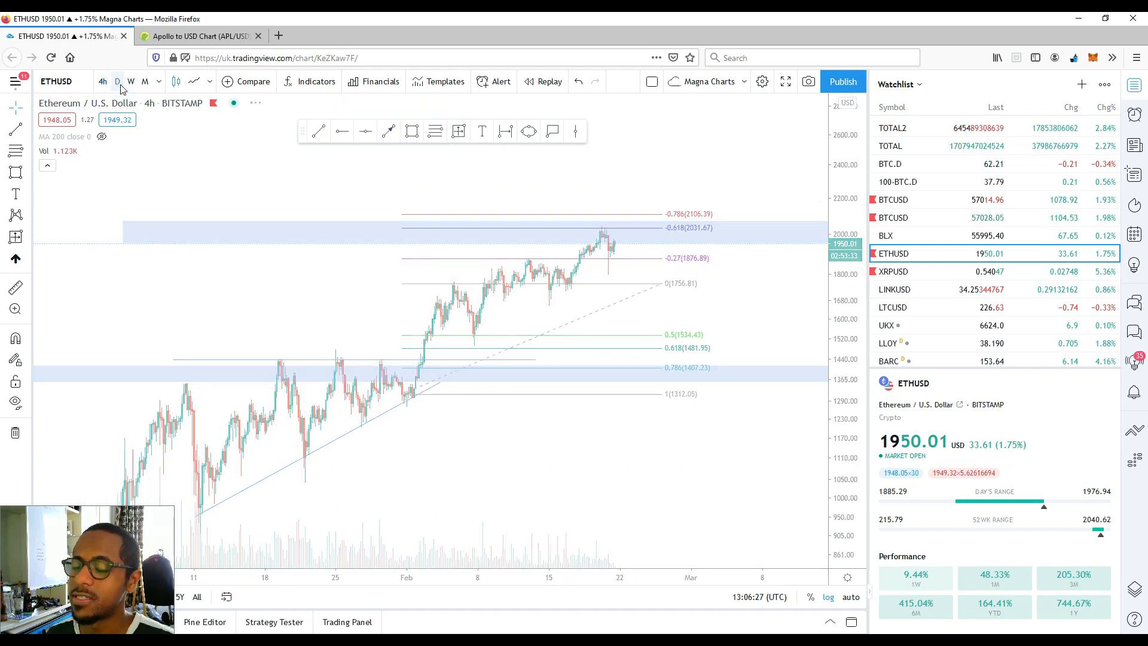
Step: Show ETHUSD on daily candles, price near 1,950 below the 2,000 zone
left_click(117, 82)
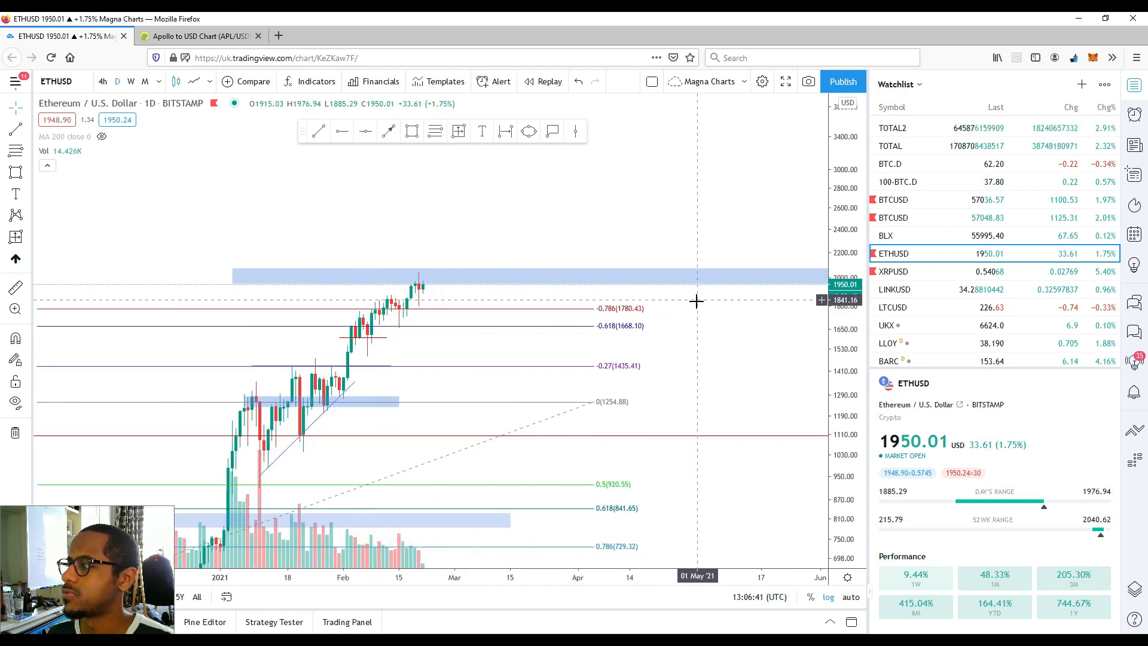
mouse_move(701, 296)
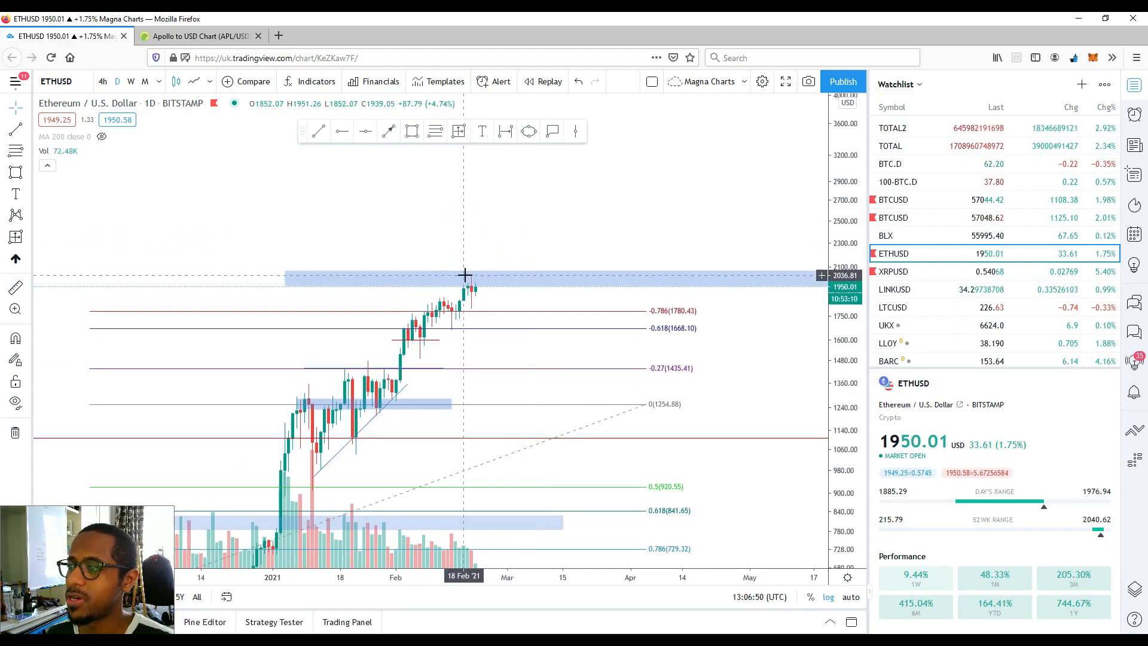
mouse_move(477, 234)
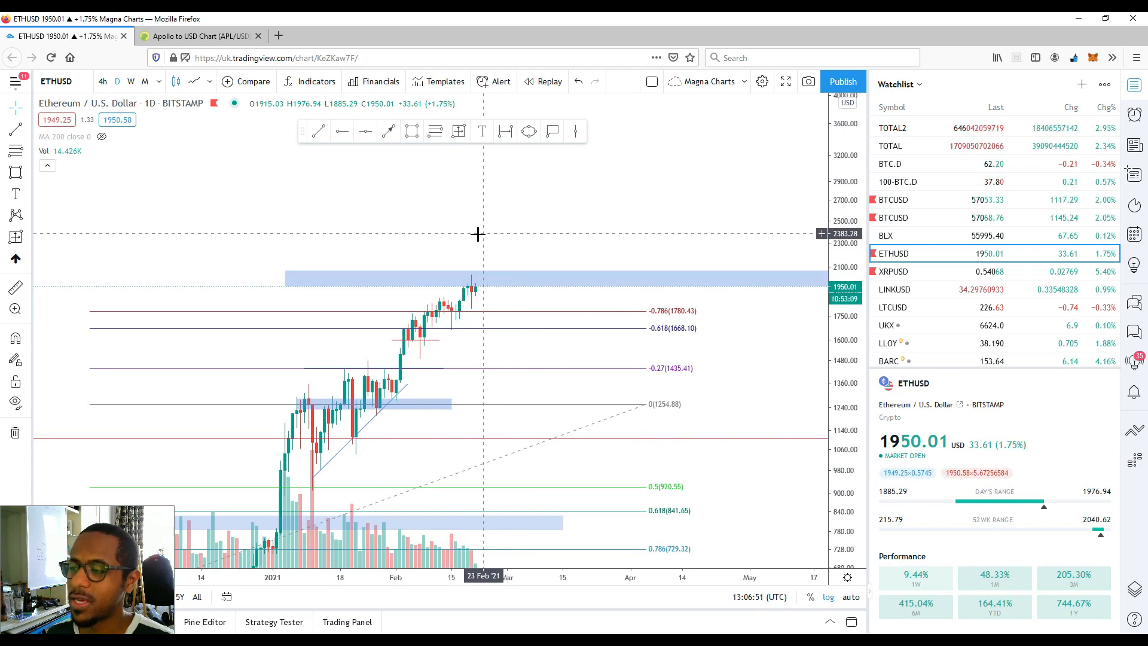
mouse_move(477, 233)
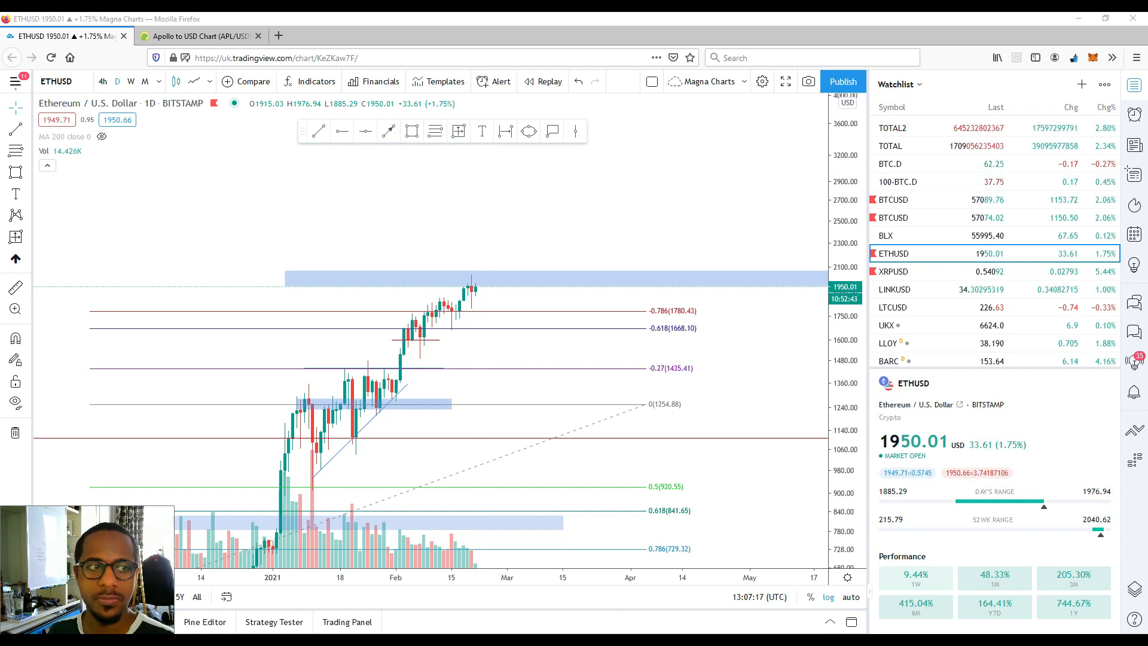
mouse_move(942, 235)
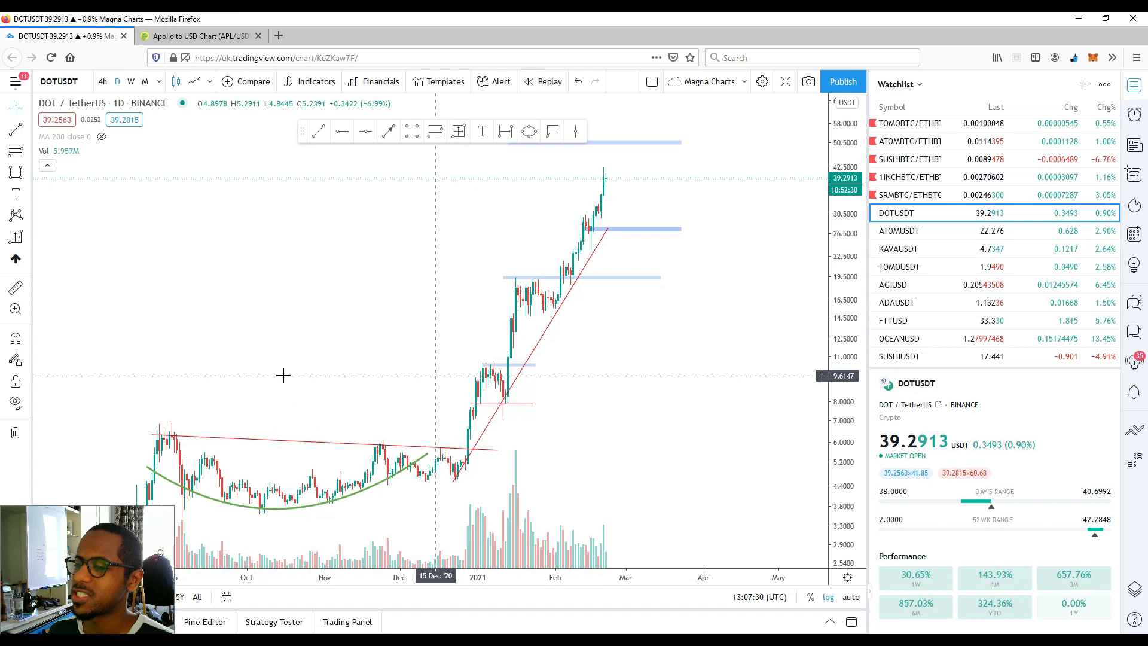
mouse_move(457, 449)
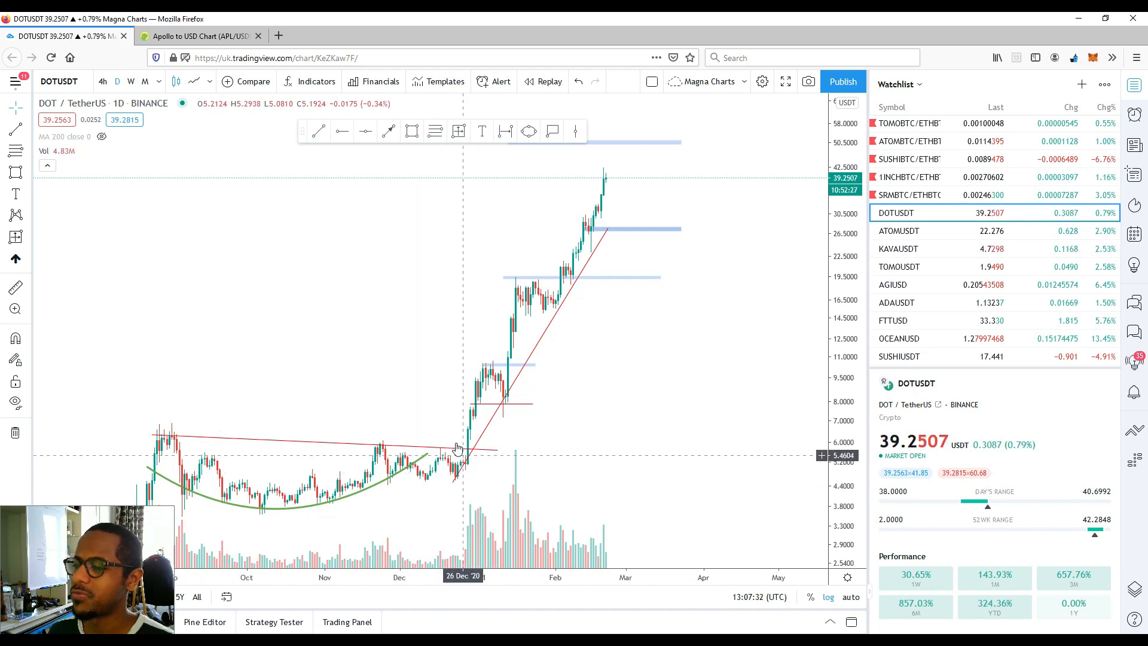
mouse_move(670, 300)
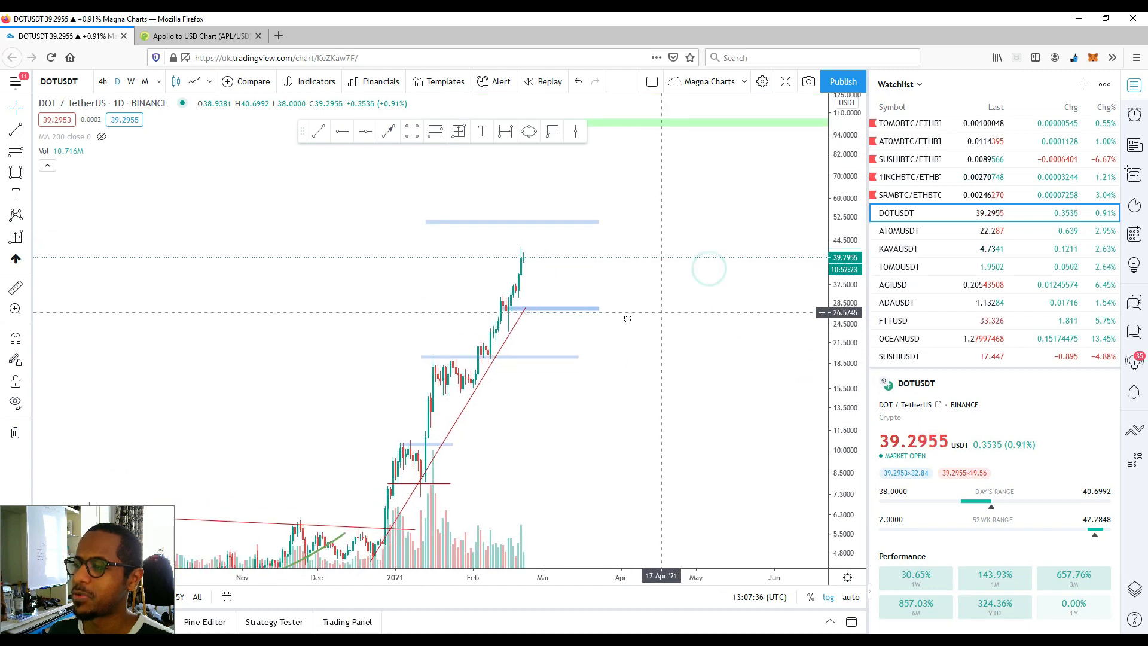
Step: Load DOTUSDT and rescale the price axis to reveal the green zone above price
left_click(131, 80)
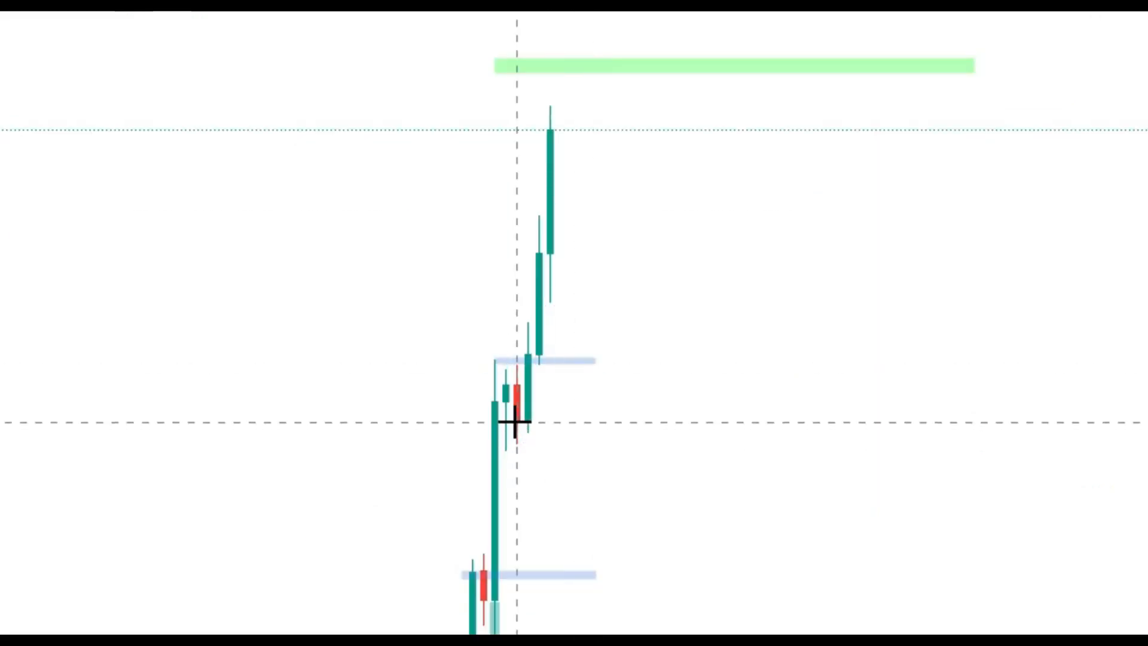
left_click_drag(516, 418, 573, 110)
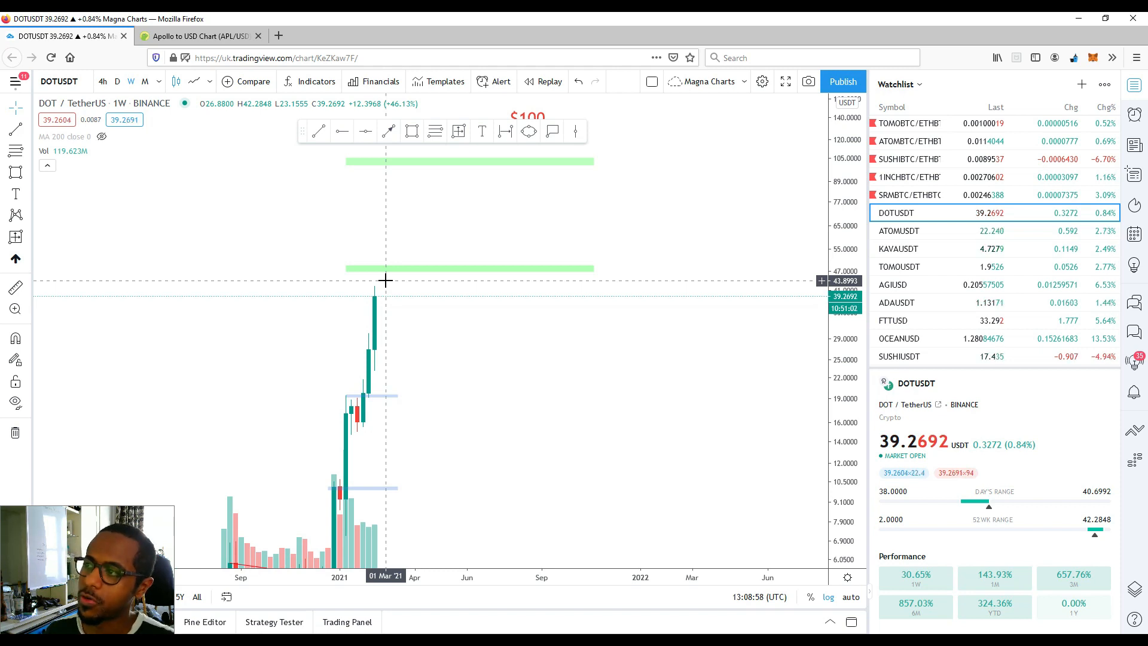
mouse_move(406, 290)
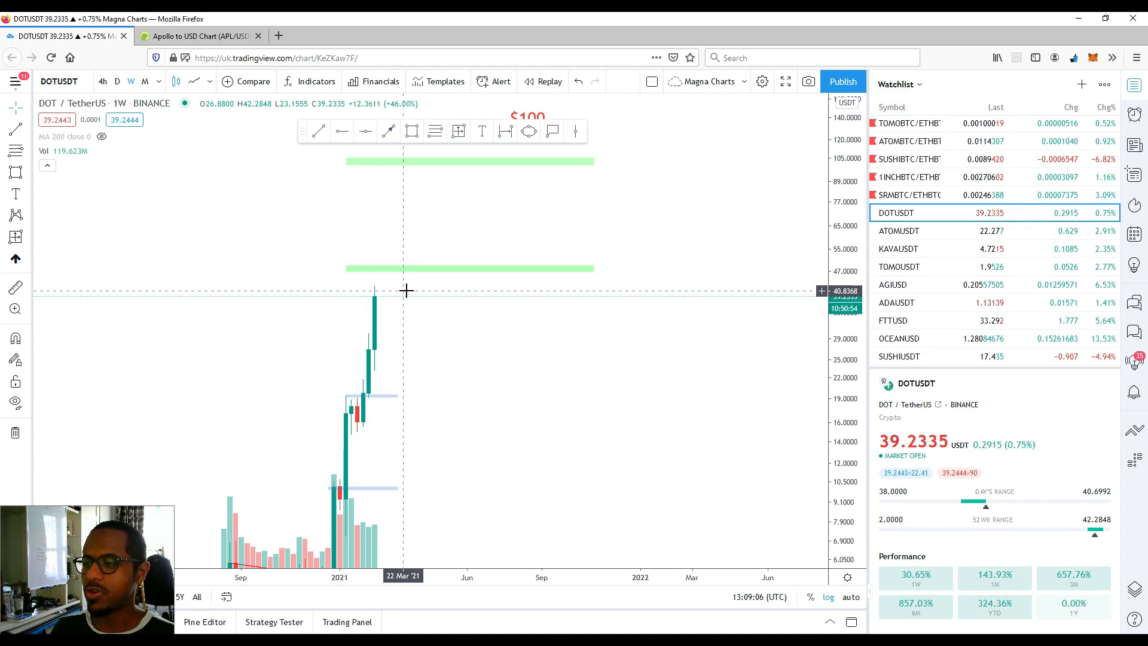
mouse_move(379, 267)
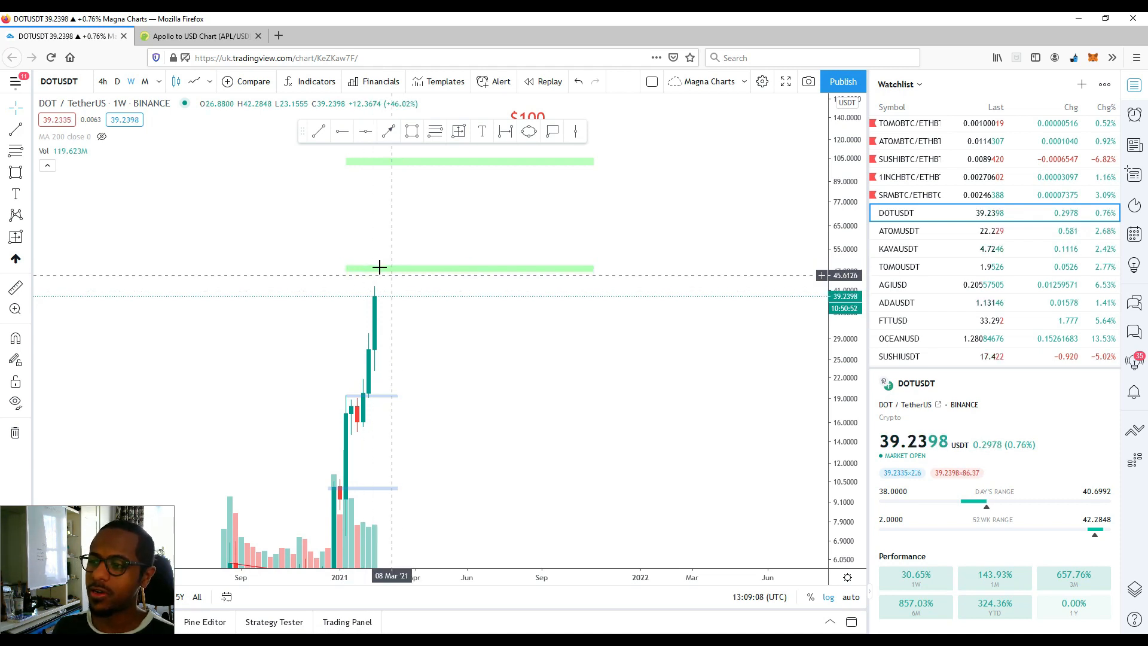
mouse_move(362, 419)
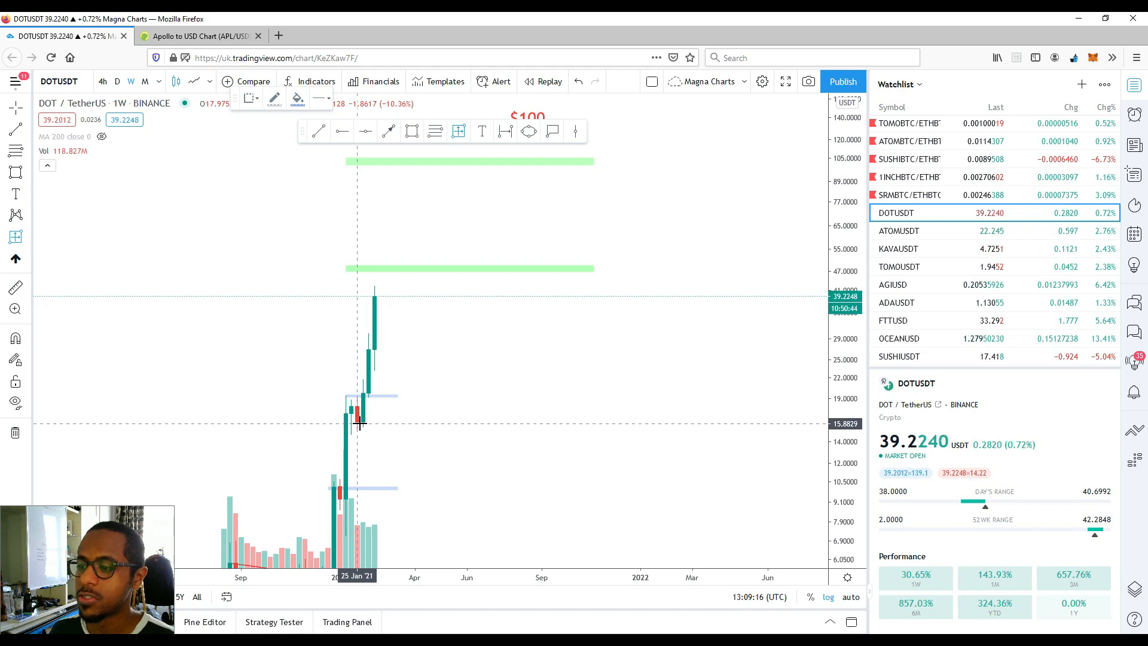
Step: Rescale the weekly Polkadot chart to review the green targets near 47 and 100
left_click_drag(358, 423, 386, 289)
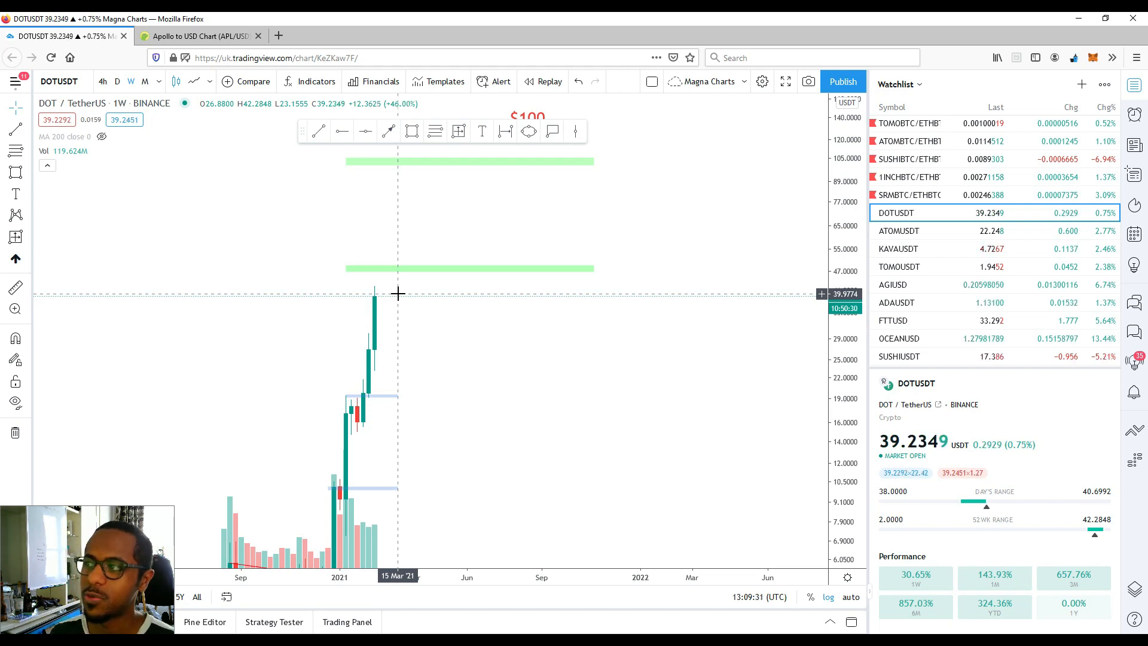
left_click(118, 81)
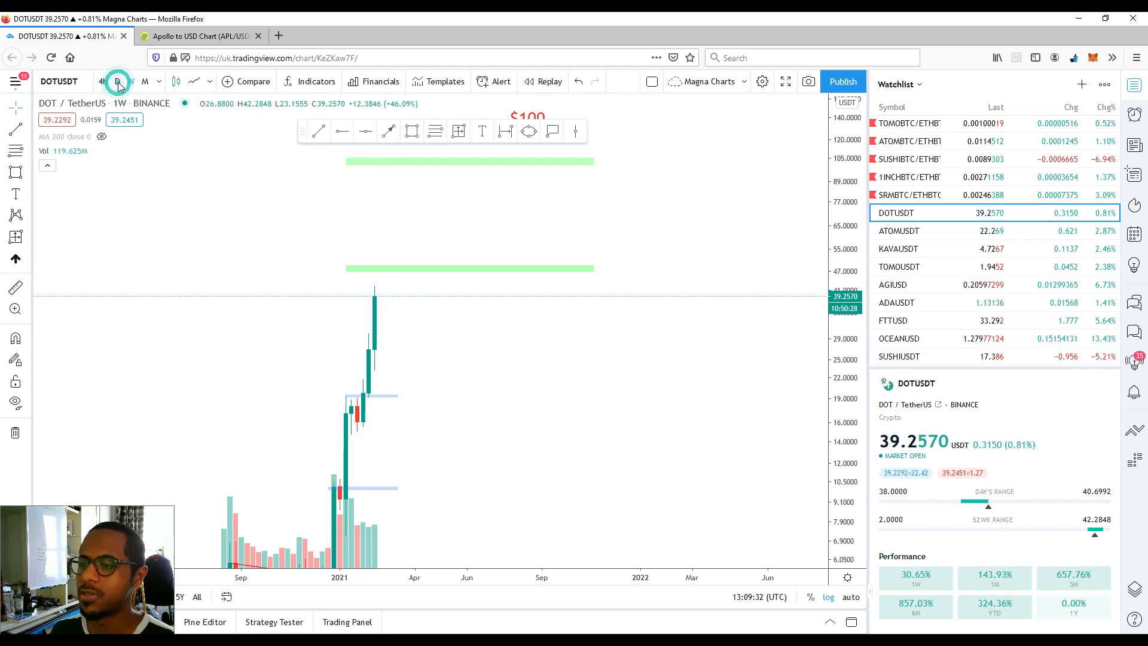
Step: Return Polkadot to daily candles and select the blue zone just below price
left_click(118, 81)
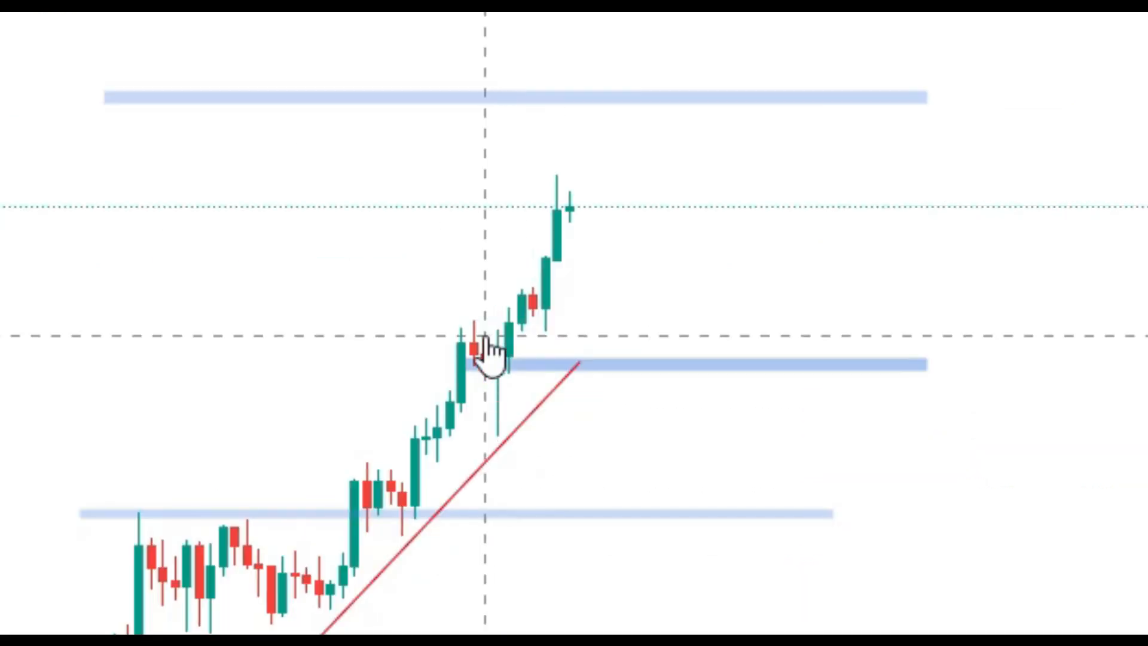
left_click(462, 363)
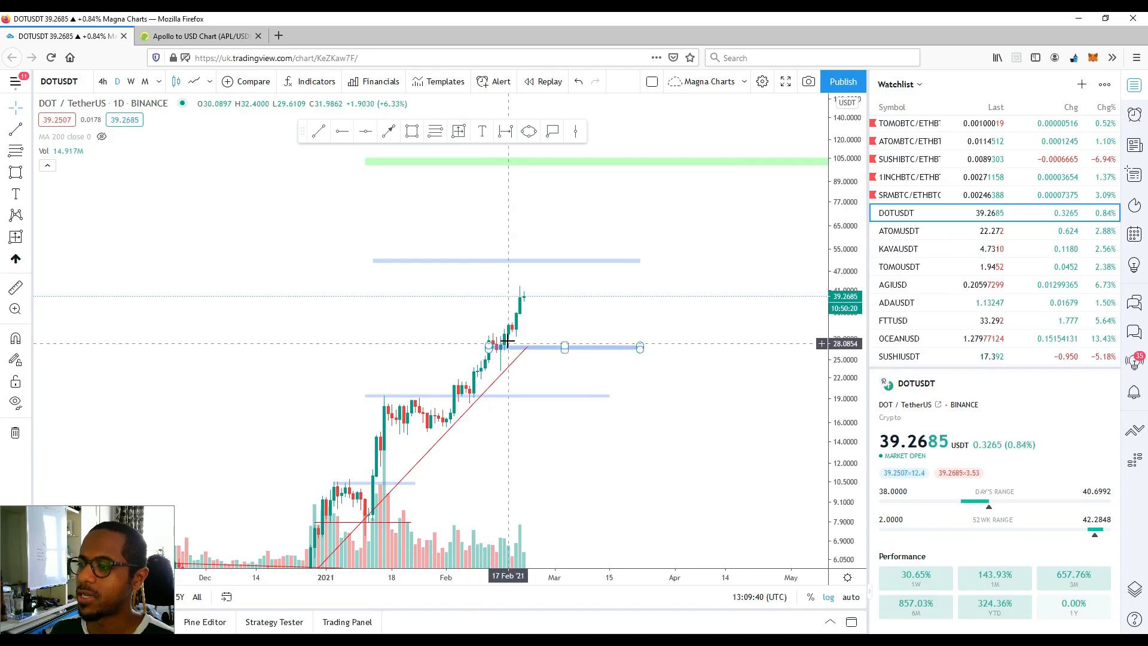
mouse_move(490, 348)
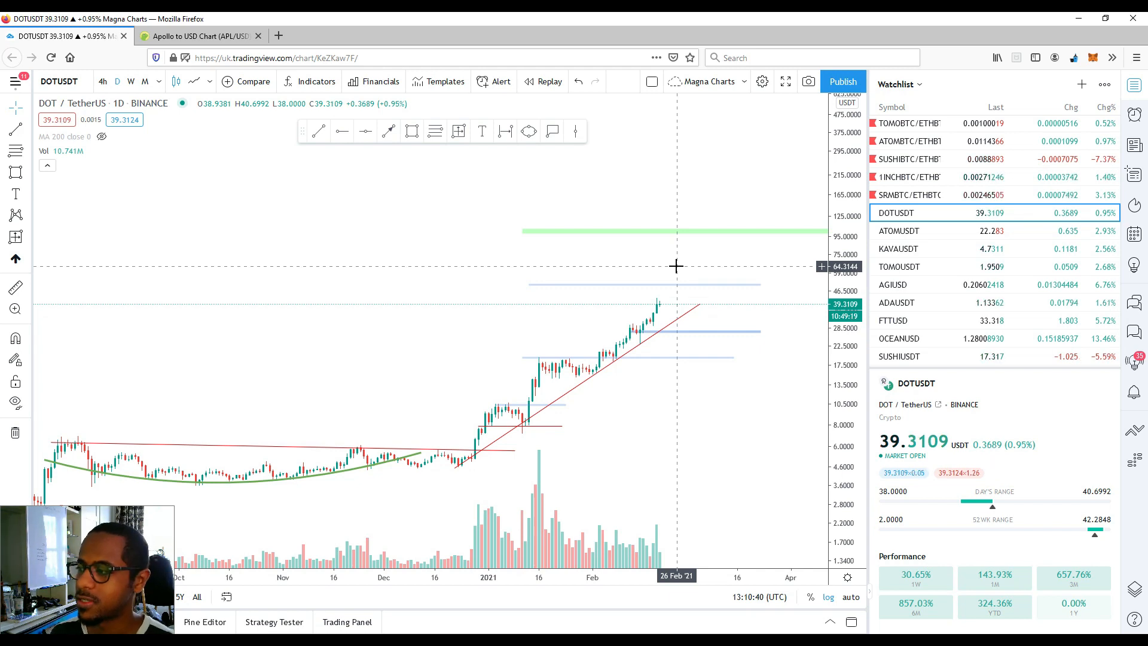
mouse_move(349, 323)
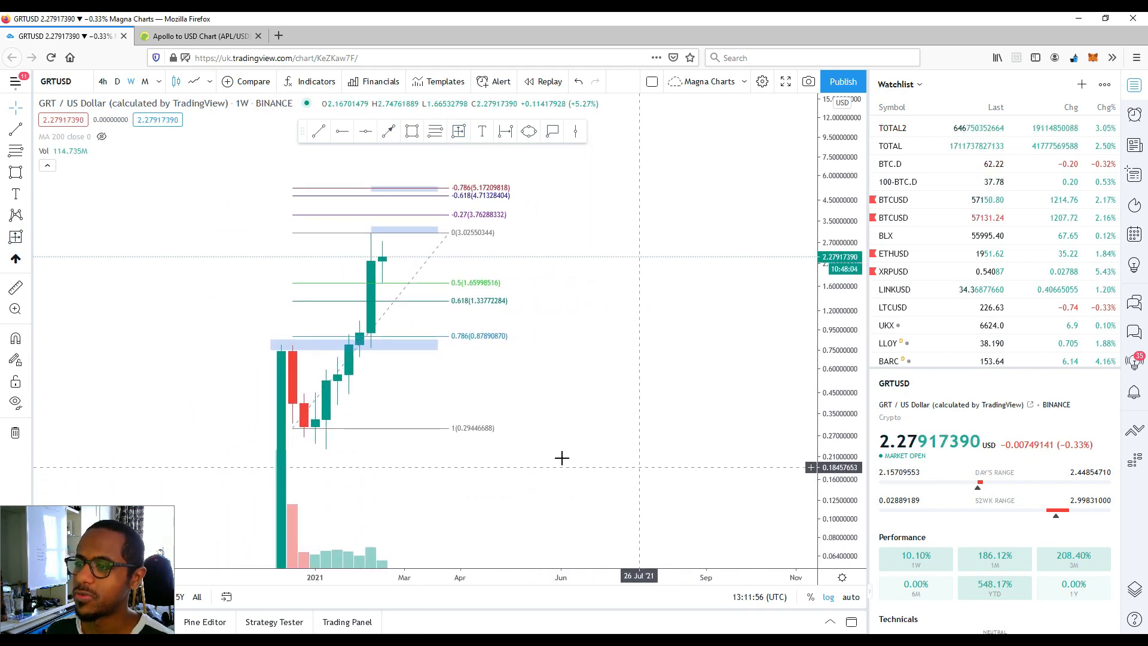
mouse_move(555, 476)
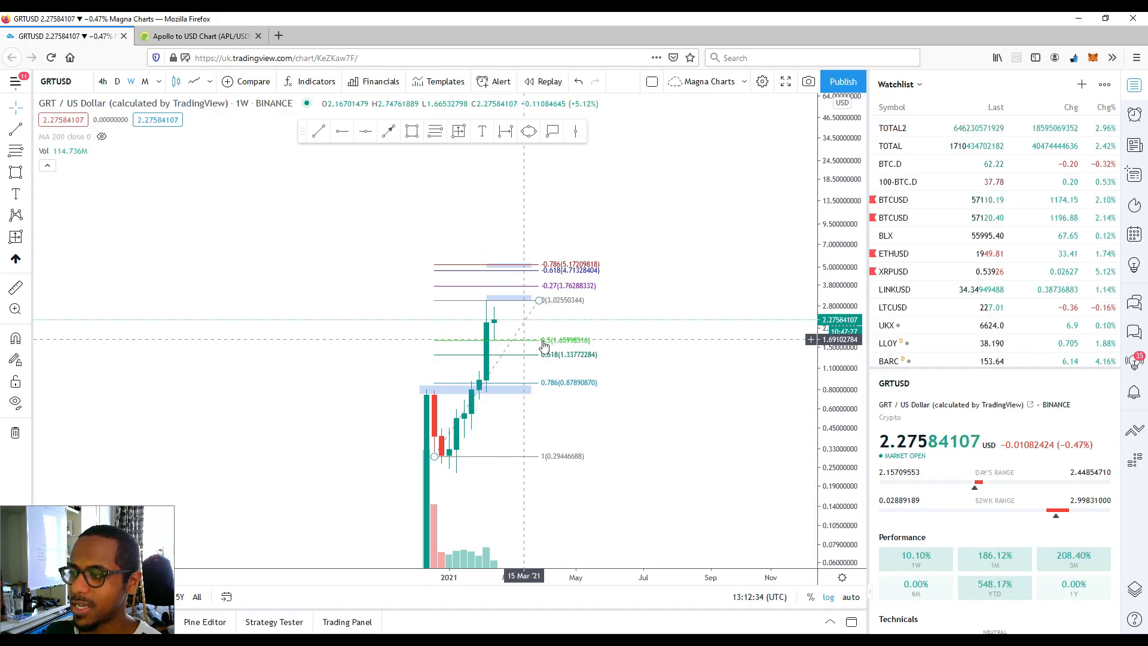
mouse_move(533, 333)
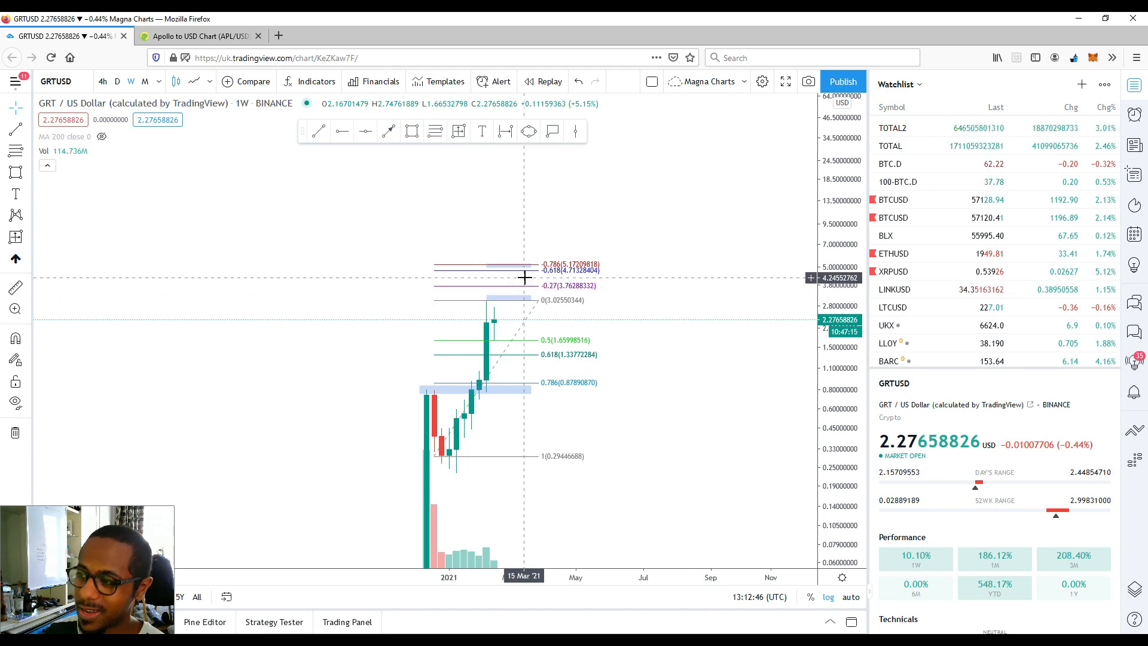
mouse_move(517, 286)
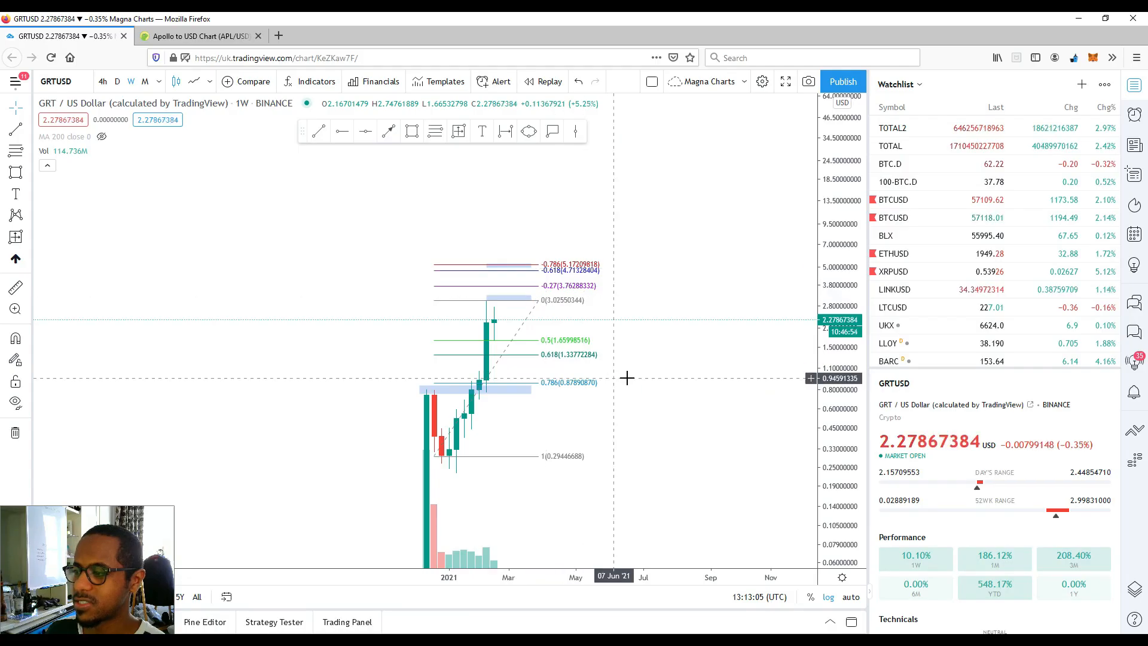
Step: Open Symbol Search from the GRTUSD symbol name to look up another coin
left_click(63, 81)
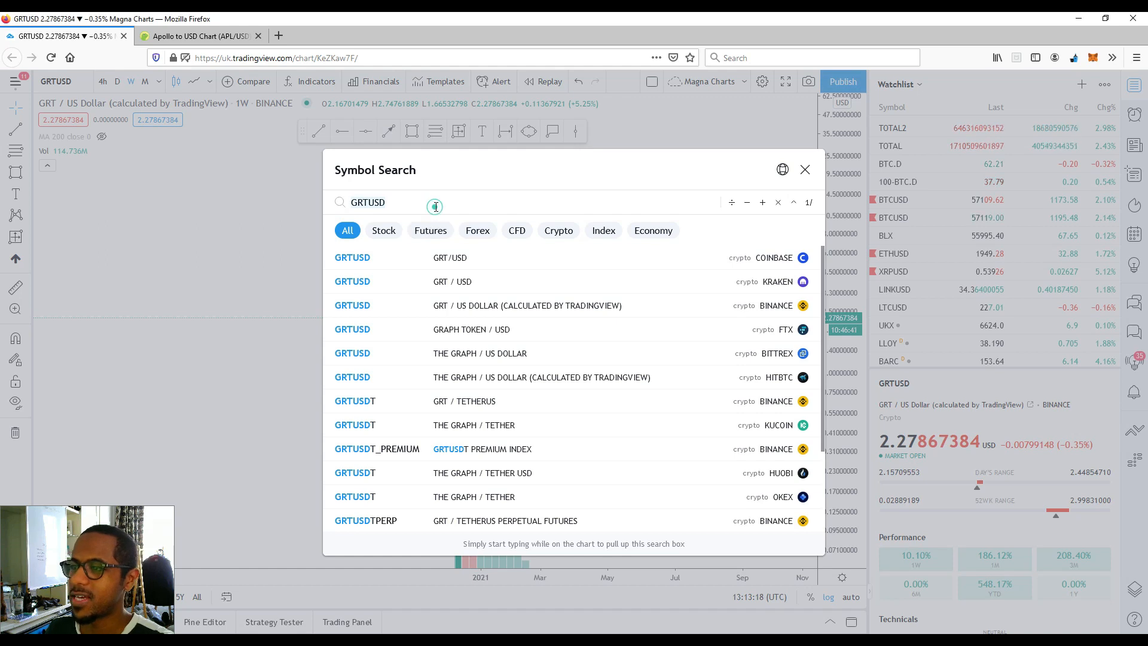
Step: Search for CAKEBUSD to load the PancakeSwap weekly chart
type("CAK")
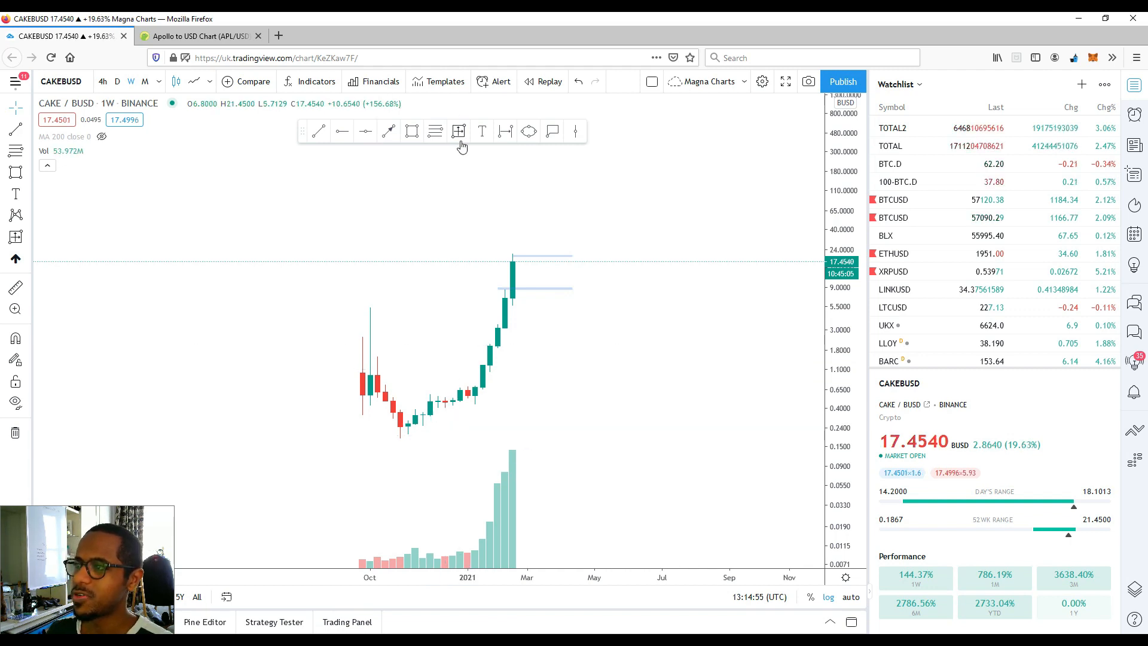
Step: Measure the CAKE rally from the 18 Jan '21 candle up to the latest high
left_click(458, 131)
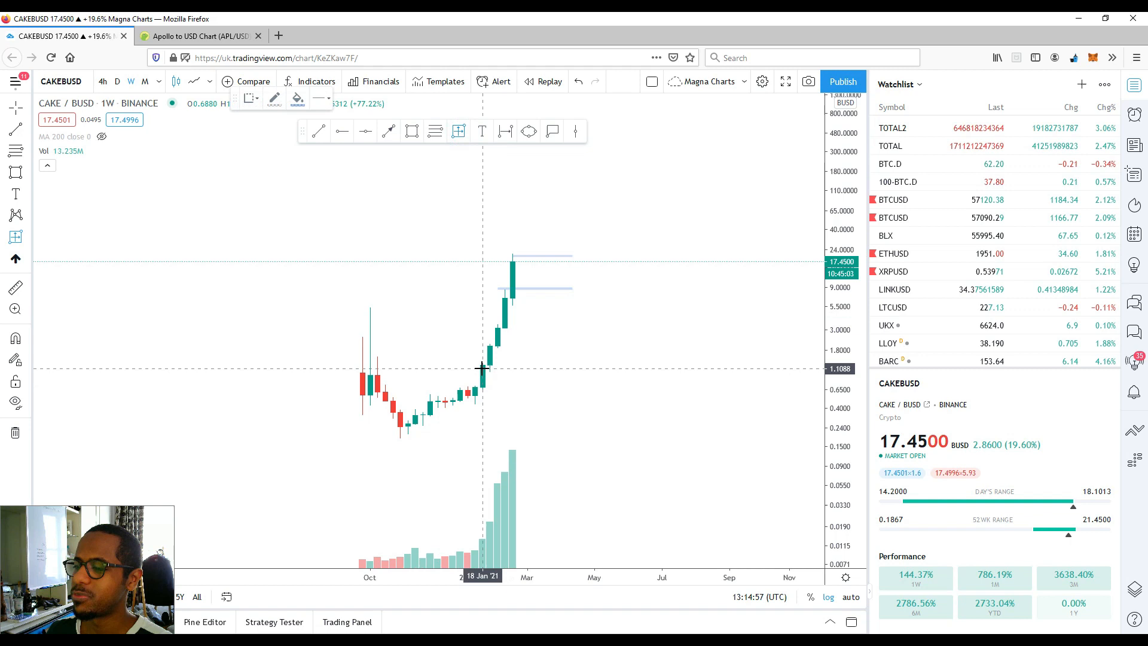
left_click_drag(483, 366, 528, 261)
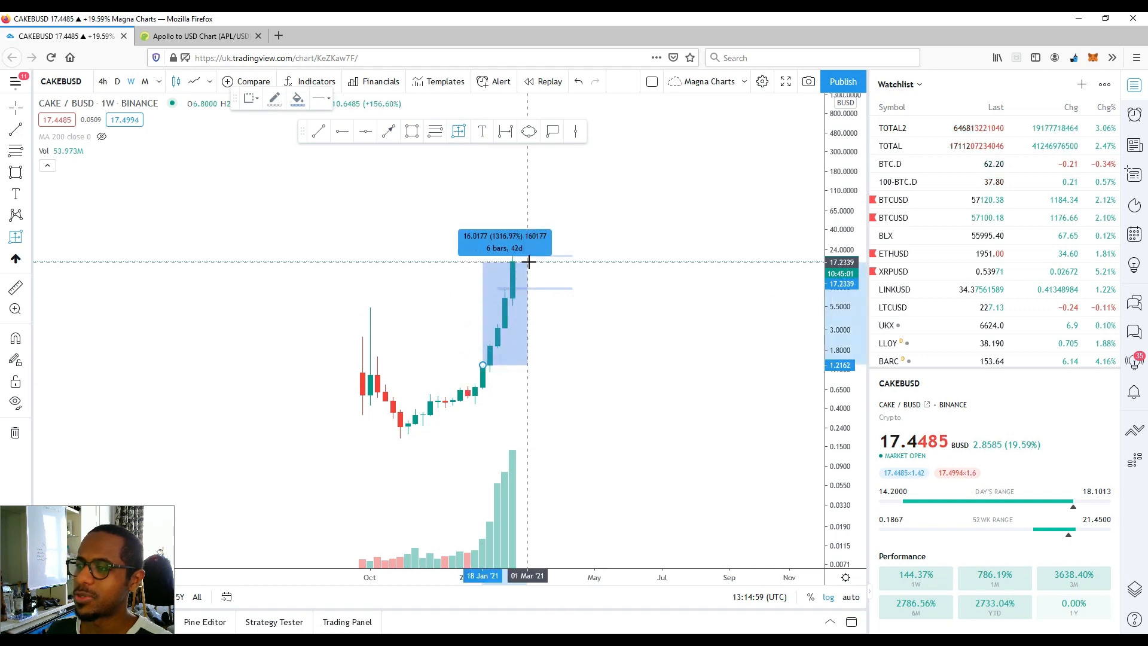
left_click_drag(528, 262, 529, 254)
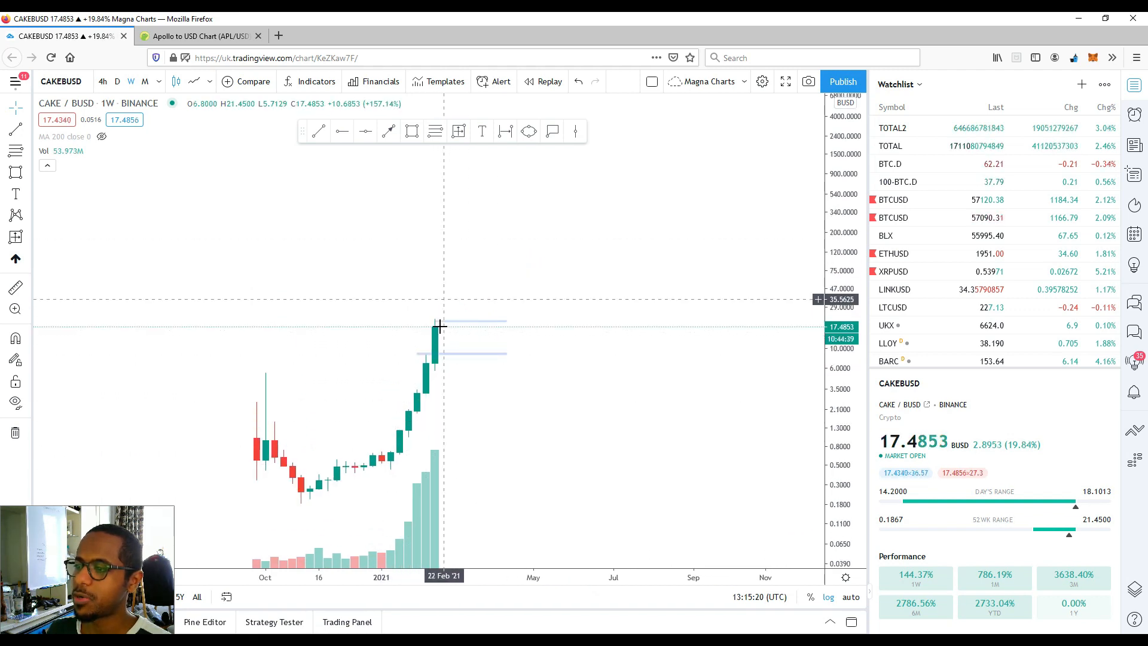
mouse_move(357, 464)
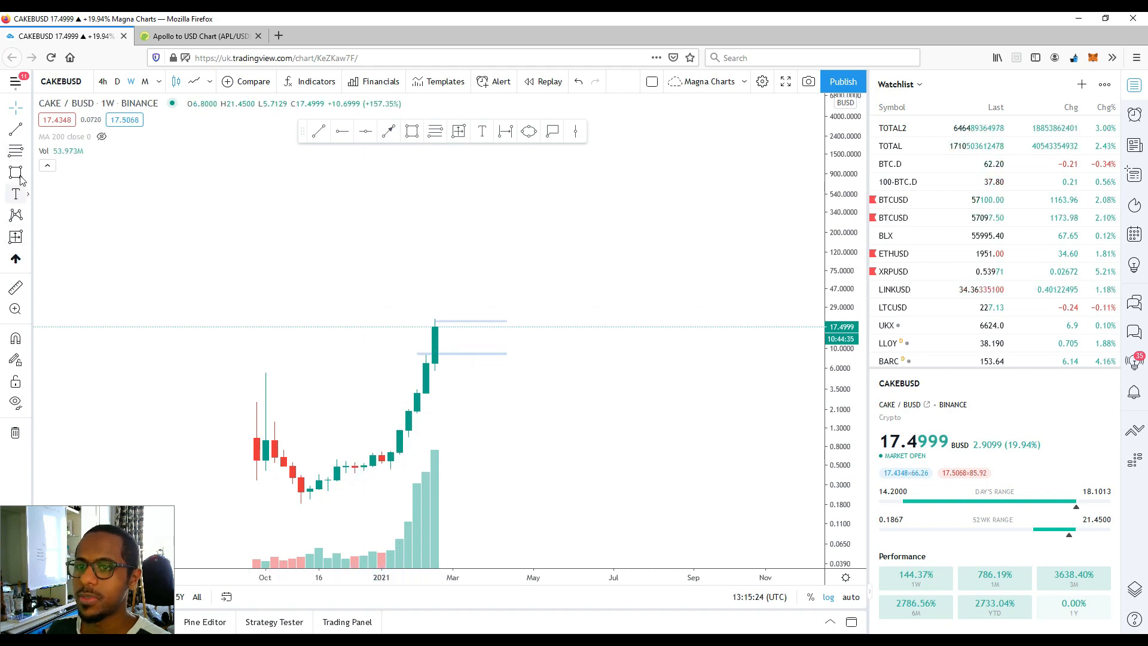
left_click(15, 129)
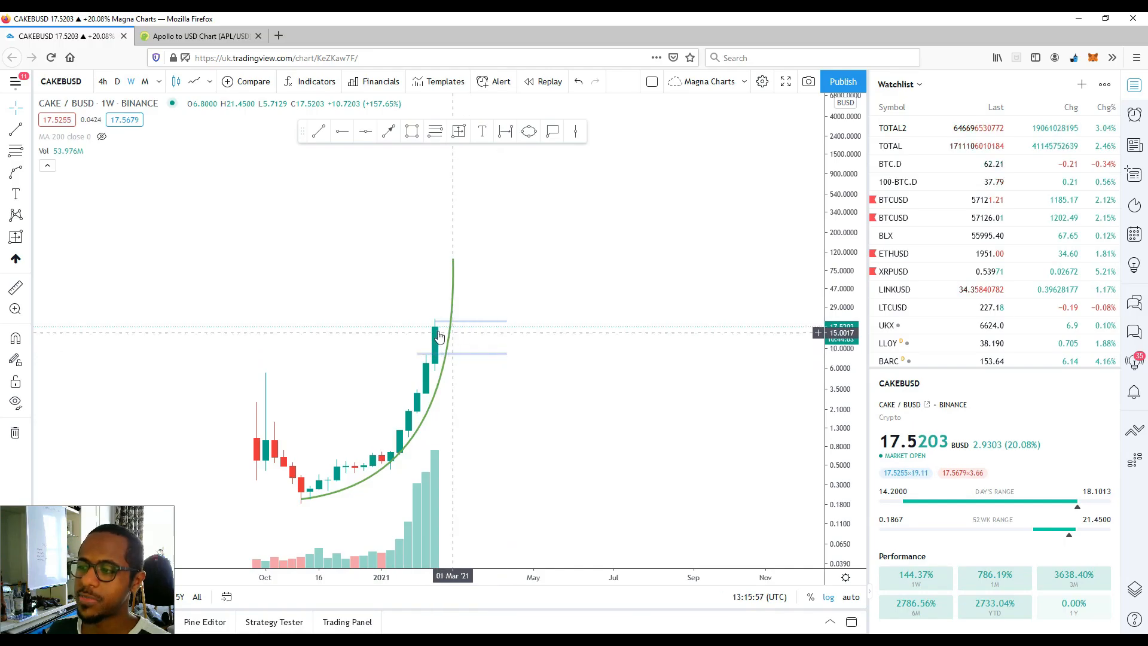
mouse_move(433, 326)
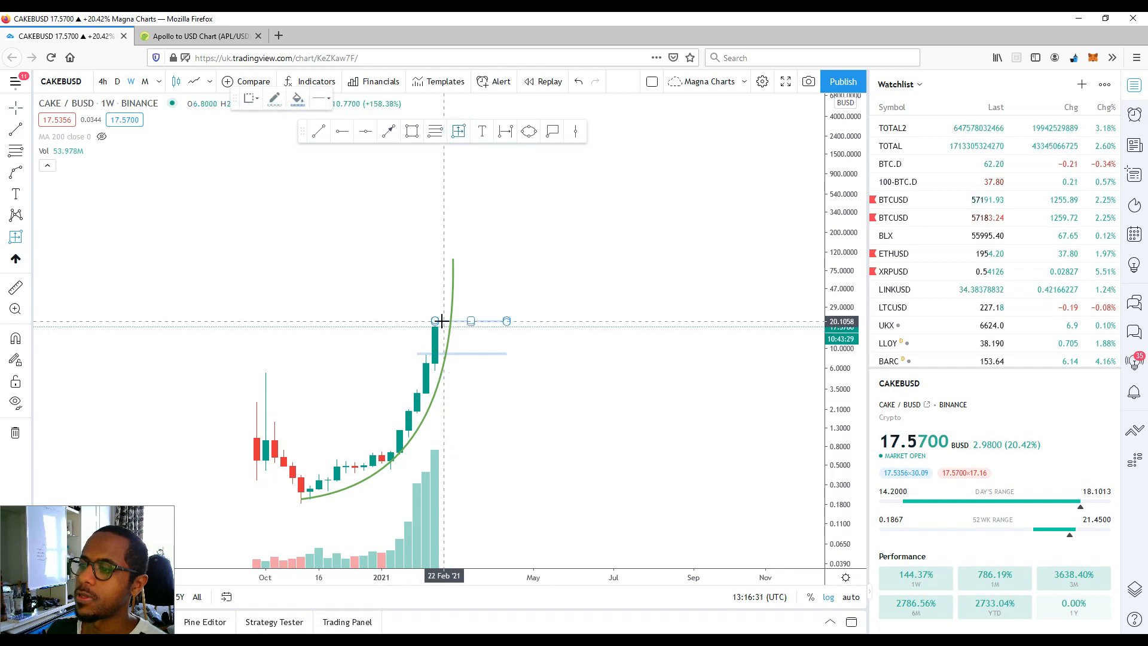
Step: Drag the top horizontal ray down to CAKE/BUSD's latest candle high
left_click_drag(441, 321, 451, 339)
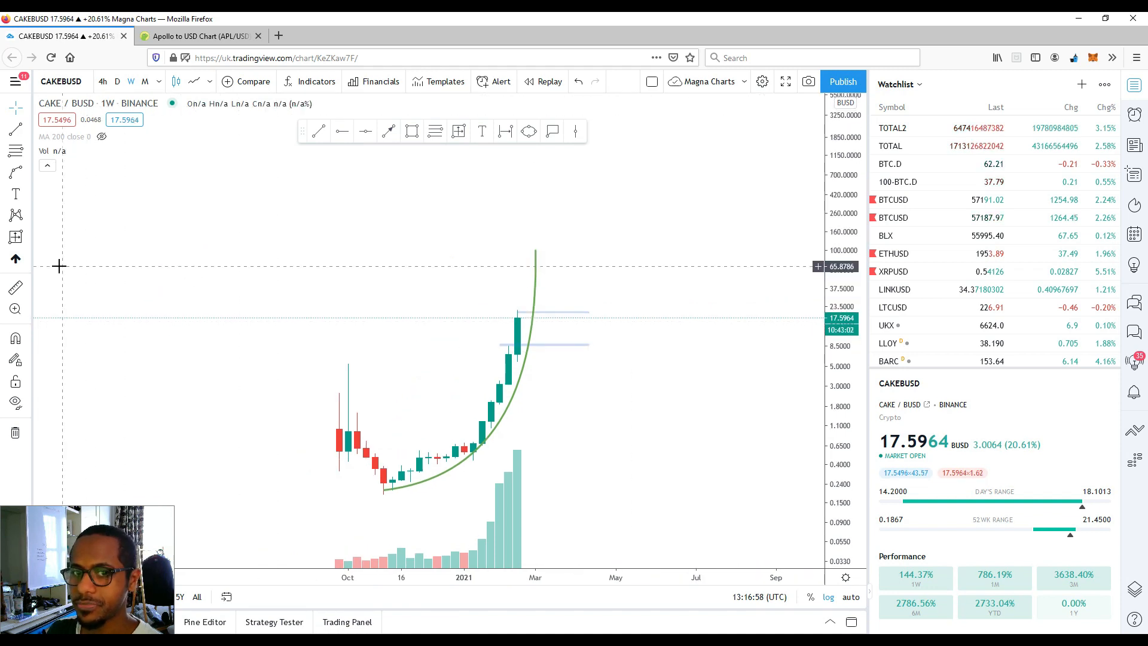
mouse_move(247, 236)
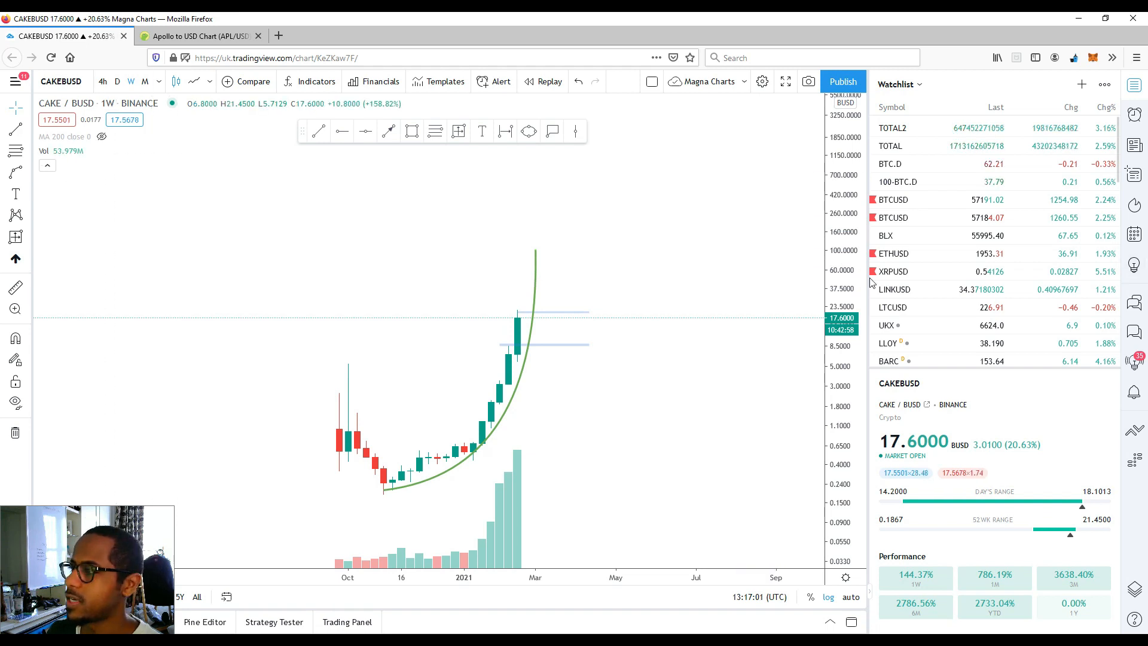
Step: Switch to the LTCUSD weekly chart to review its red support lines and blue zones
left_click(891, 307)
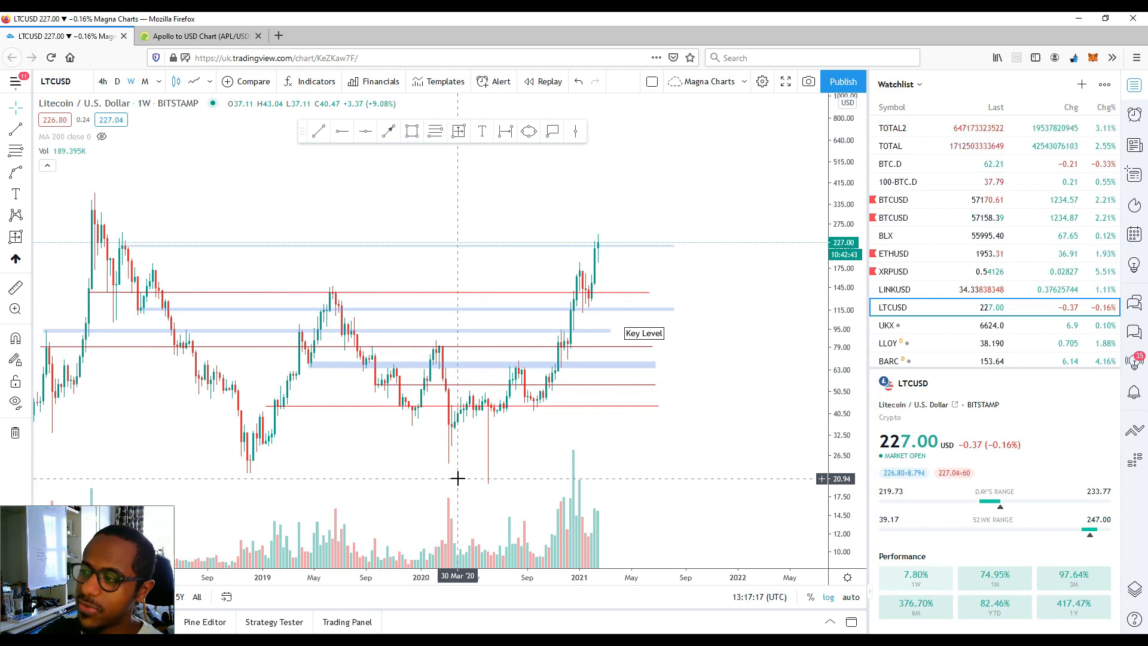
mouse_move(482, 407)
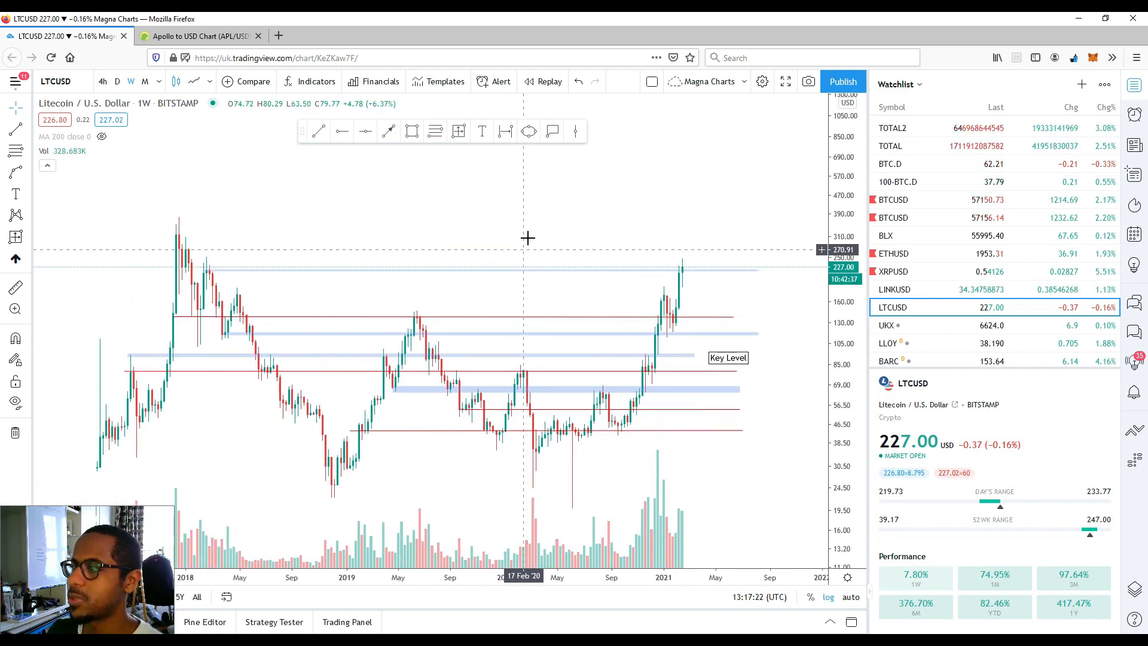
mouse_move(585, 214)
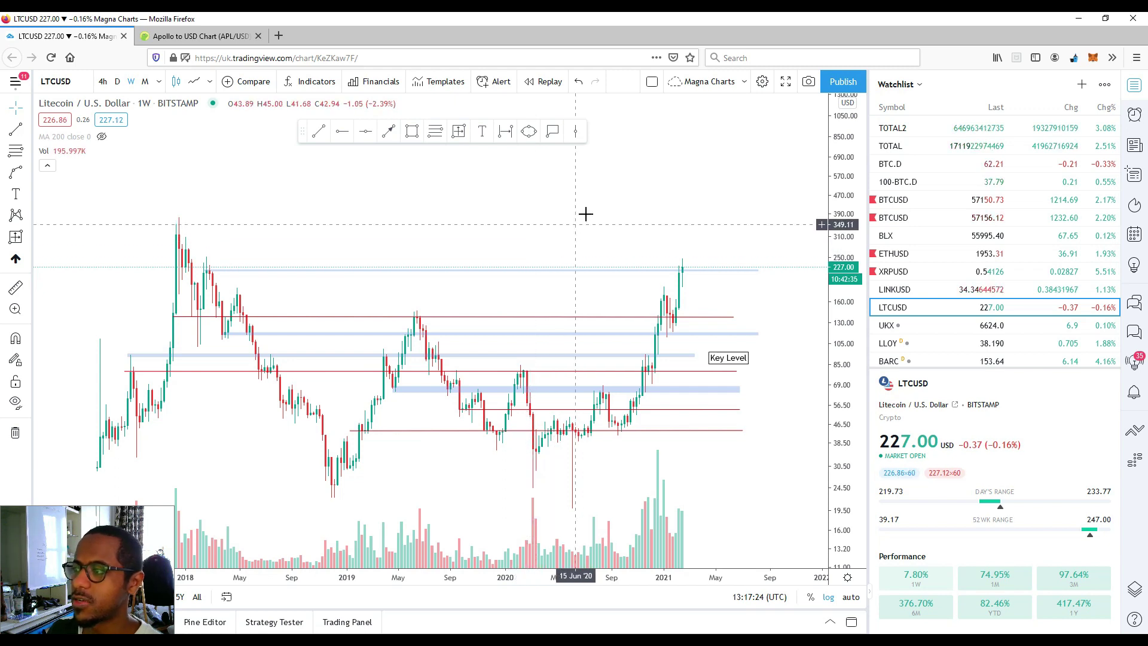
mouse_move(600, 228)
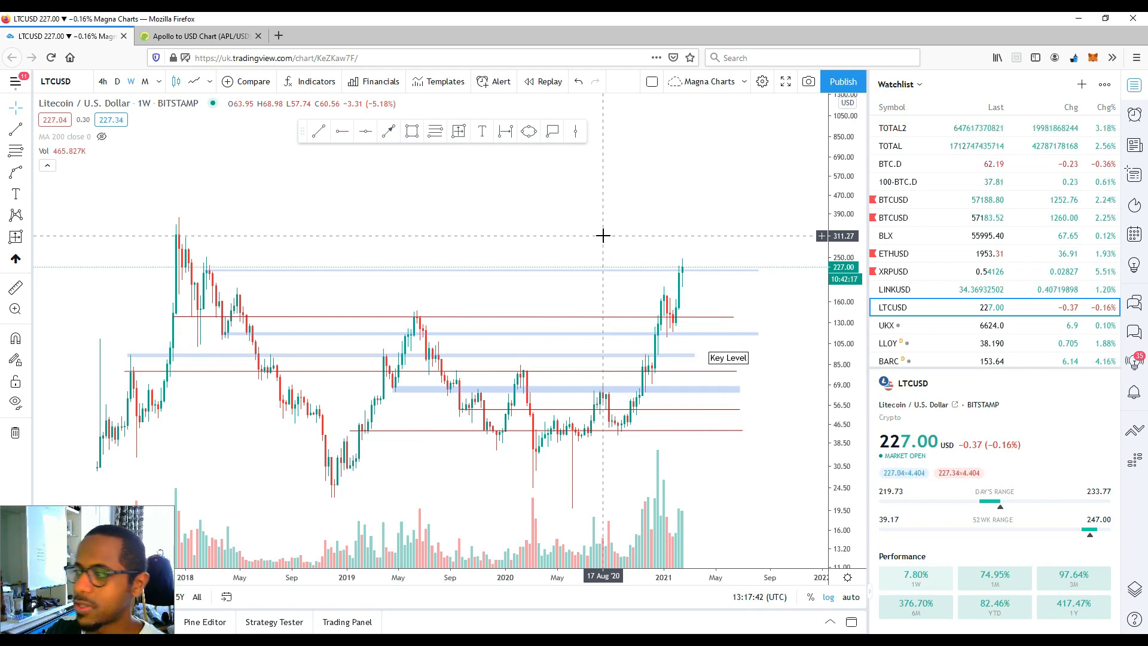
mouse_move(687, 256)
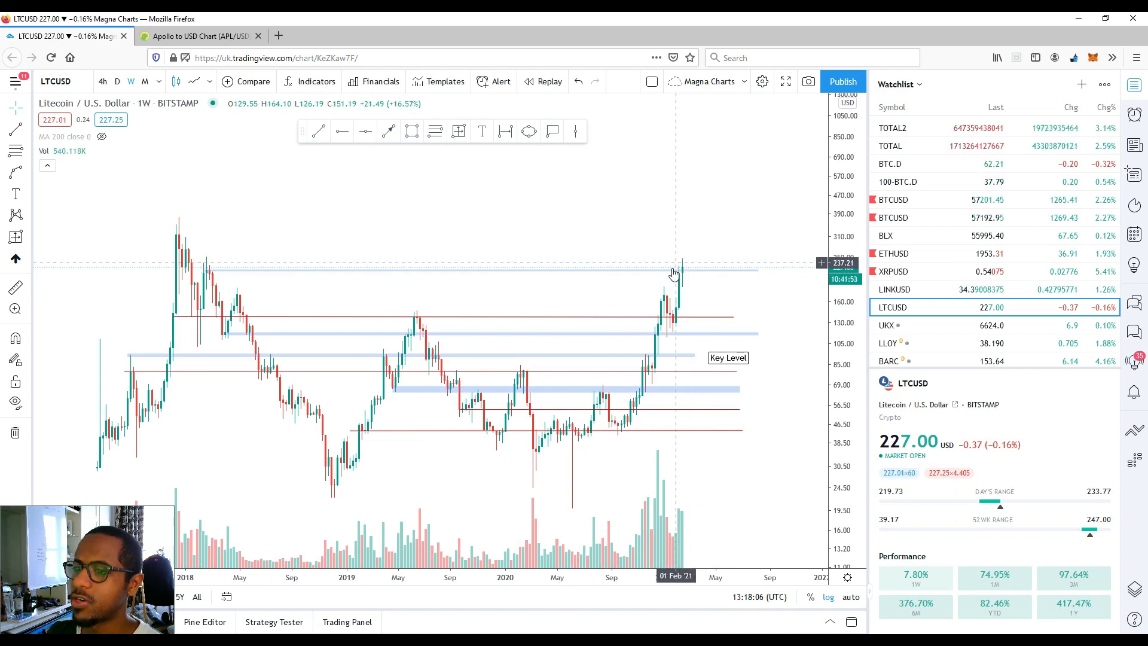
mouse_move(182, 277)
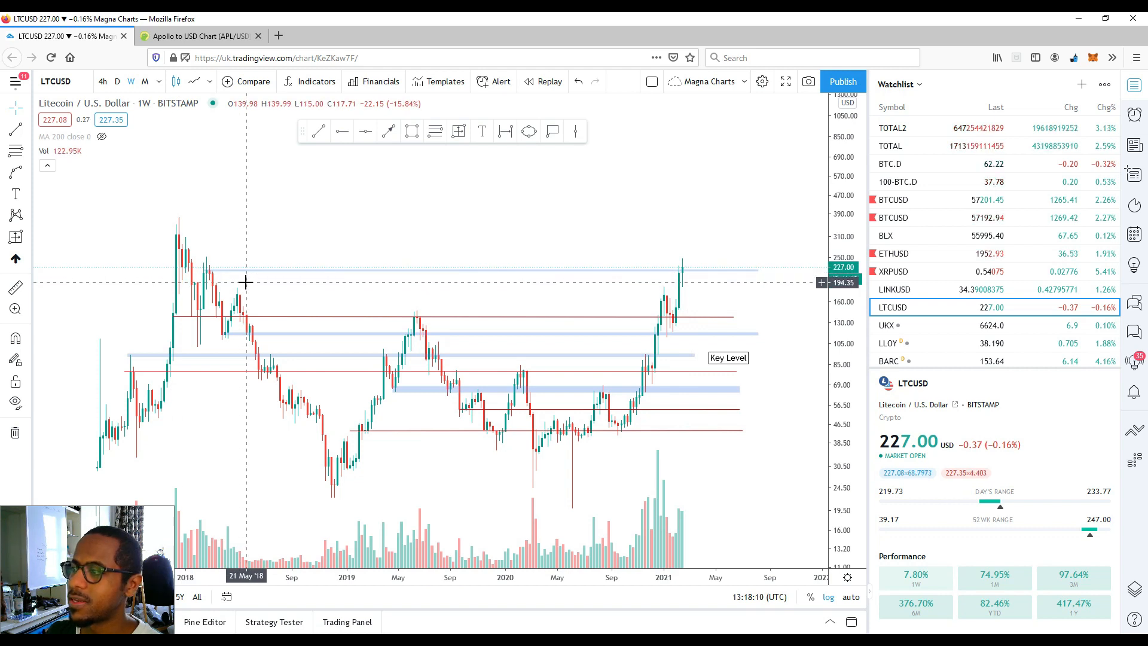
mouse_move(207, 290)
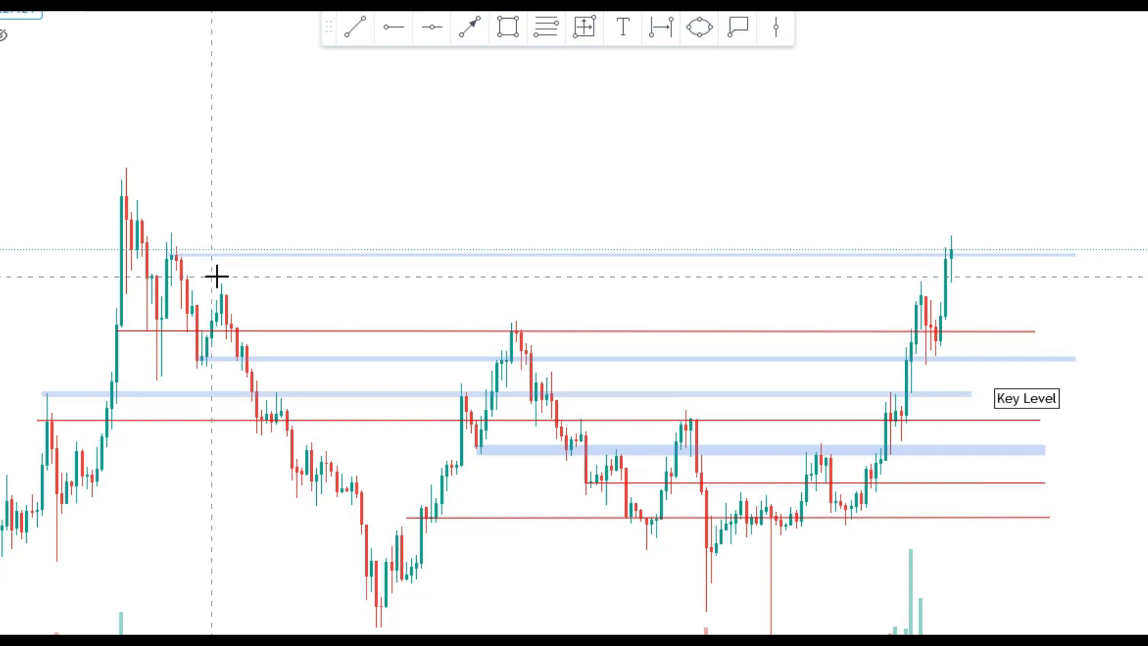
mouse_move(232, 311)
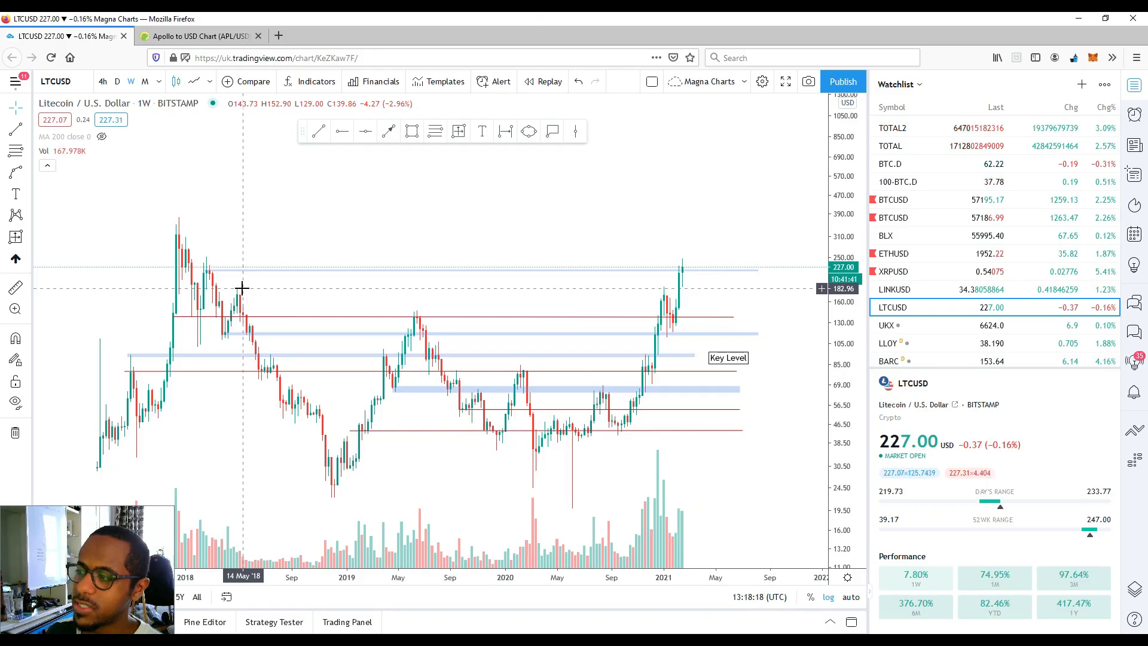
mouse_move(738, 293)
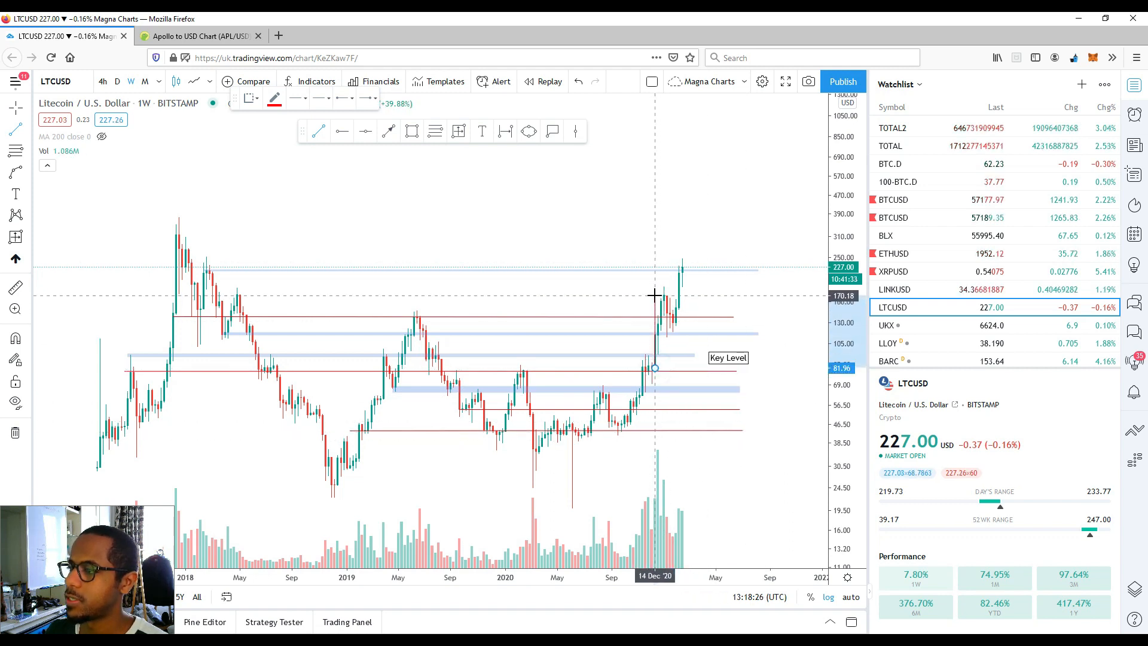
left_click(655, 296)
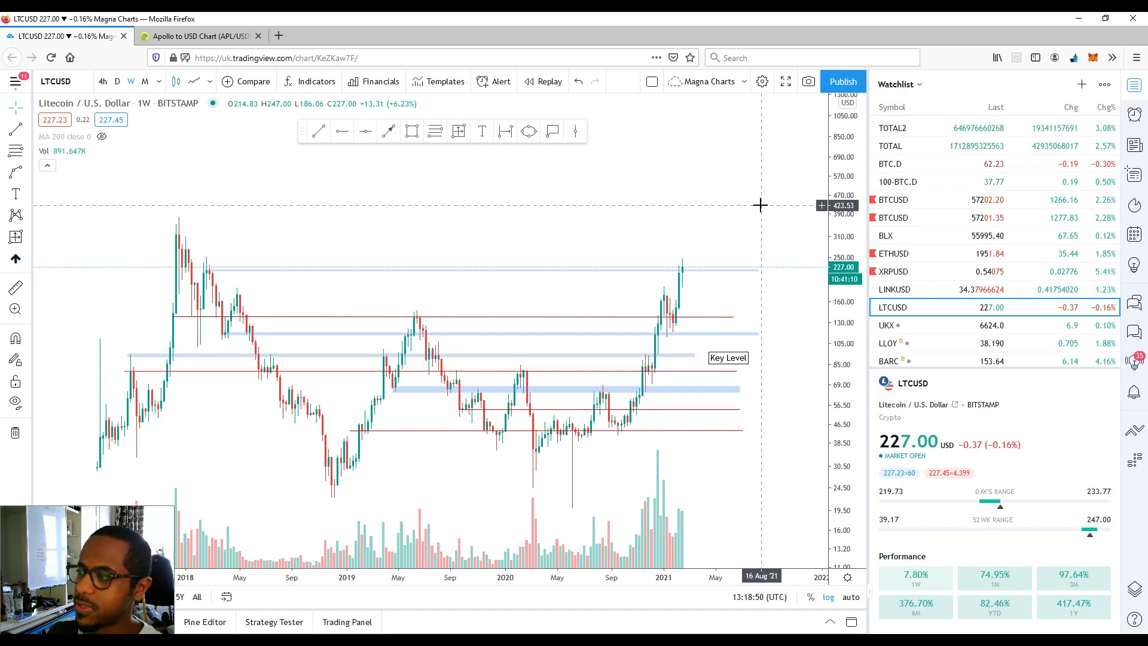
mouse_move(661, 268)
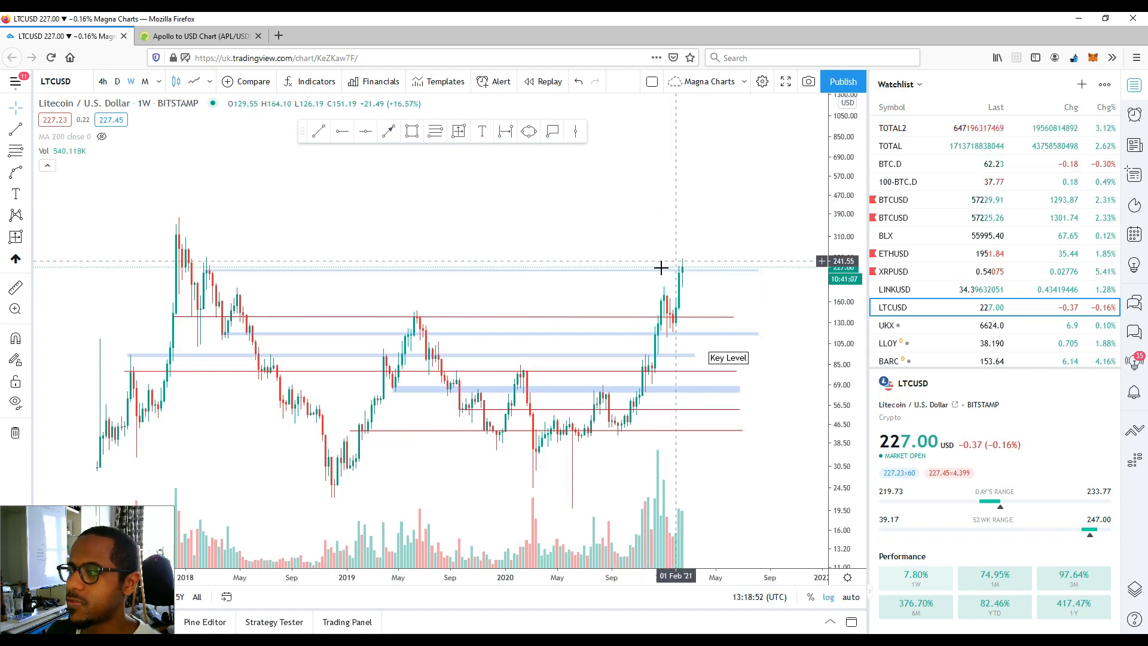
mouse_move(209, 250)
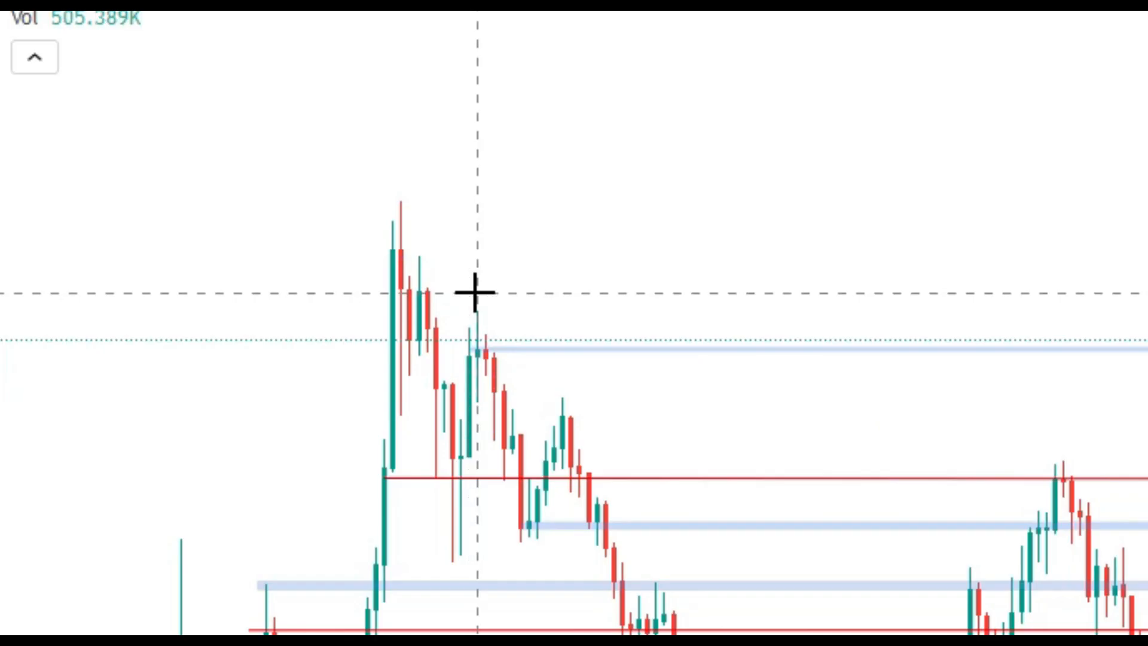
mouse_move(494, 255)
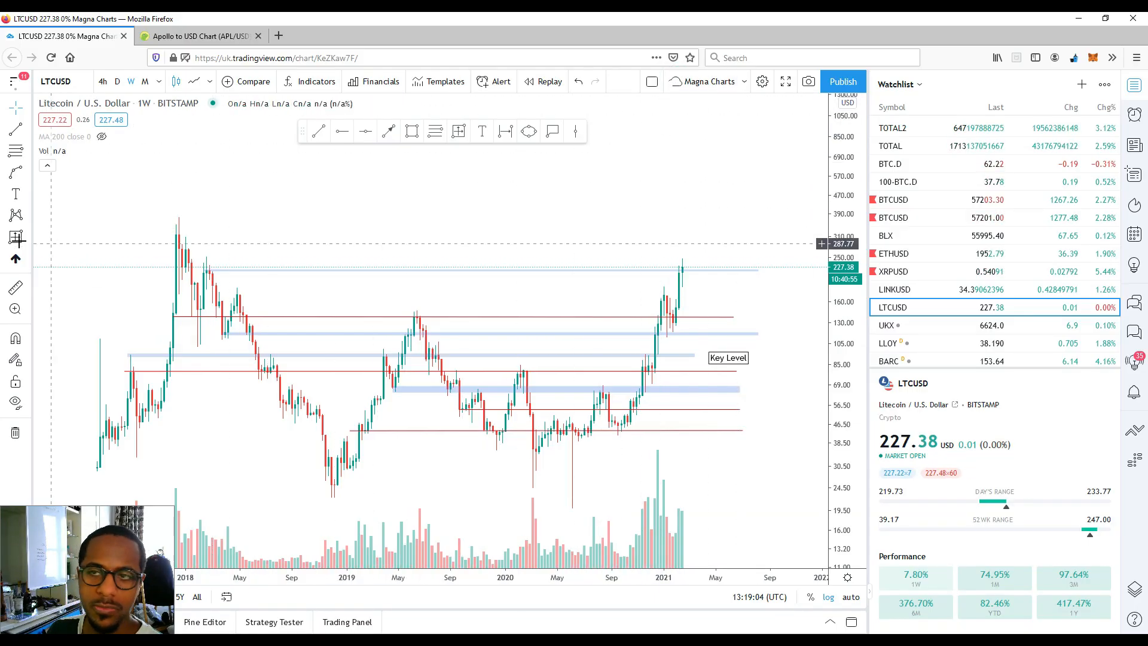
Step: Search ADAUSD and load the 'Cardano / US Dollar (calculated by TradingView)' chart
left_click(55, 81)
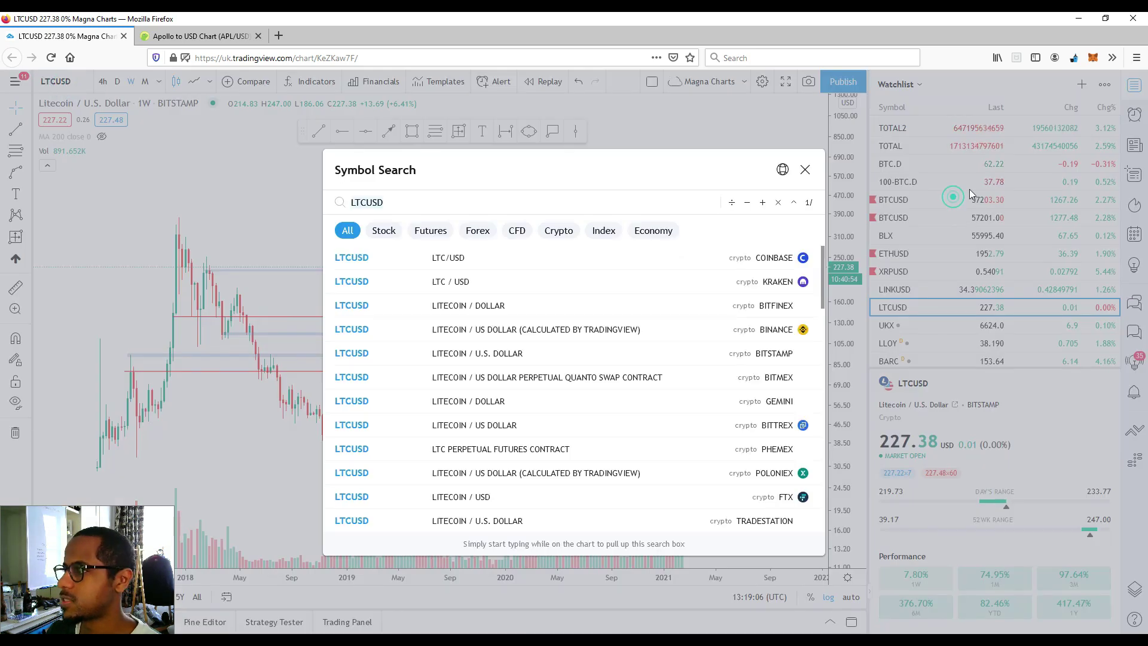
left_click(805, 169)
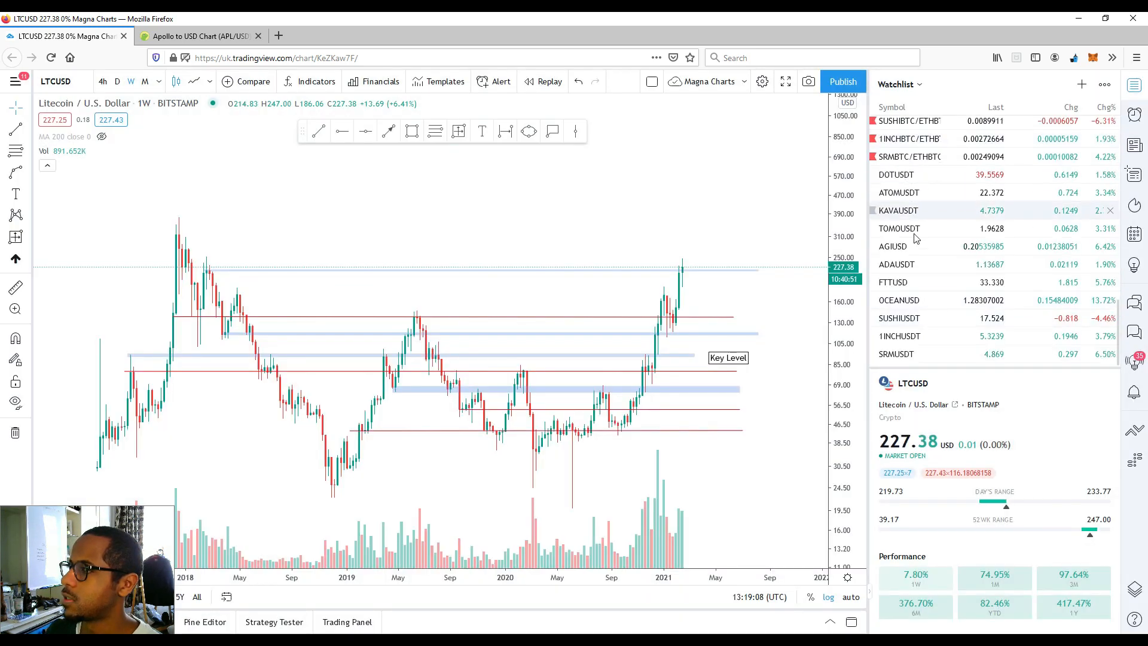
left_click(897, 264)
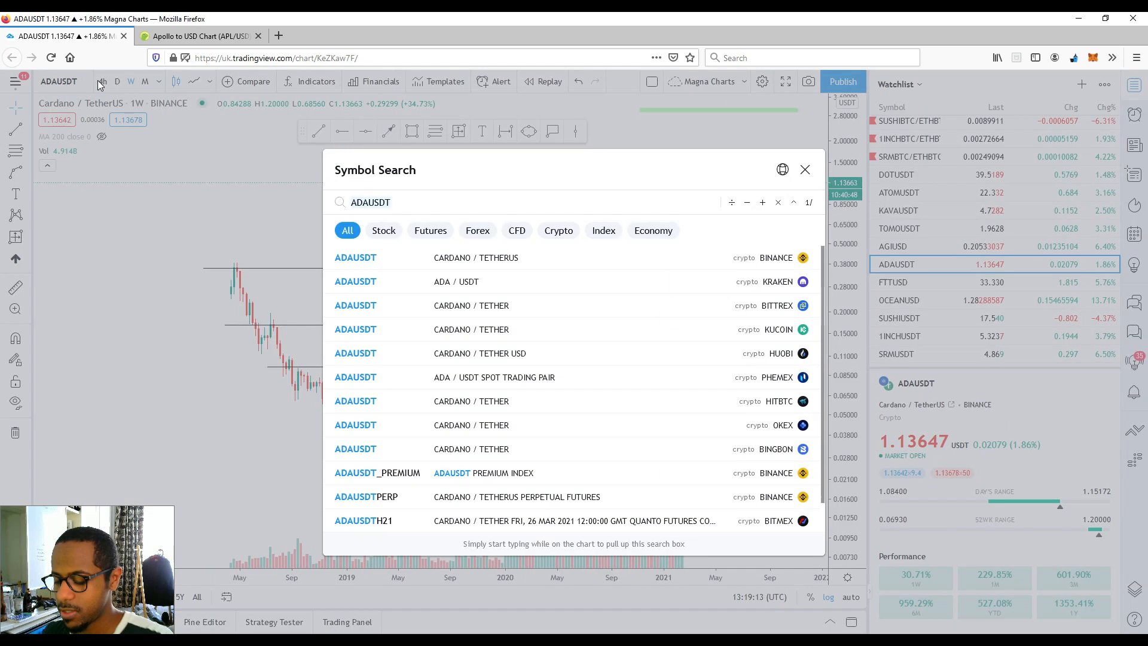
key("Backspace")
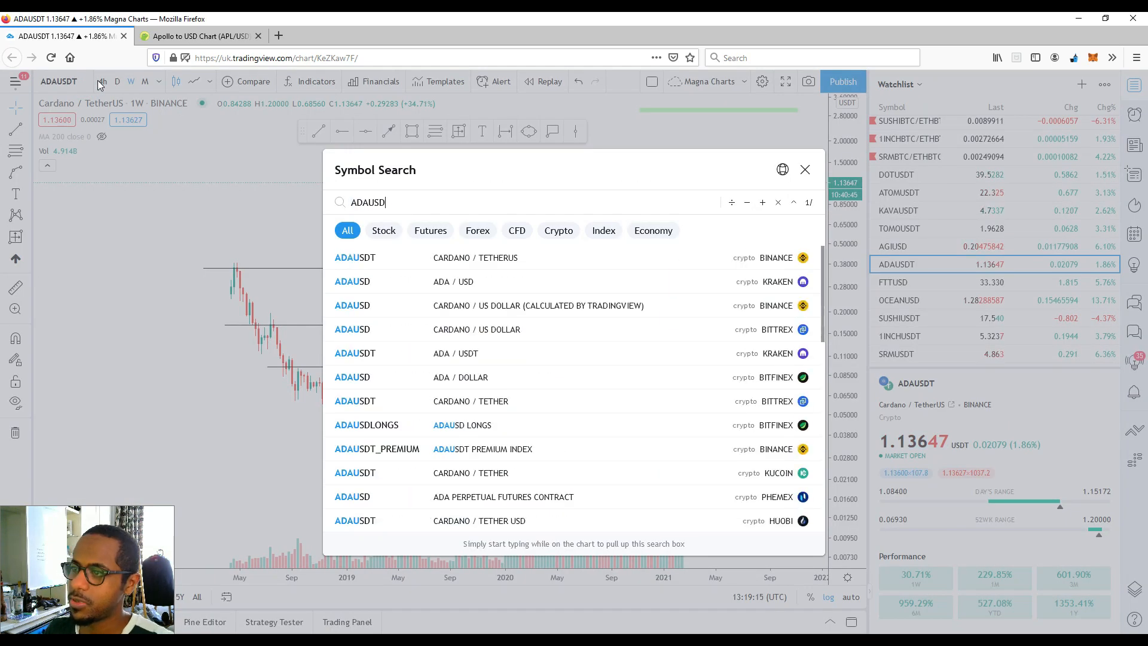
left_click(352, 281)
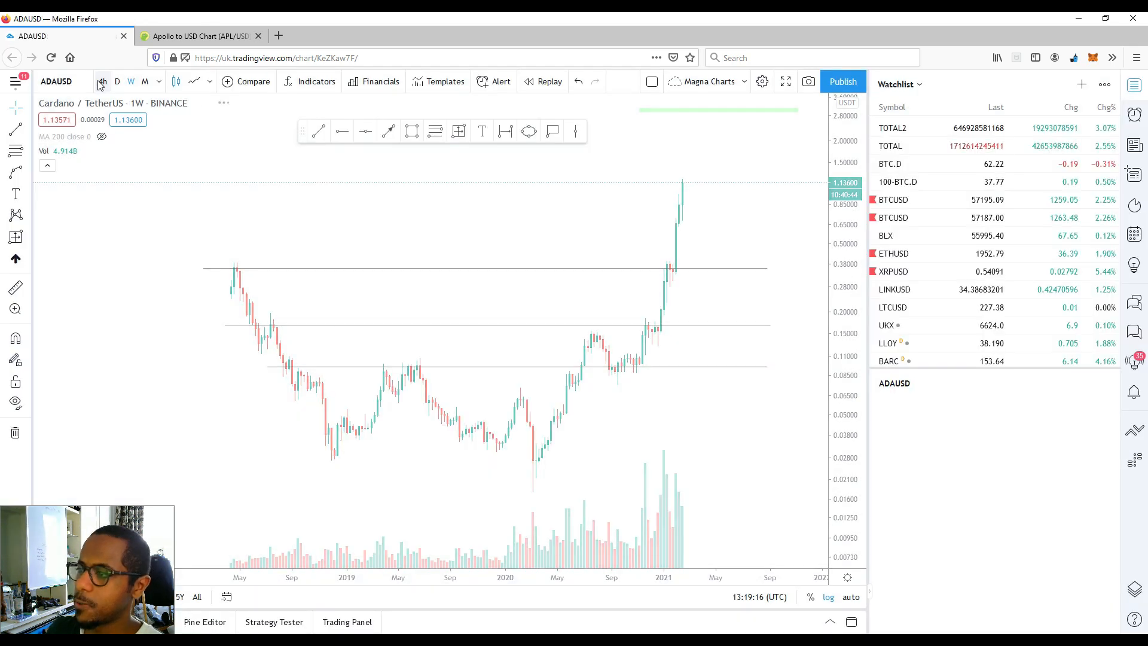
left_click(57, 82)
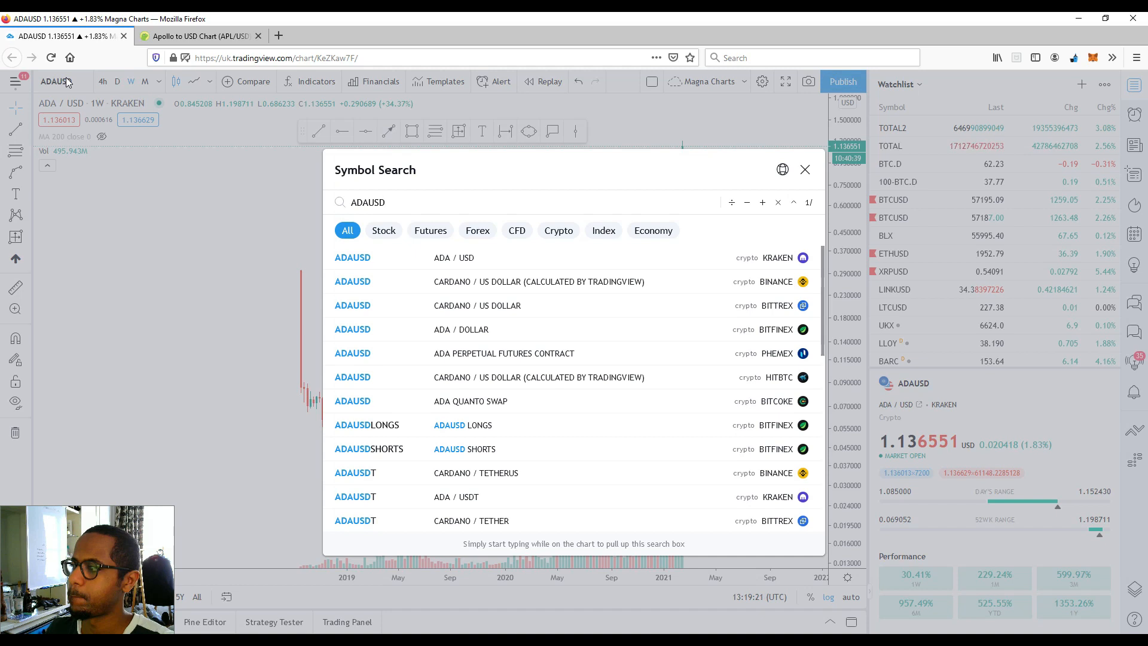
left_click(352, 281)
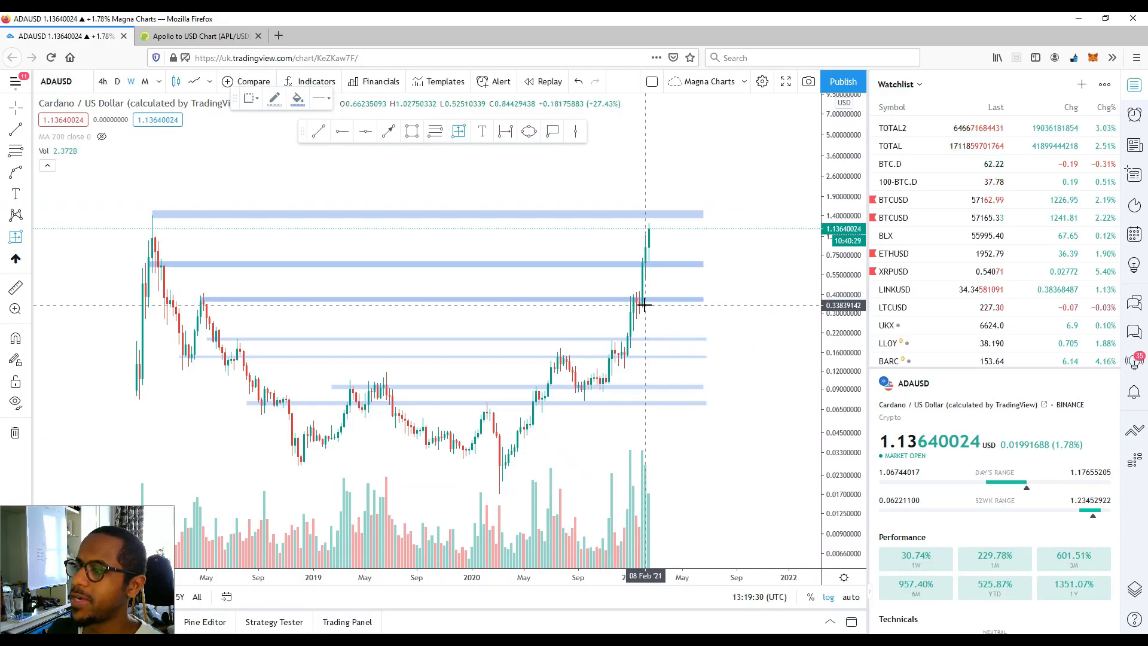
left_click_drag(643, 306, 662, 223)
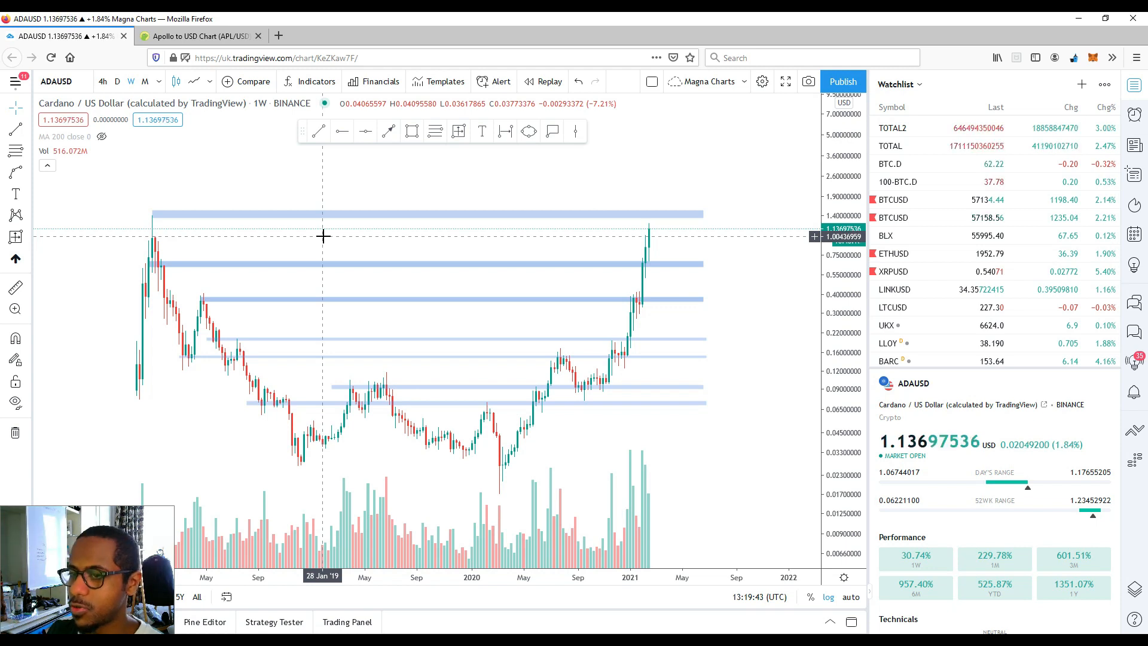
mouse_move(217, 236)
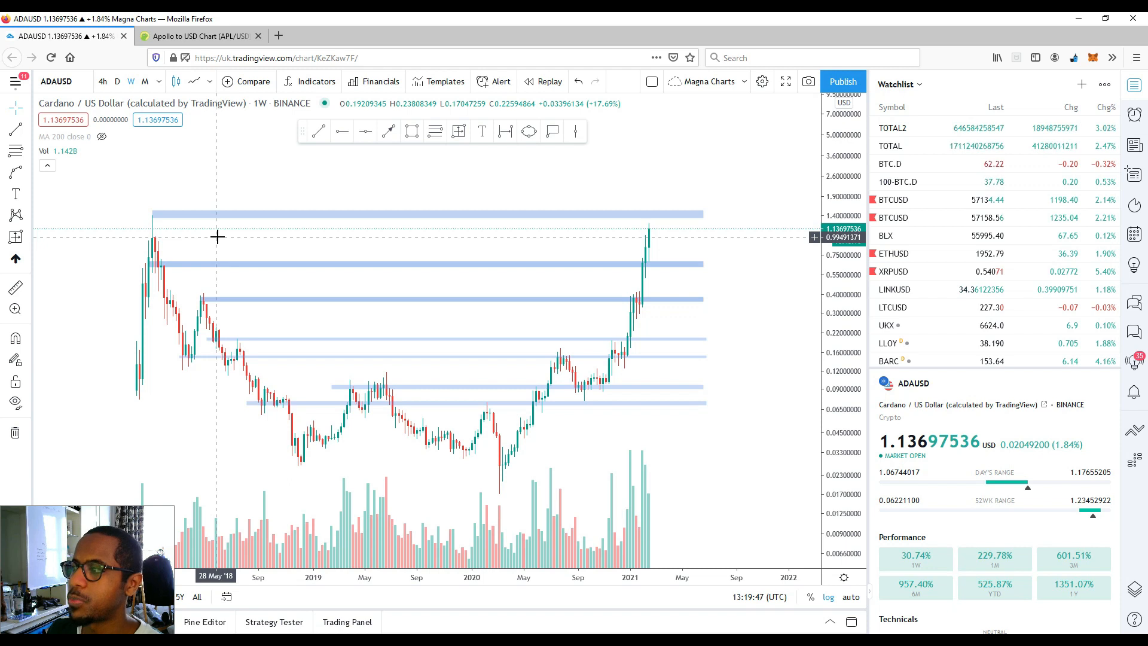
mouse_move(211, 239)
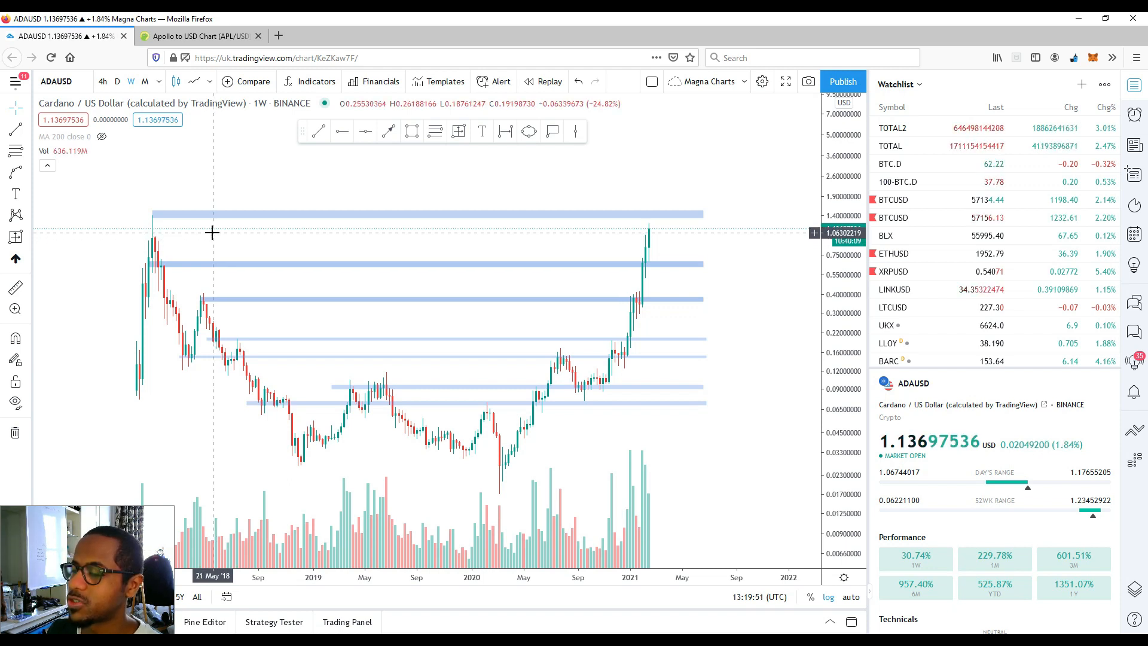
mouse_move(659, 231)
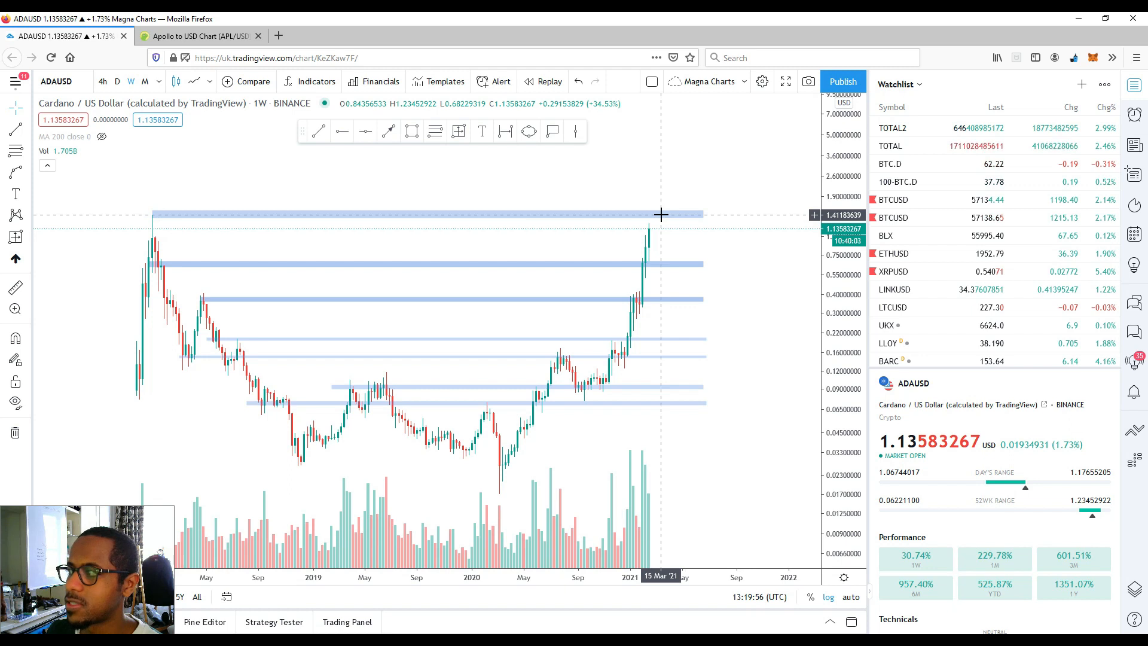
mouse_move(152, 232)
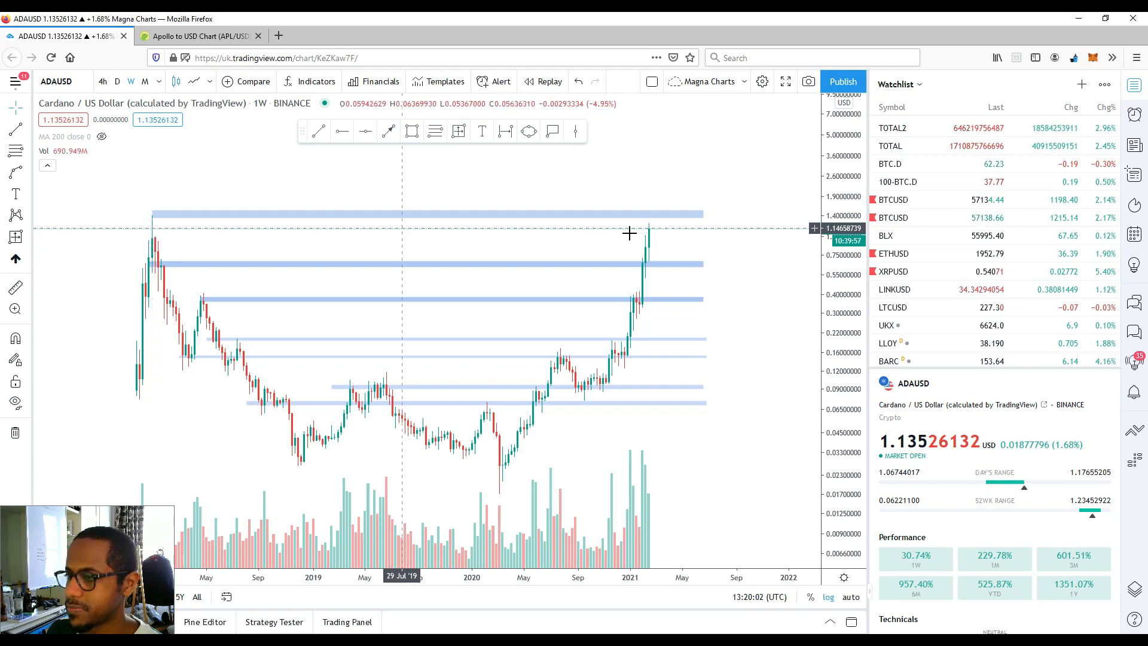
mouse_move(696, 216)
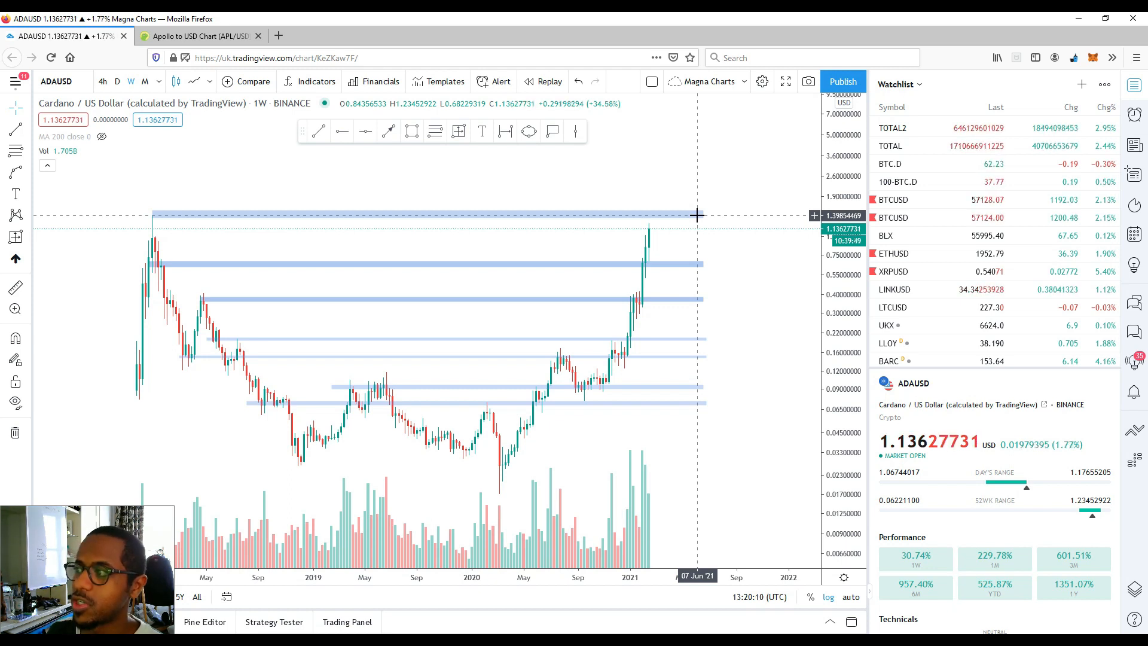
mouse_move(668, 216)
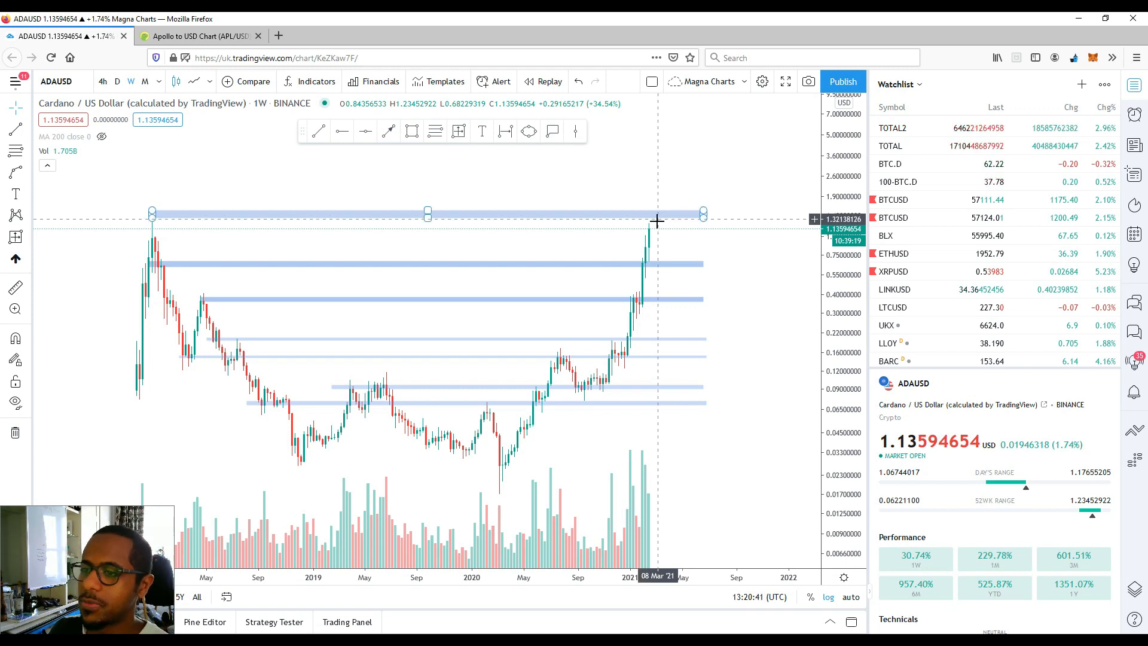
mouse_move(666, 219)
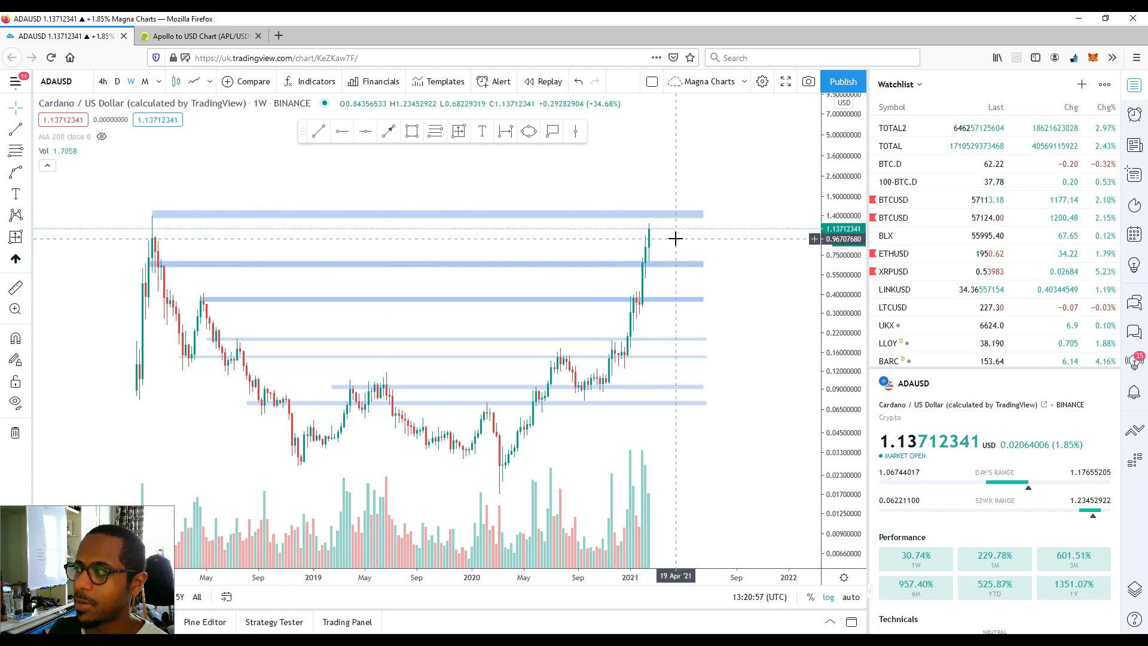
mouse_move(679, 233)
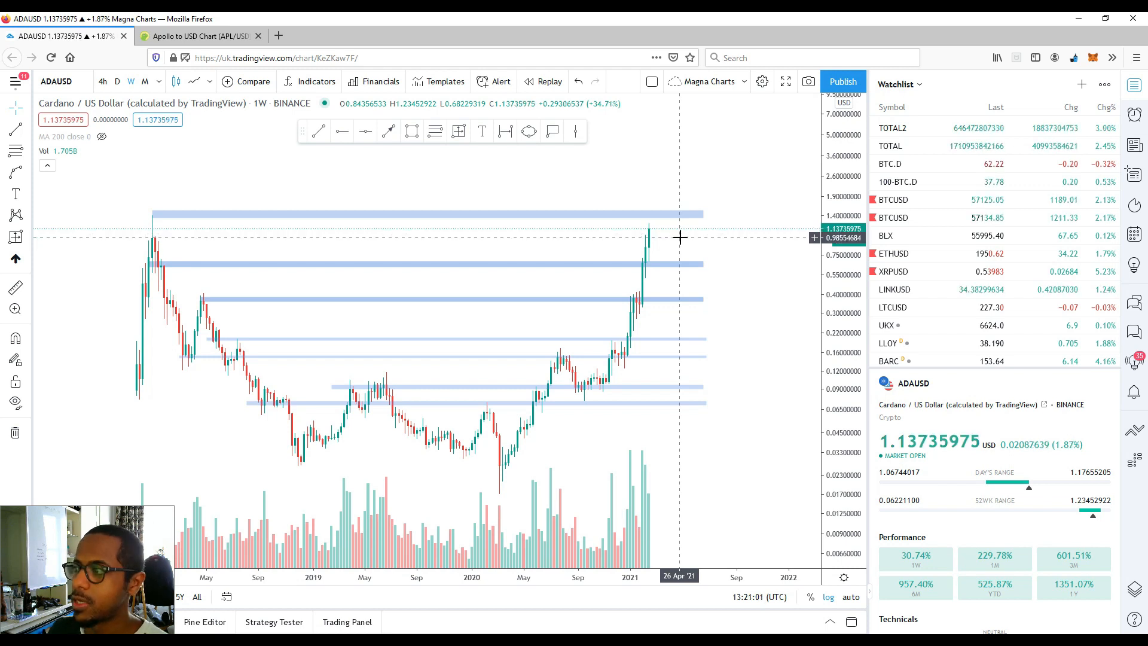
mouse_move(681, 239)
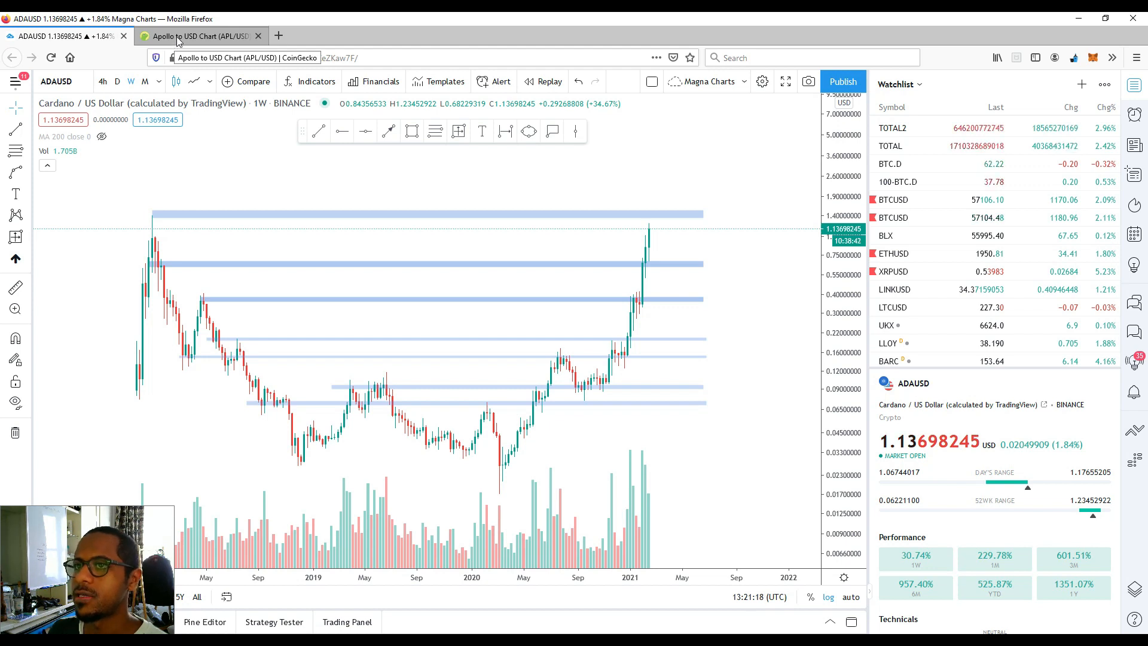
Step: Show the Apollo (APL) price tab, briefly revisit the Cardano chart, then return to Apollo
left_click(198, 36)
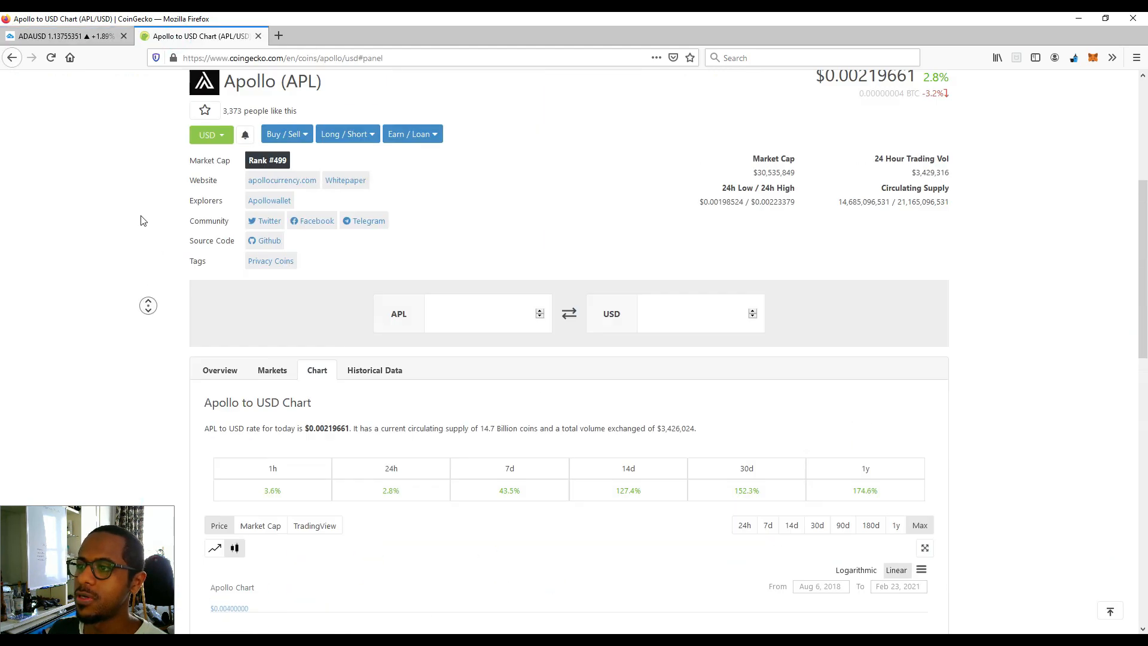
left_click(65, 36)
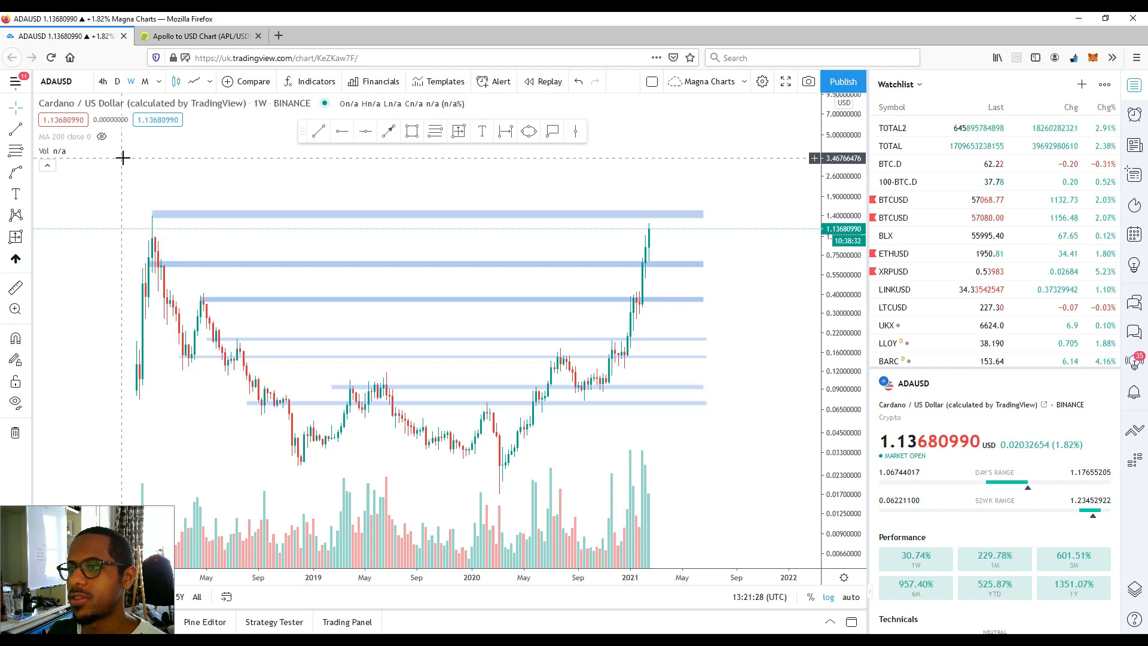
left_click(197, 36)
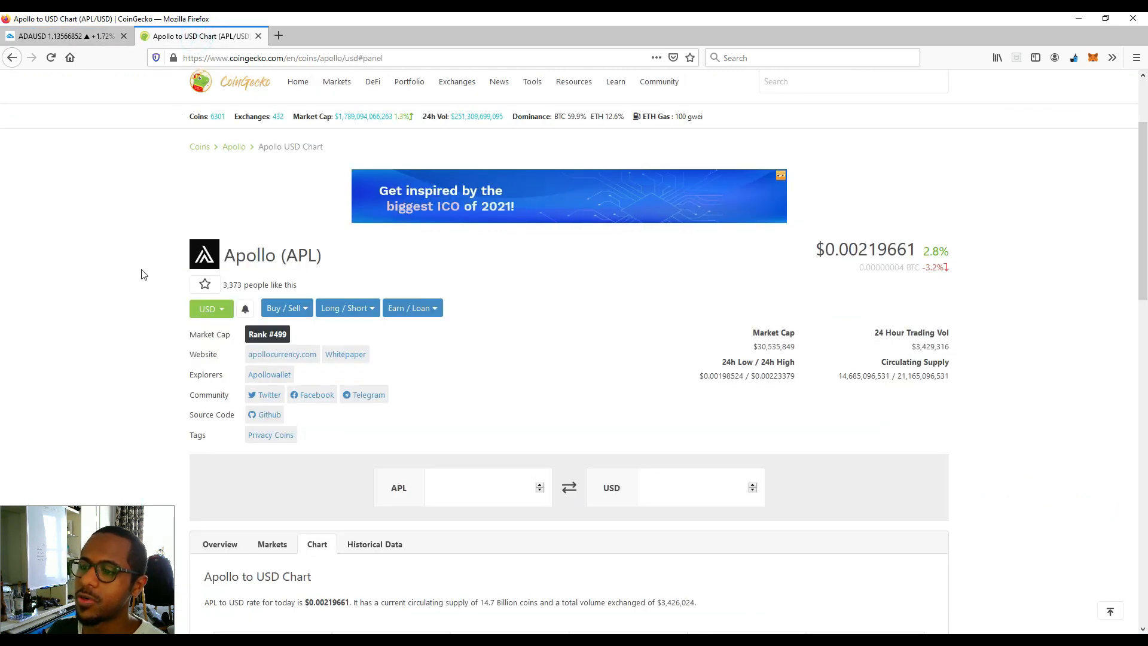
scroll("down", 3)
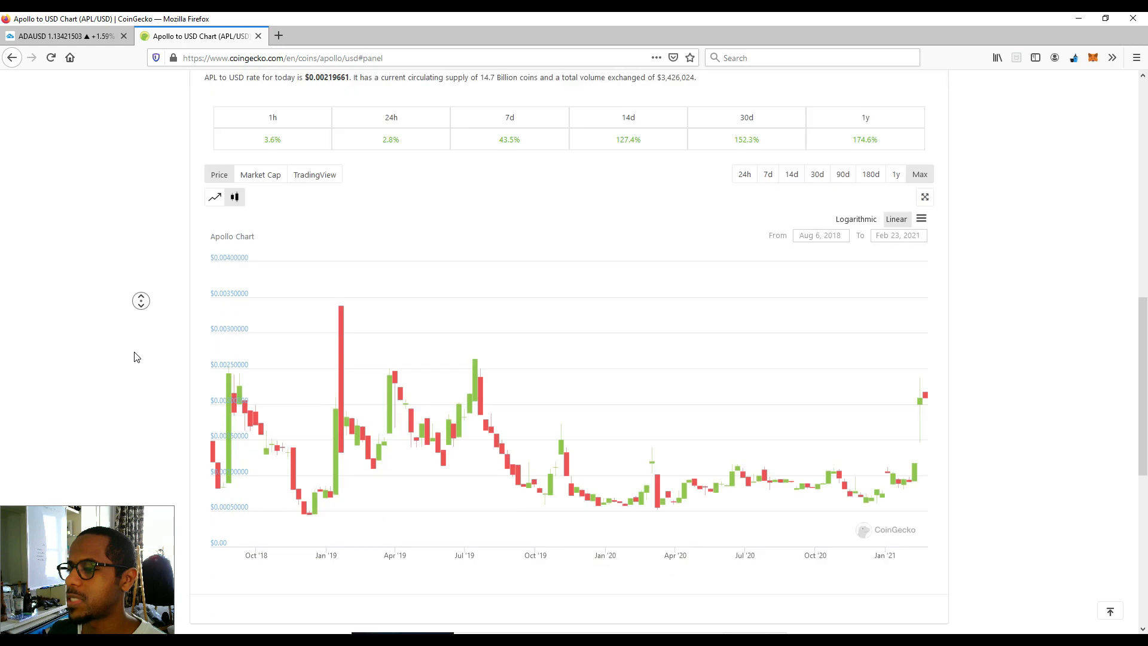
scroll("down", 3)
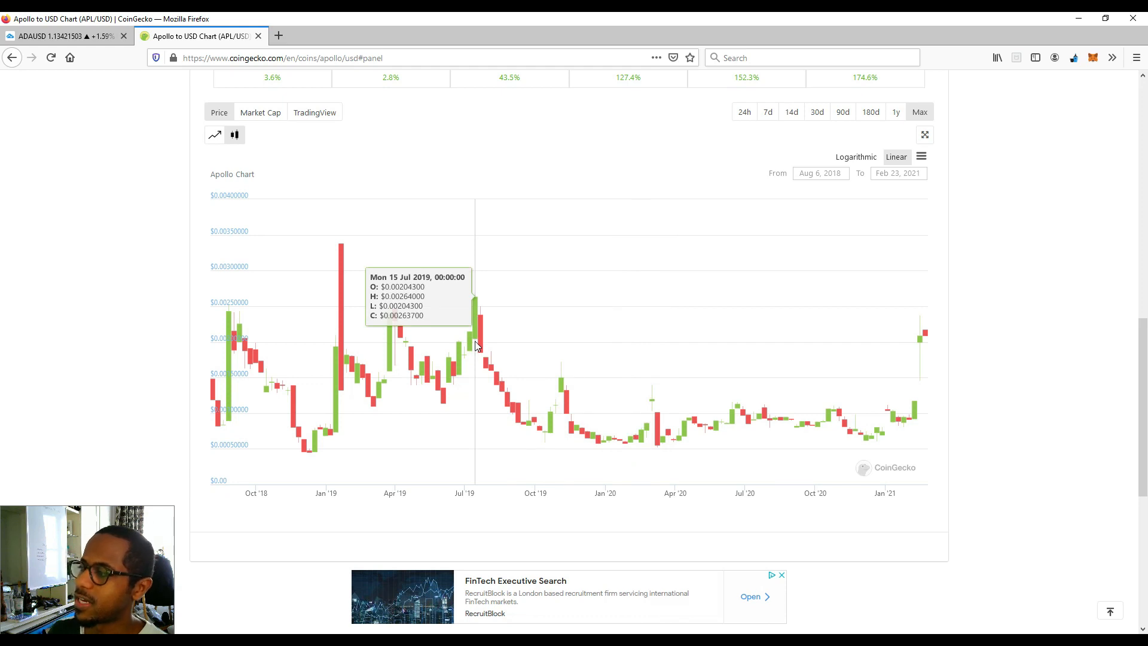
mouse_move(548, 303)
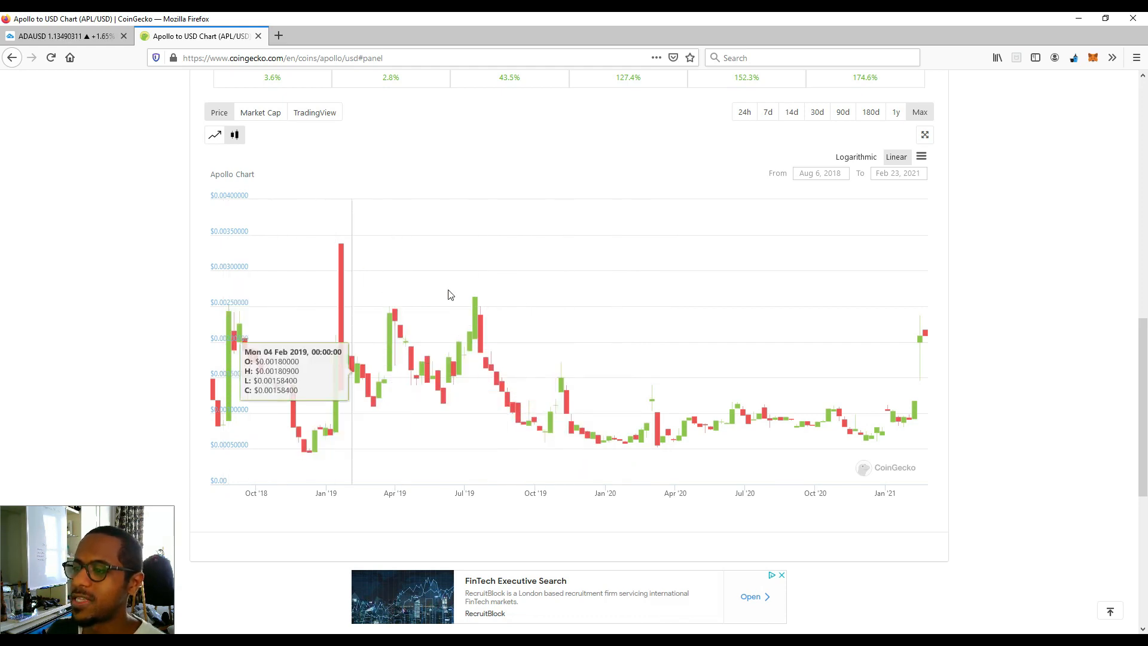
mouse_move(390, 311)
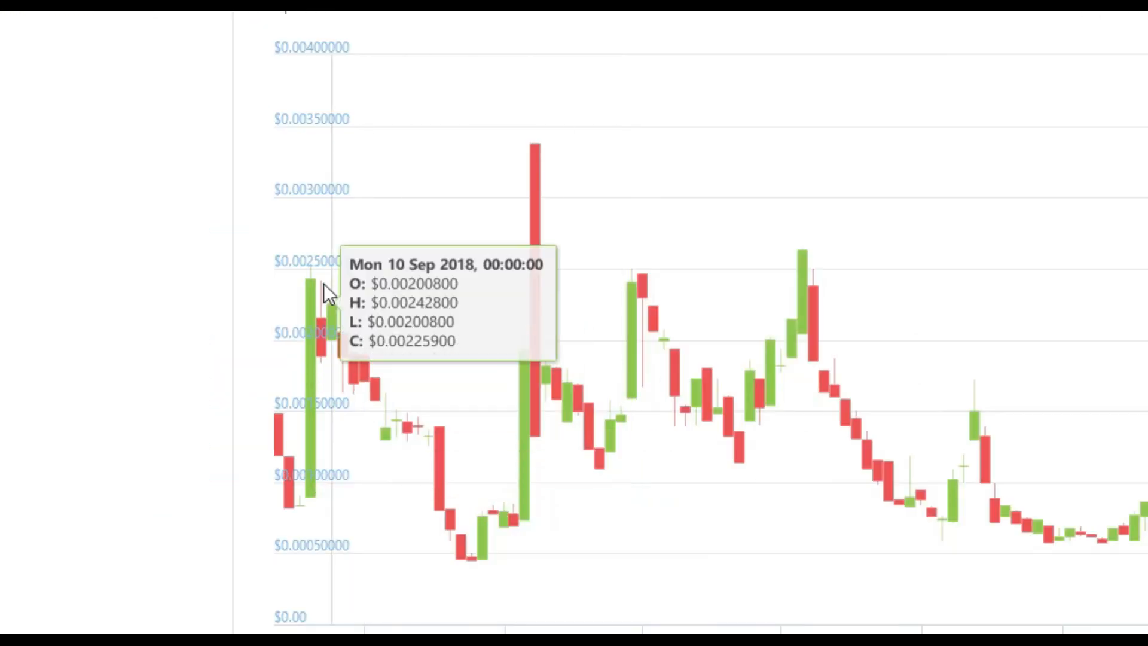
mouse_move(325, 293)
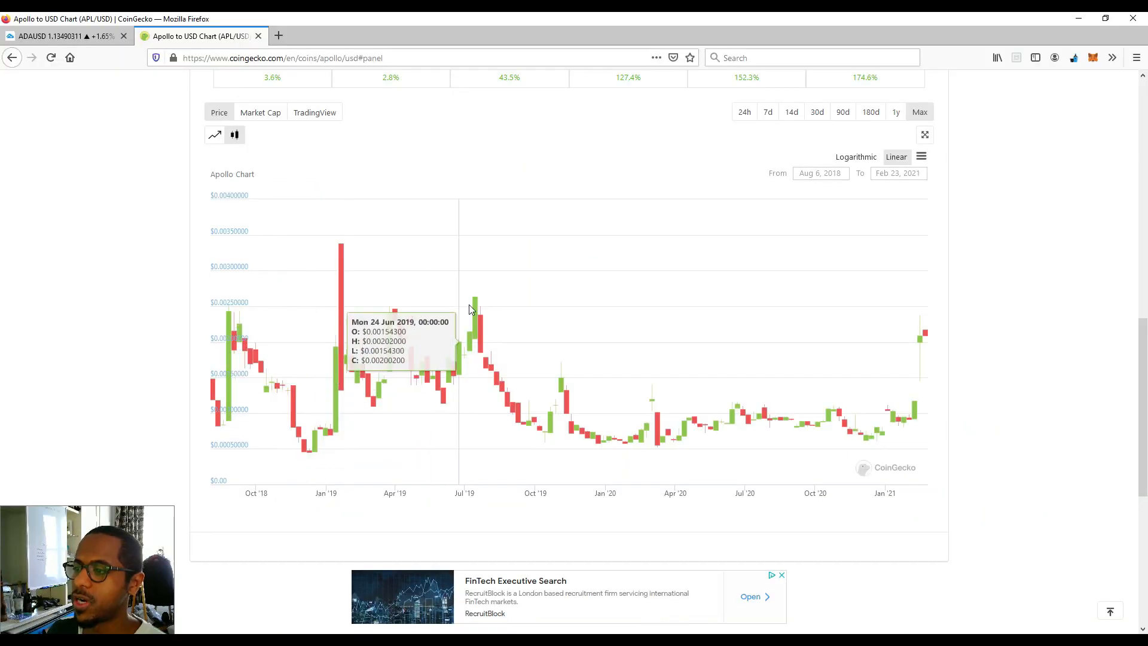
mouse_move(912, 406)
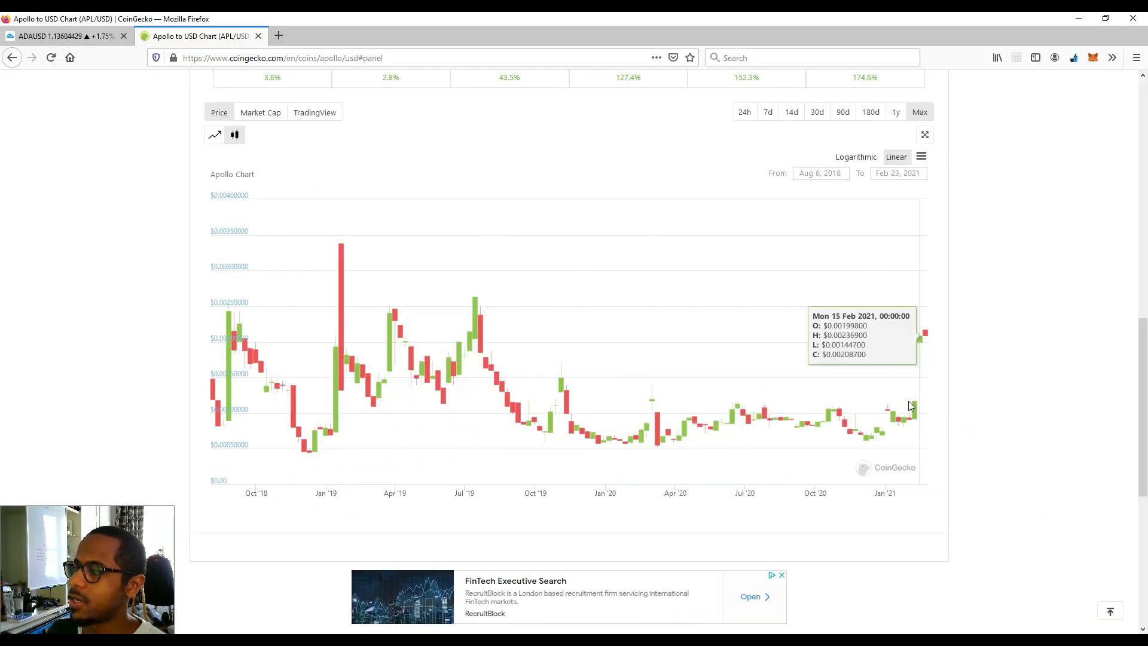
mouse_move(558, 376)
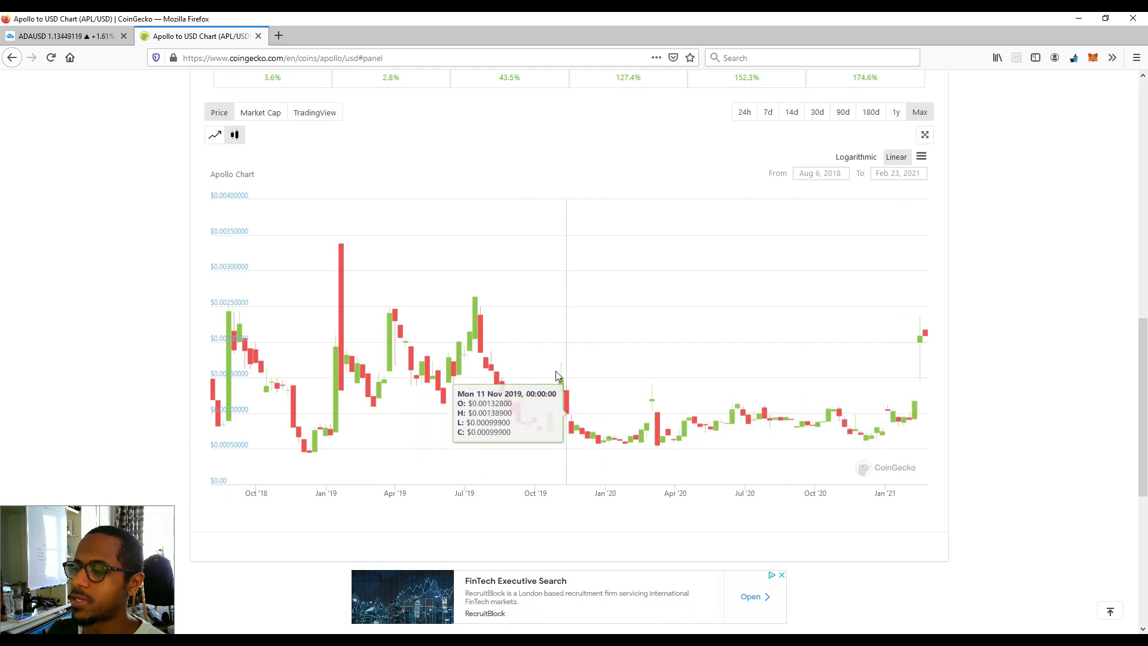
mouse_move(709, 446)
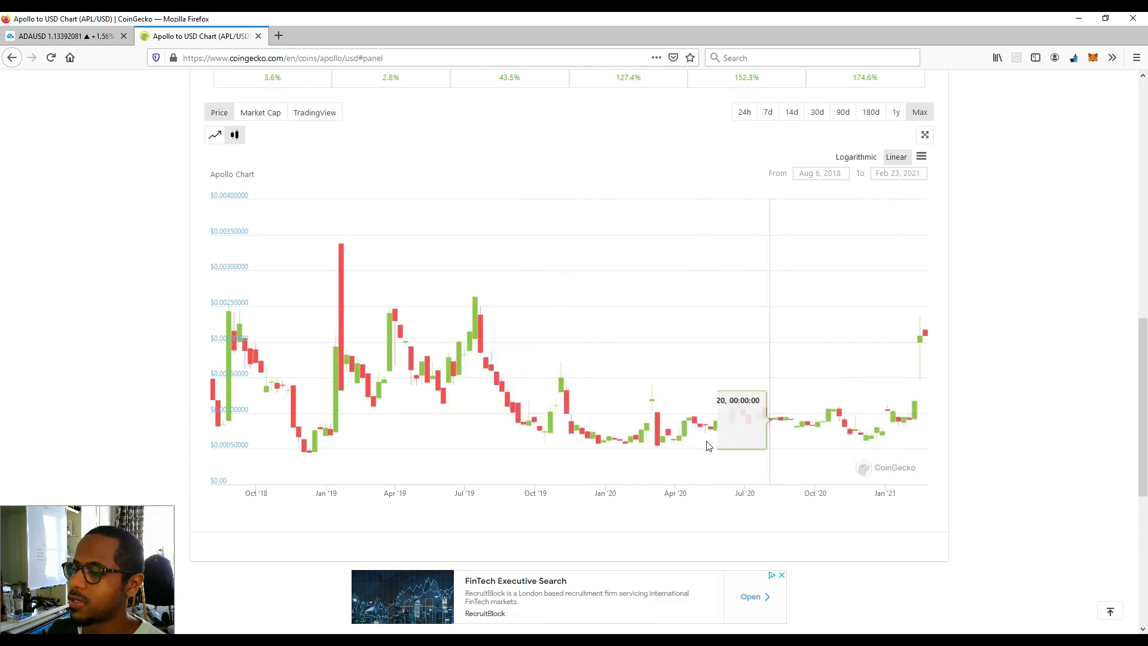
mouse_move(541, 435)
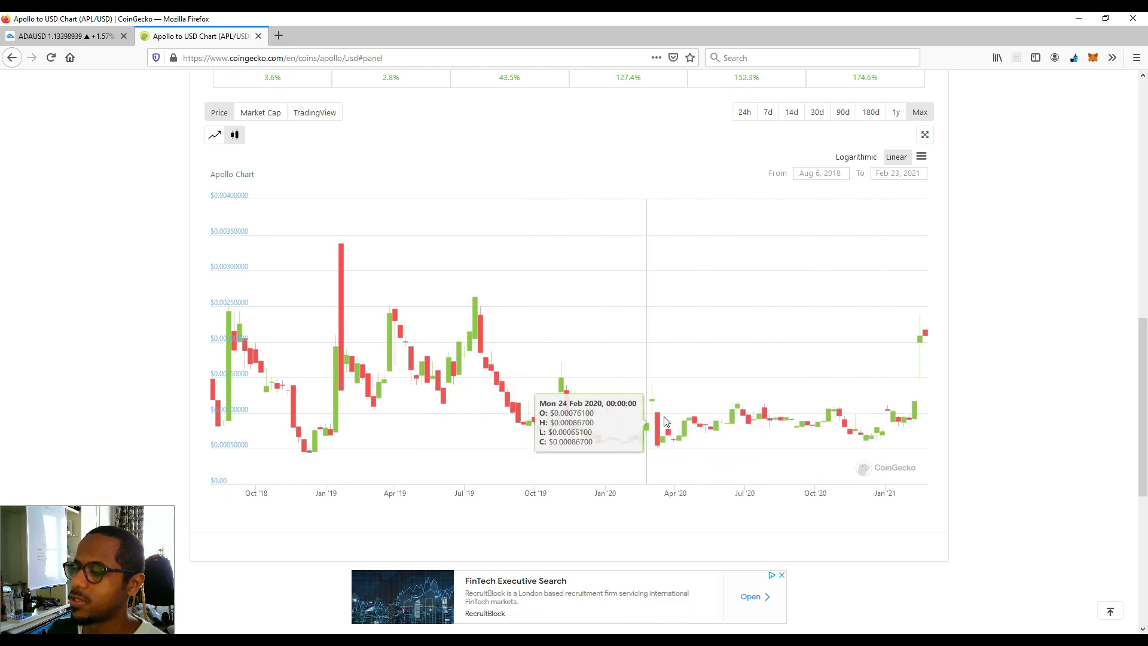
mouse_move(789, 422)
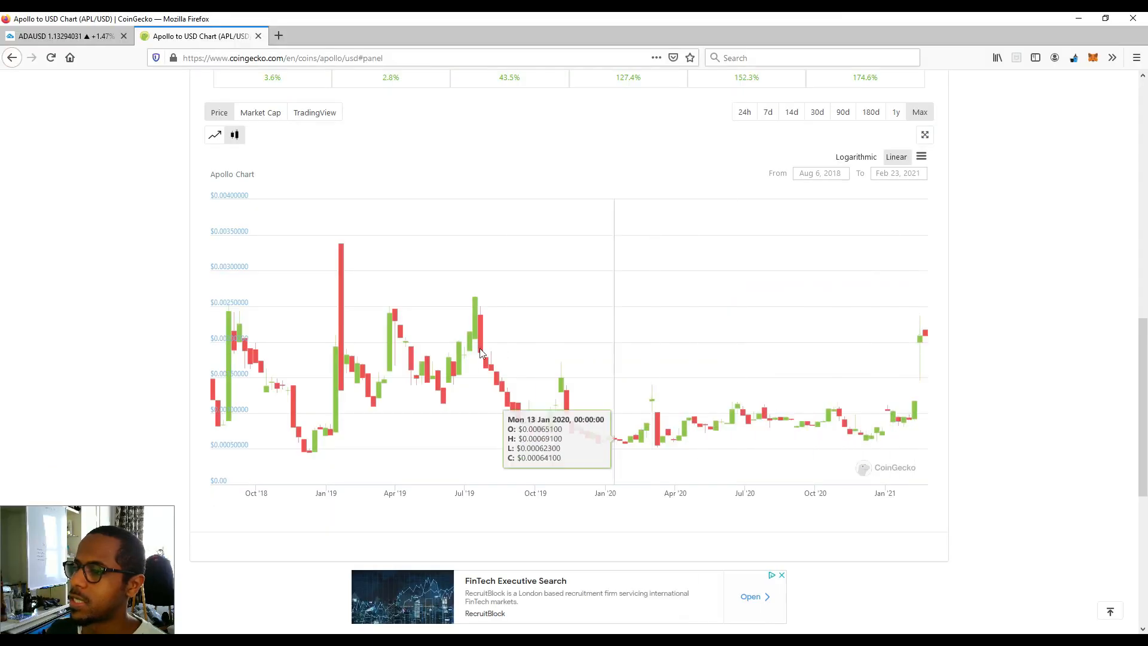
mouse_move(338, 349)
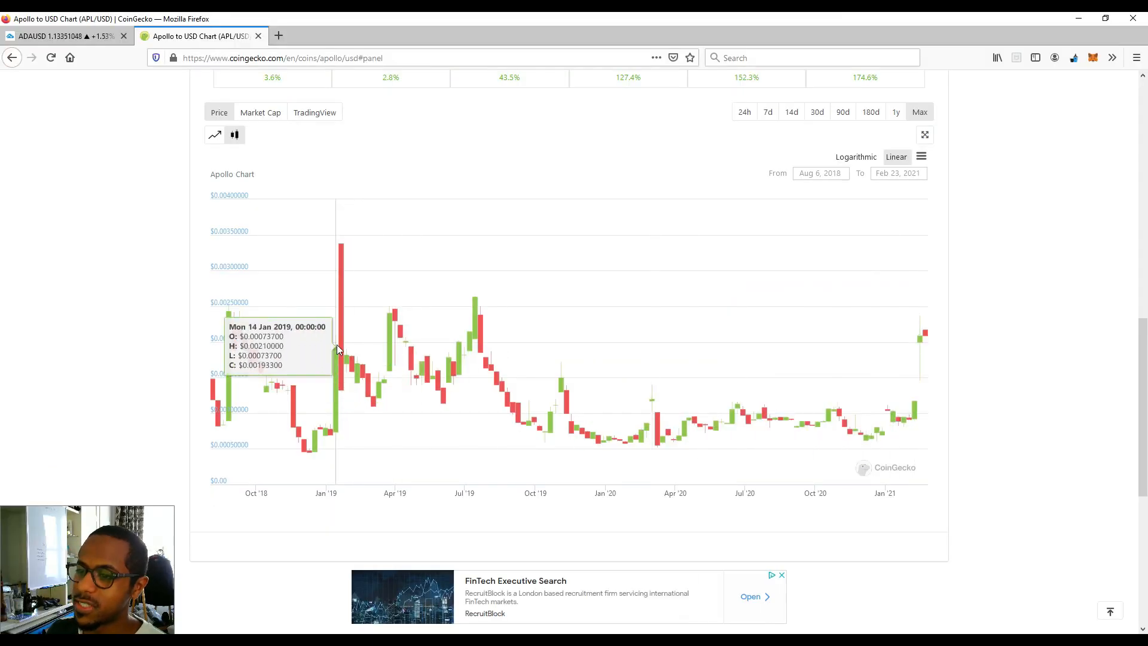
mouse_move(512, 337)
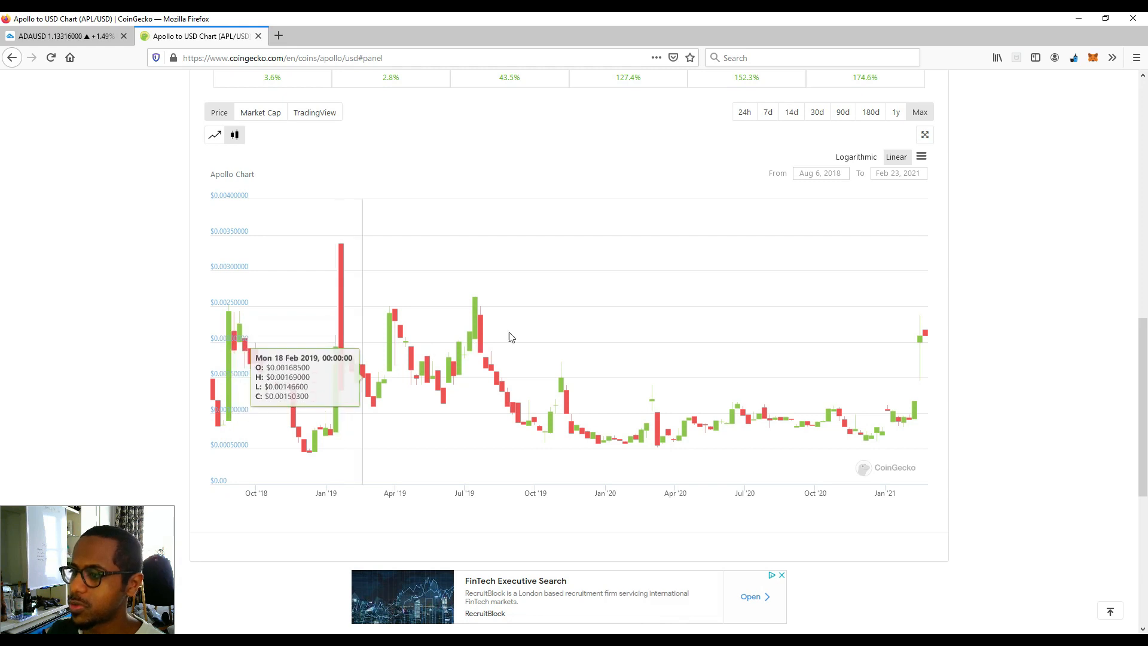
mouse_move(592, 322)
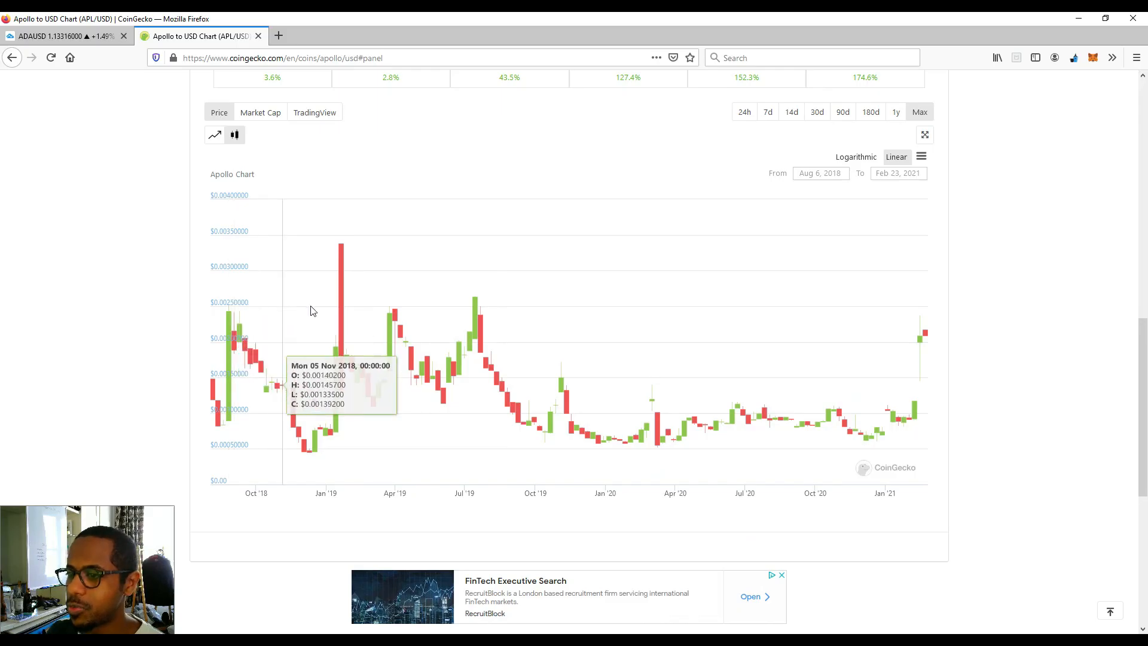
mouse_move(246, 313)
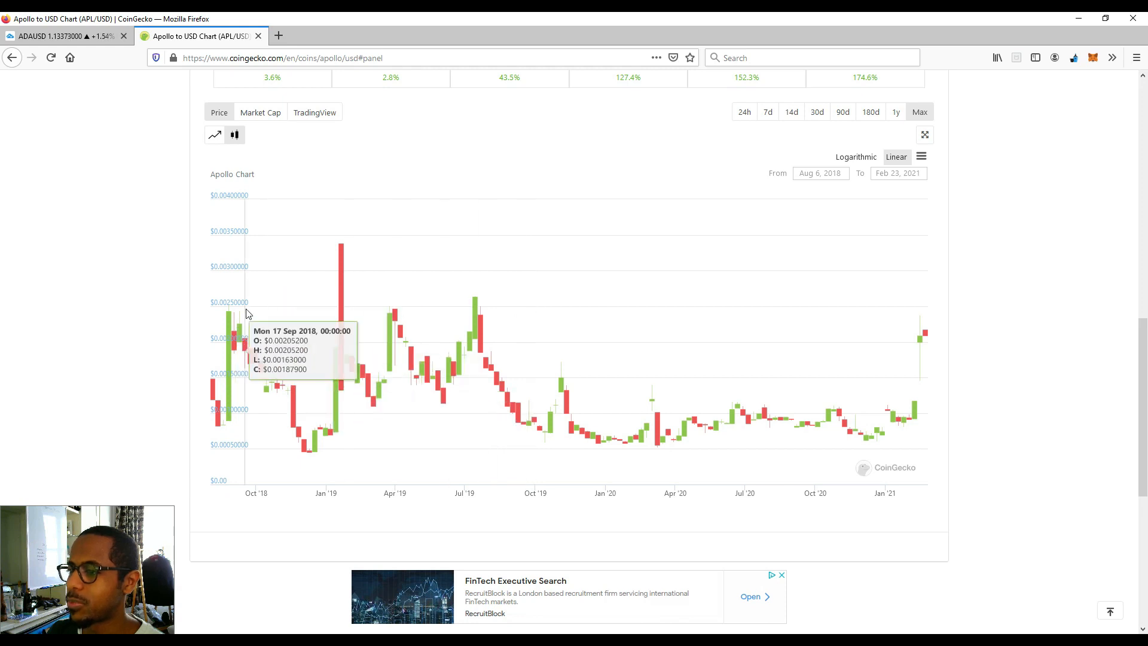
mouse_move(346, 247)
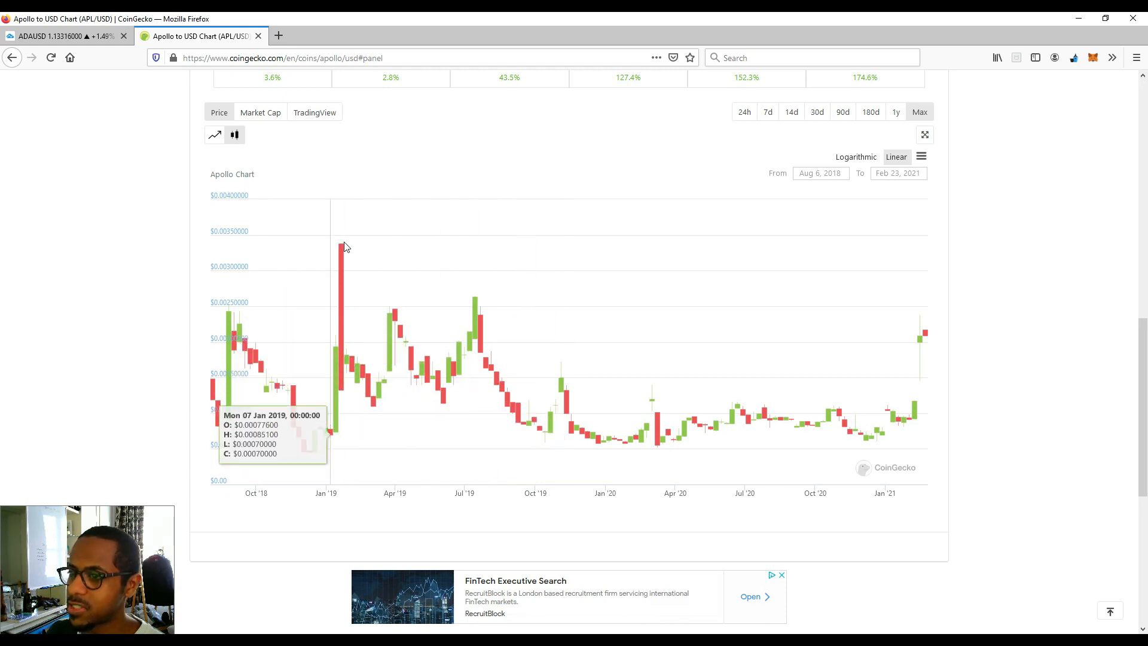
mouse_move(571, 305)
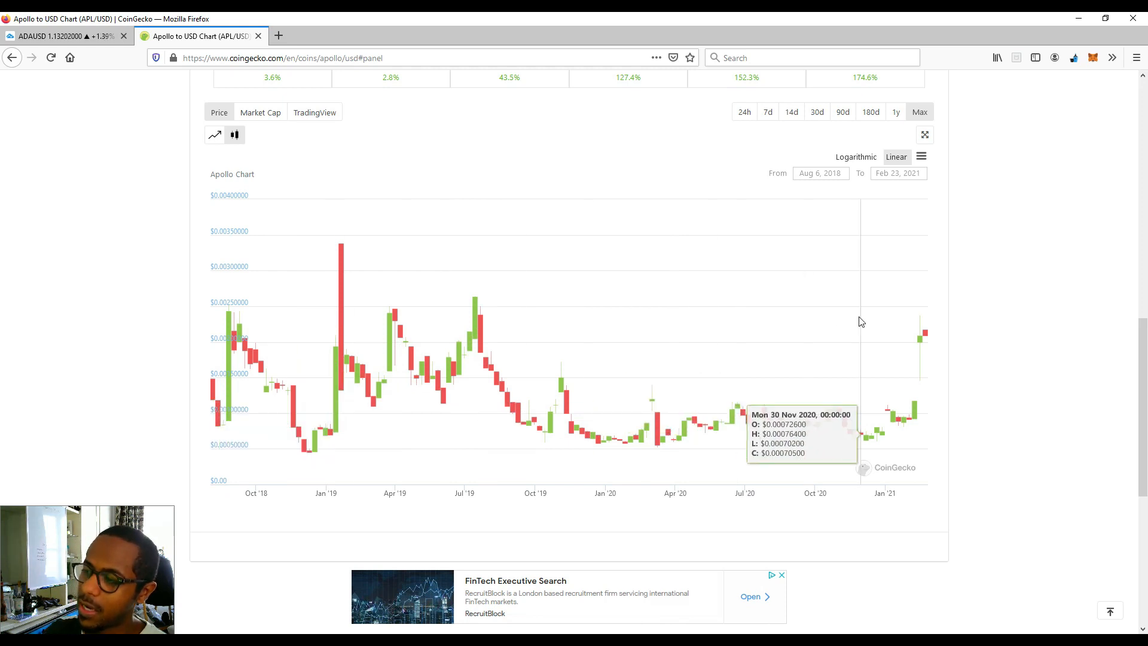
mouse_move(893, 329)
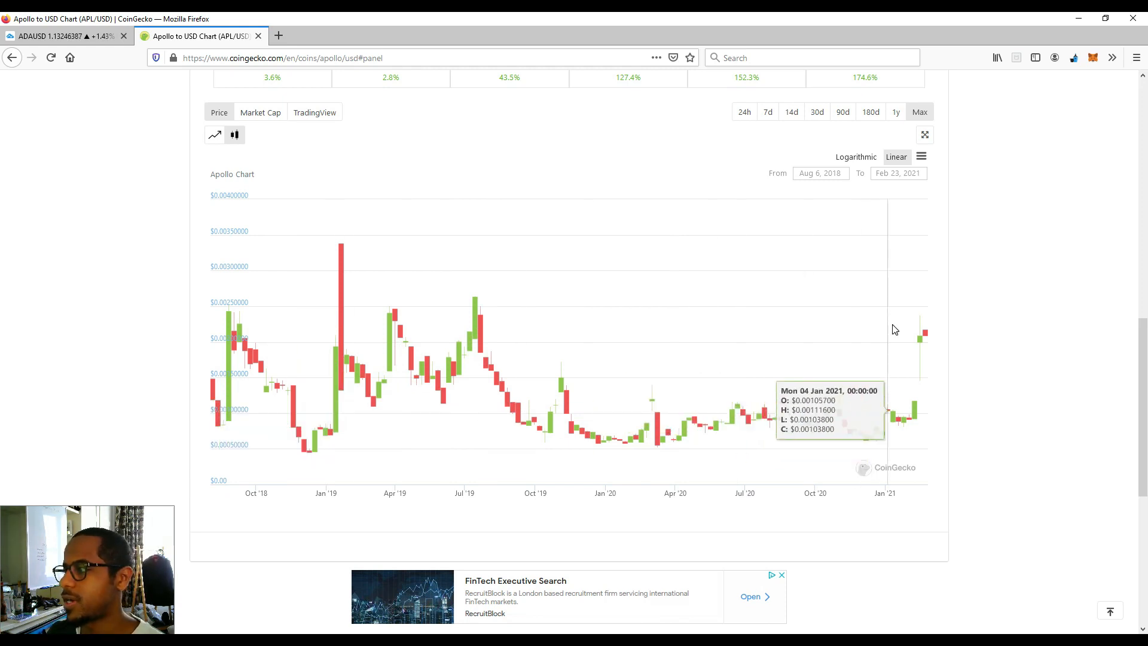
mouse_move(891, 407)
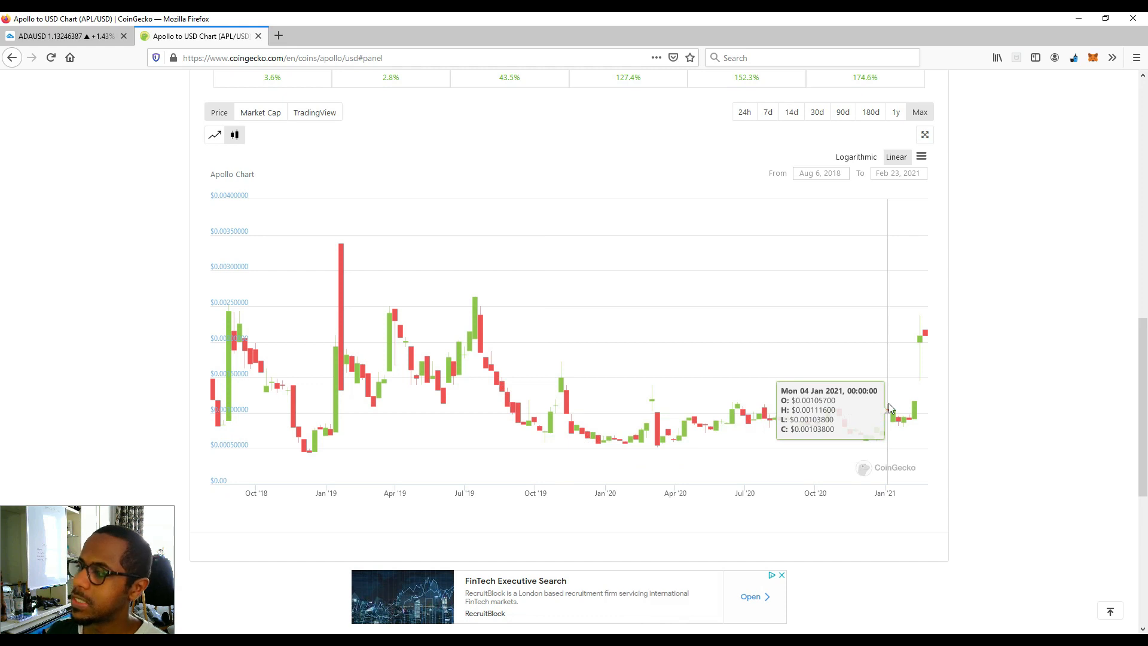
mouse_move(970, 342)
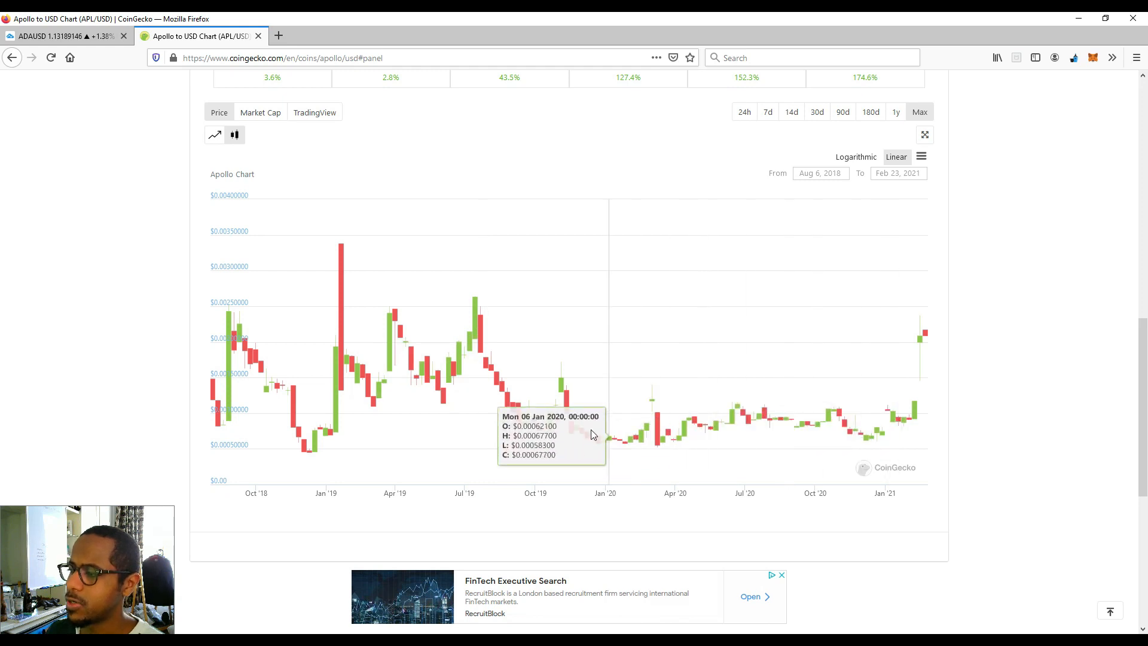
mouse_move(926, 315)
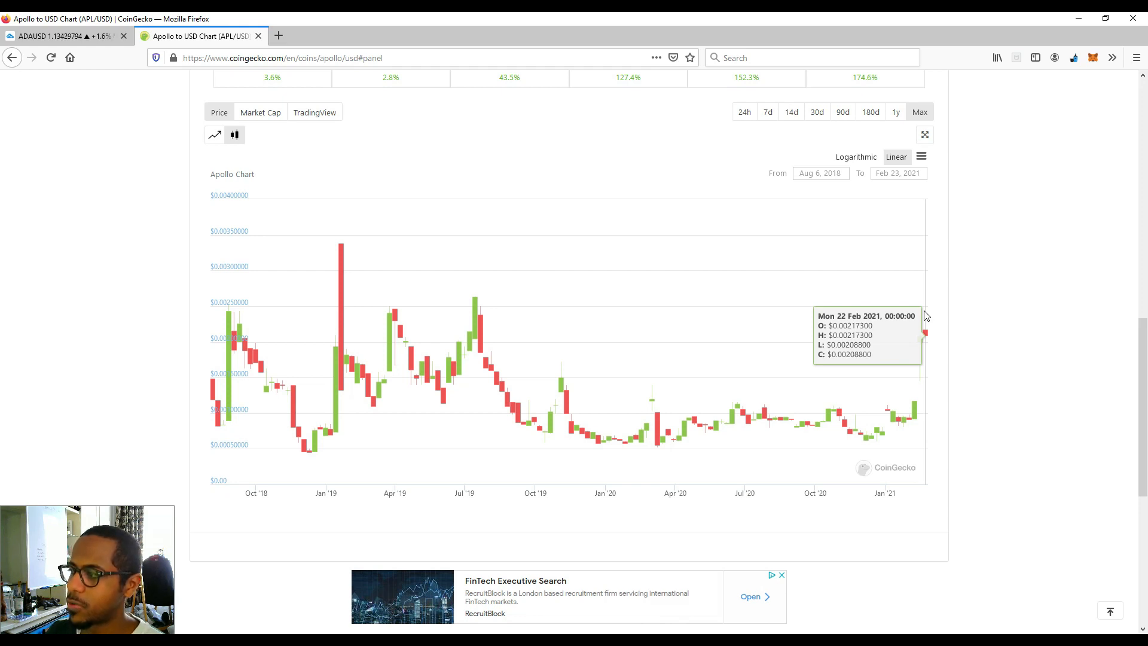
mouse_move(500, 301)
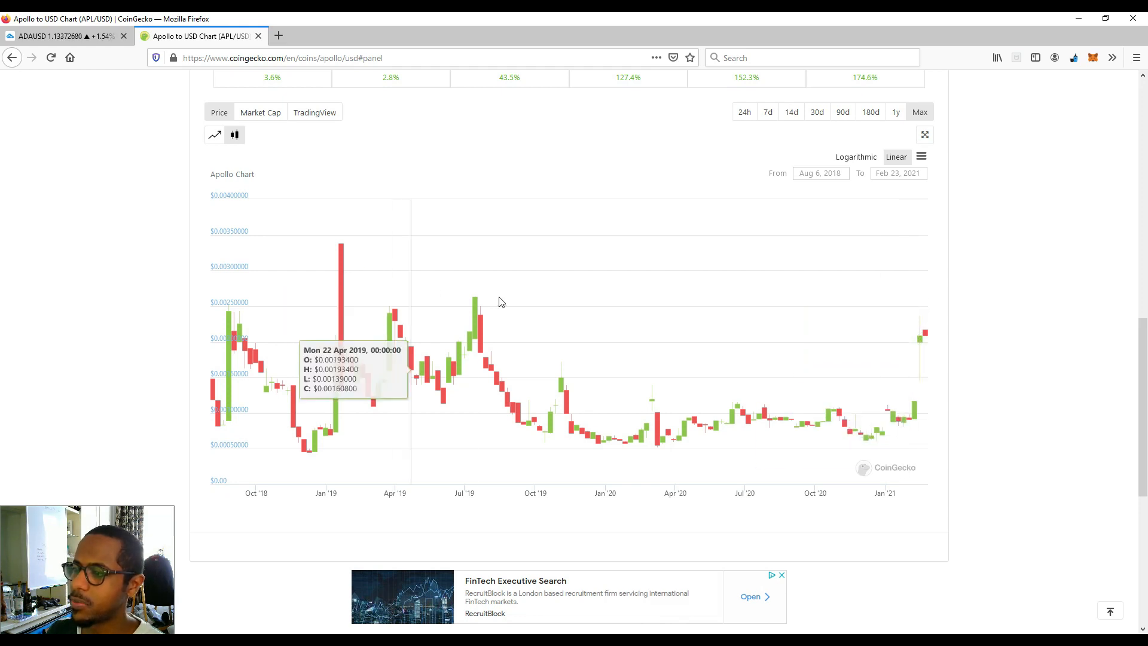
mouse_move(412, 302)
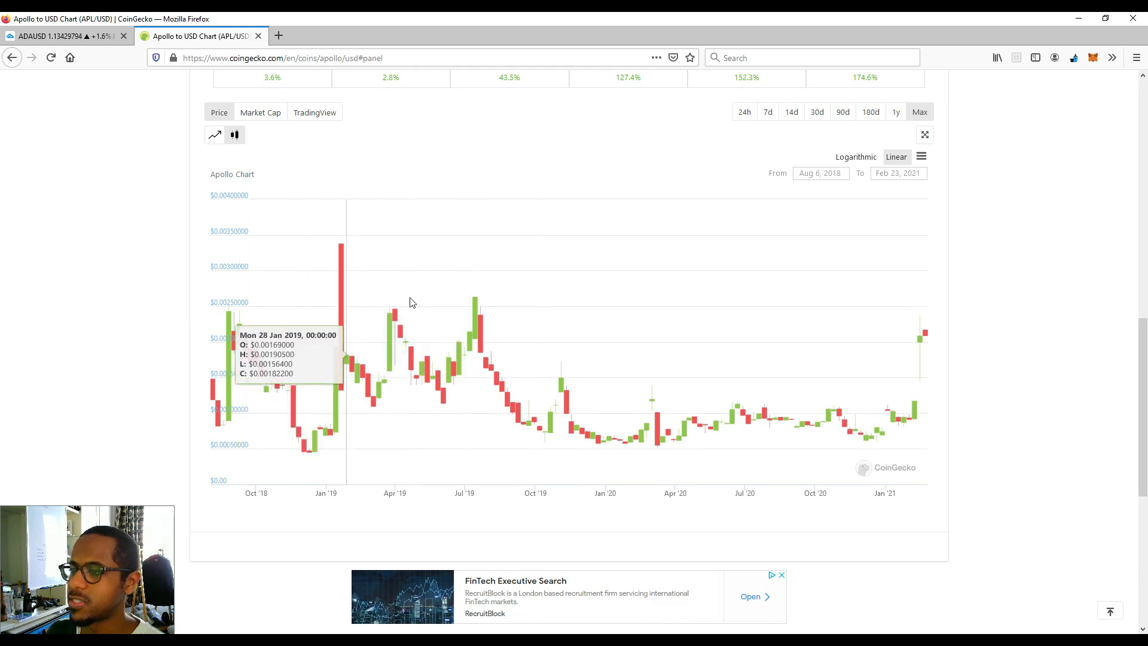
mouse_move(912, 333)
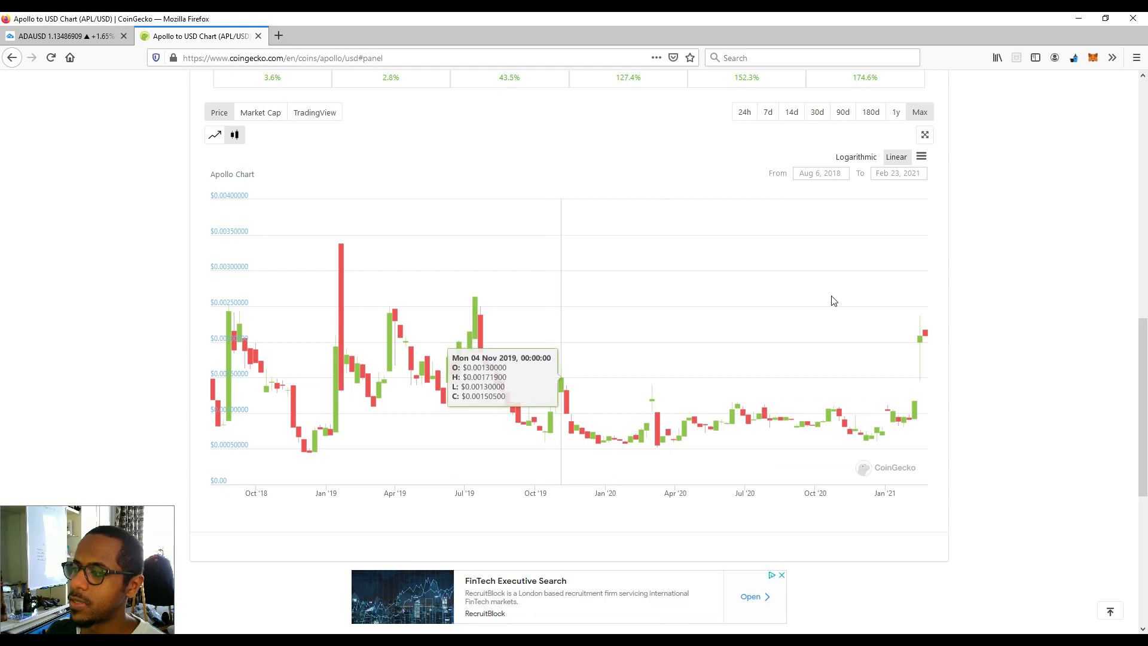
mouse_move(925, 312)
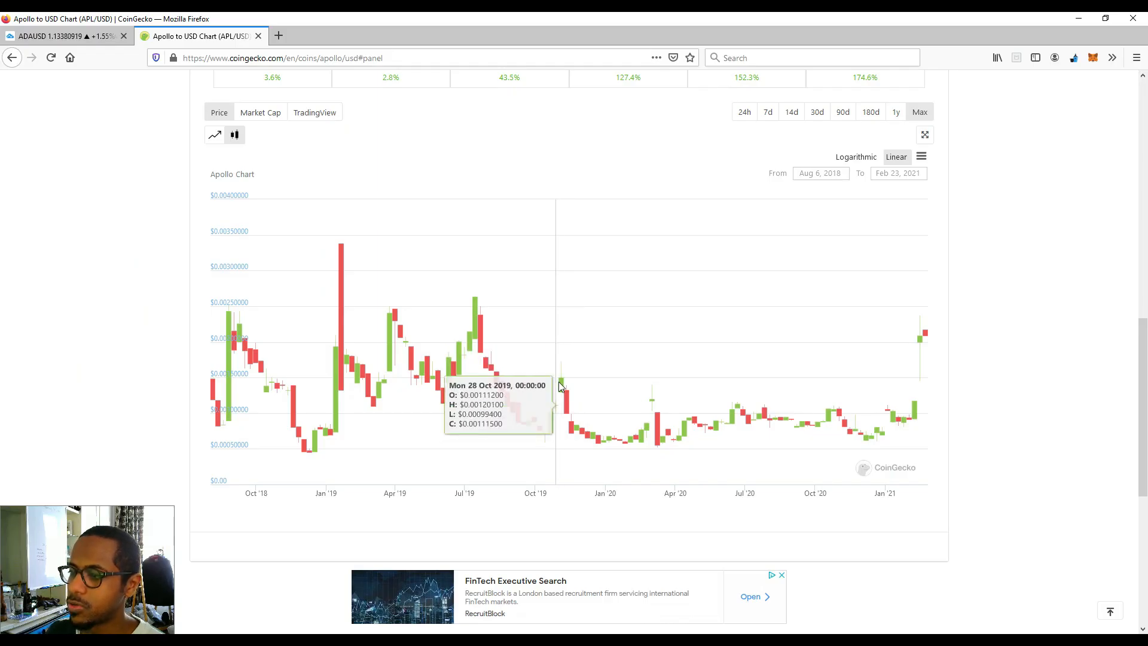
mouse_move(920, 345)
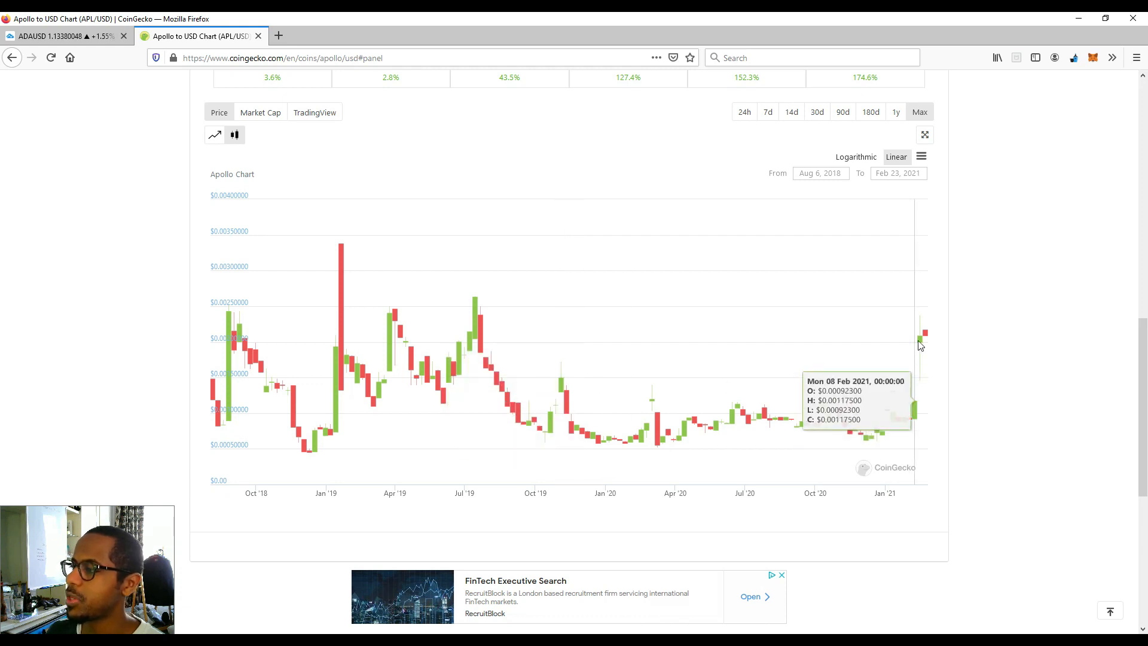
mouse_move(564, 383)
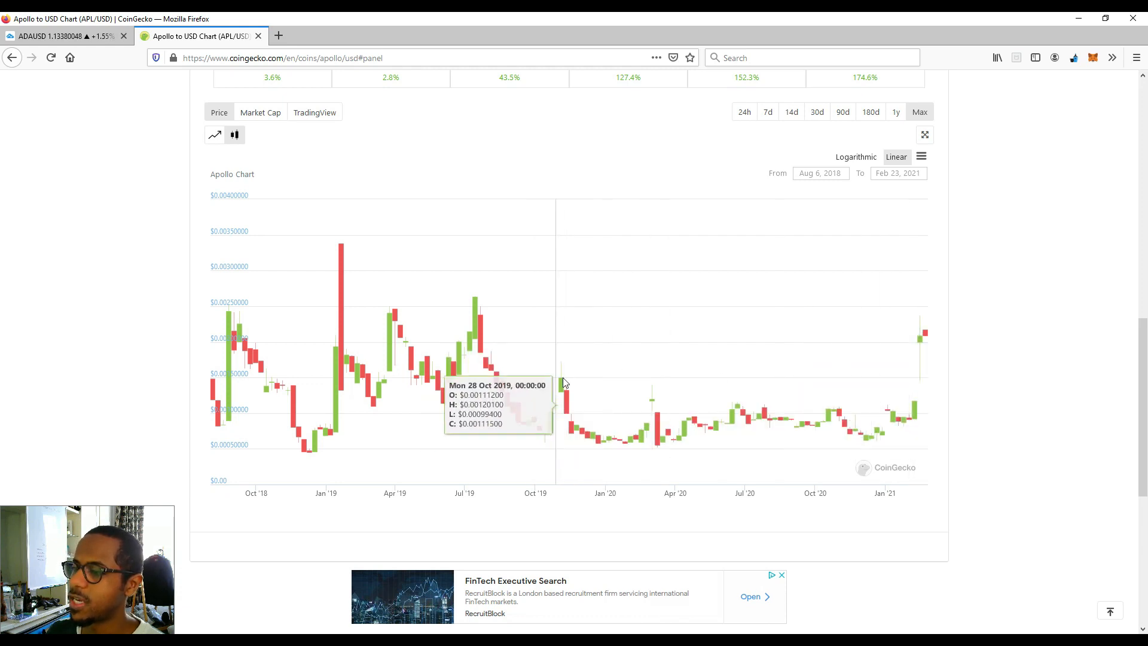
mouse_move(938, 327)
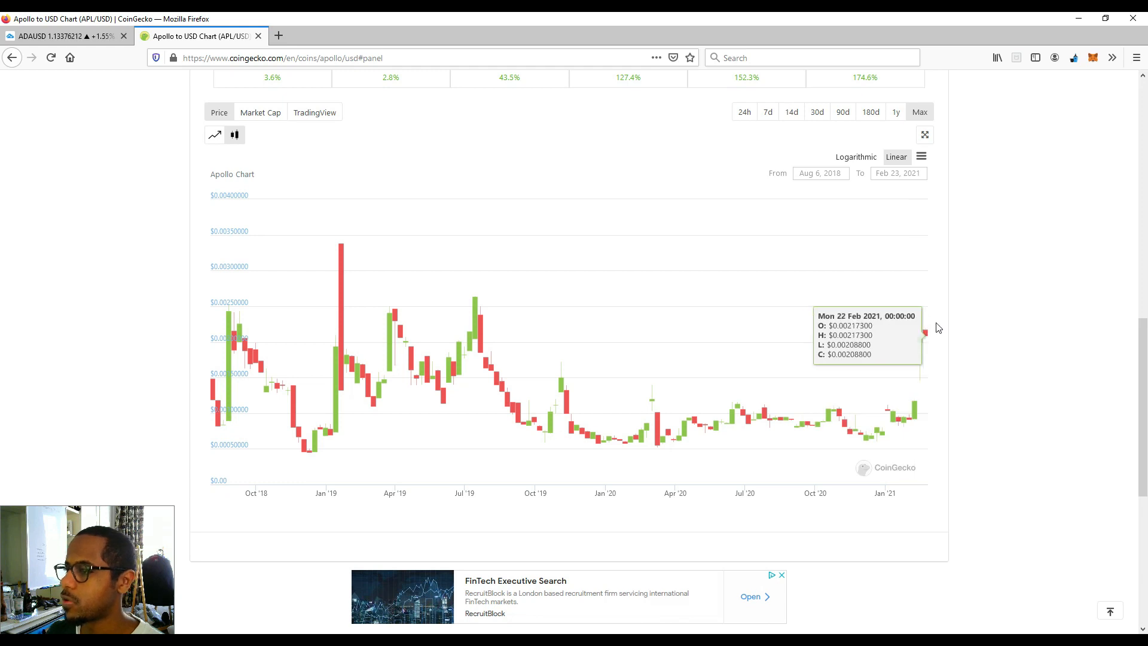
mouse_move(922, 356)
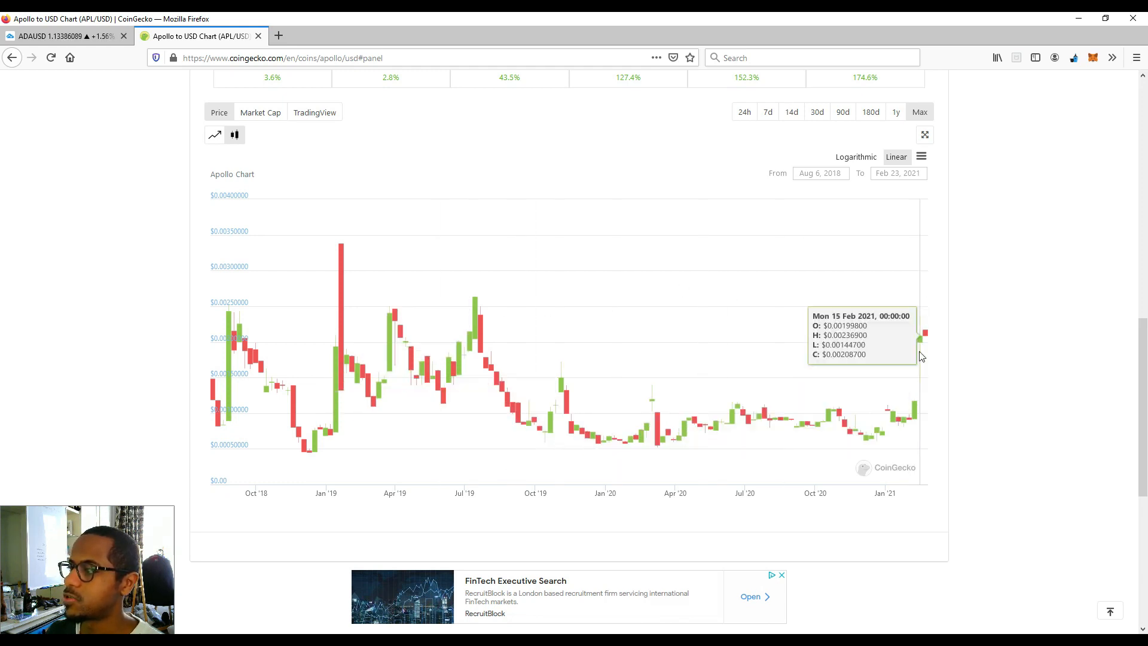
mouse_move(483, 312)
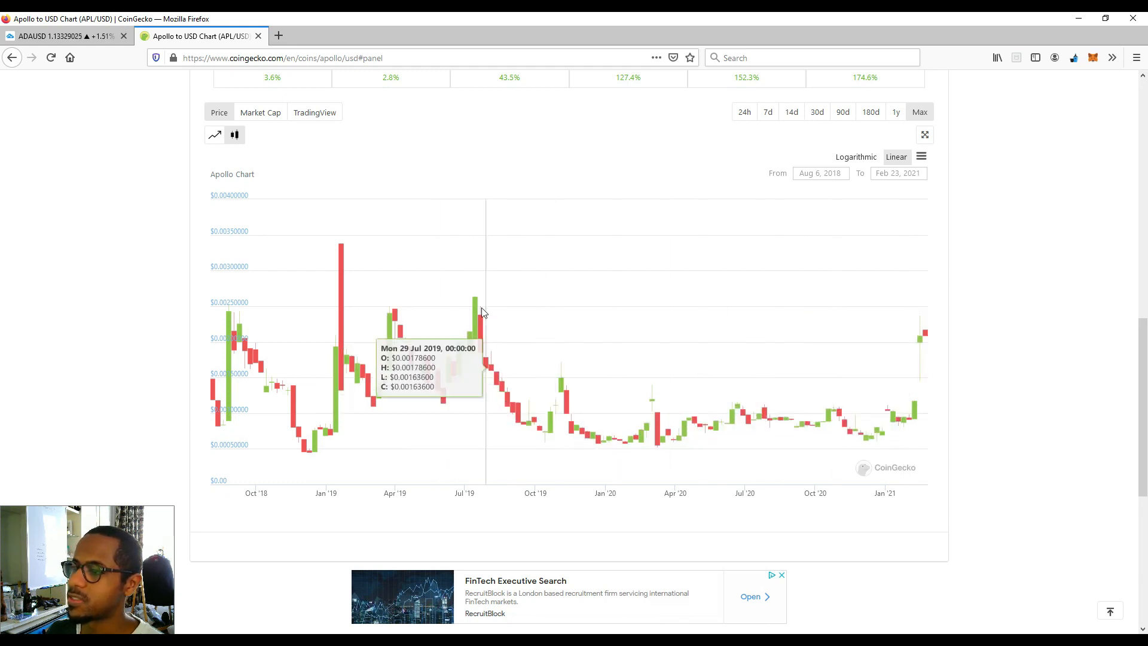
mouse_move(747, 229)
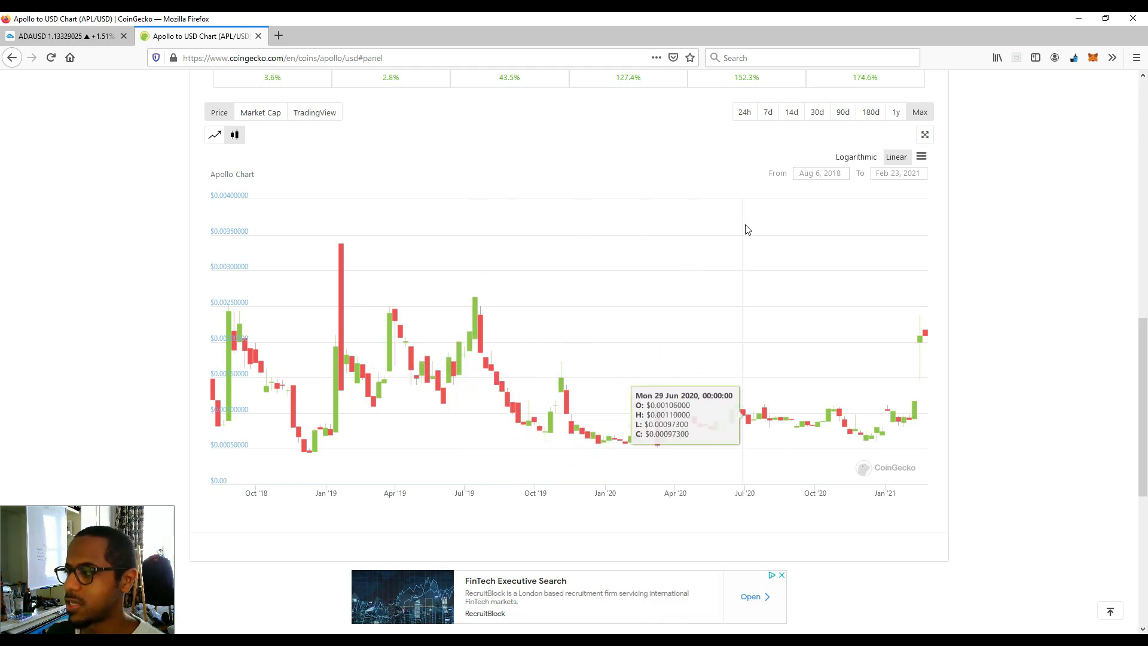
mouse_move(572, 379)
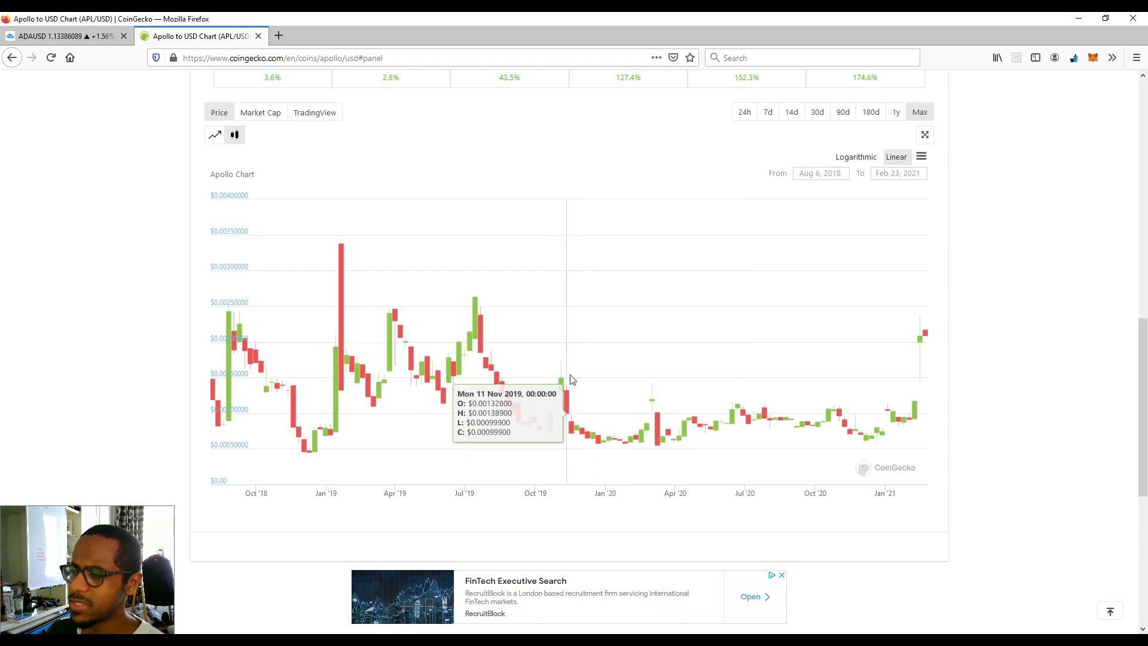
mouse_move(493, 307)
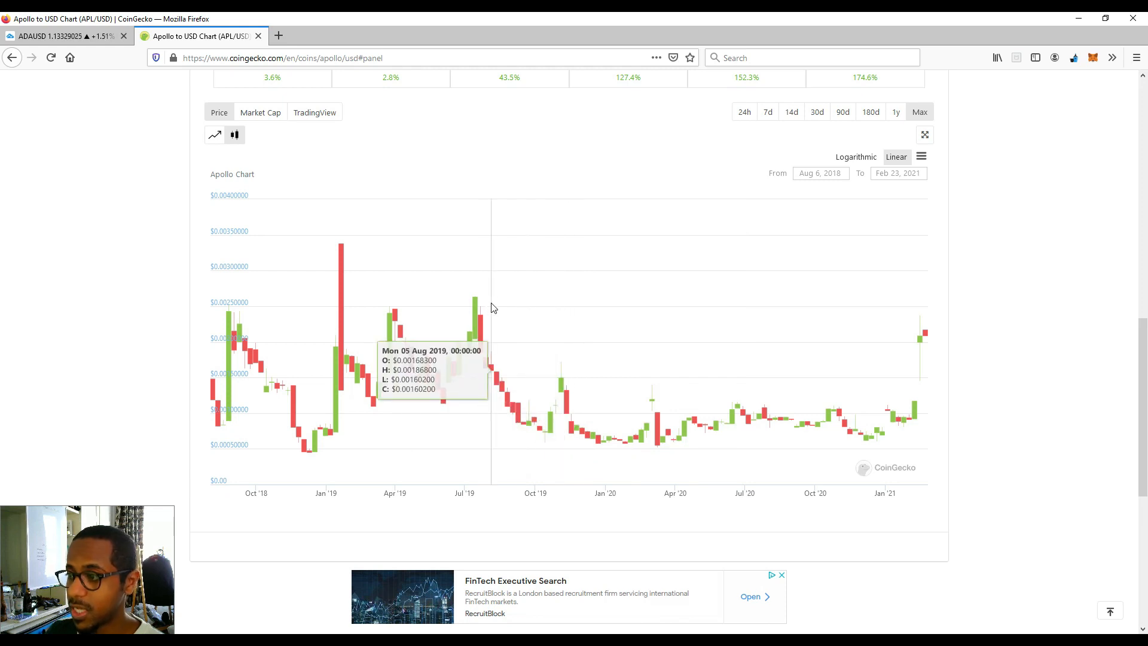
mouse_move(581, 386)
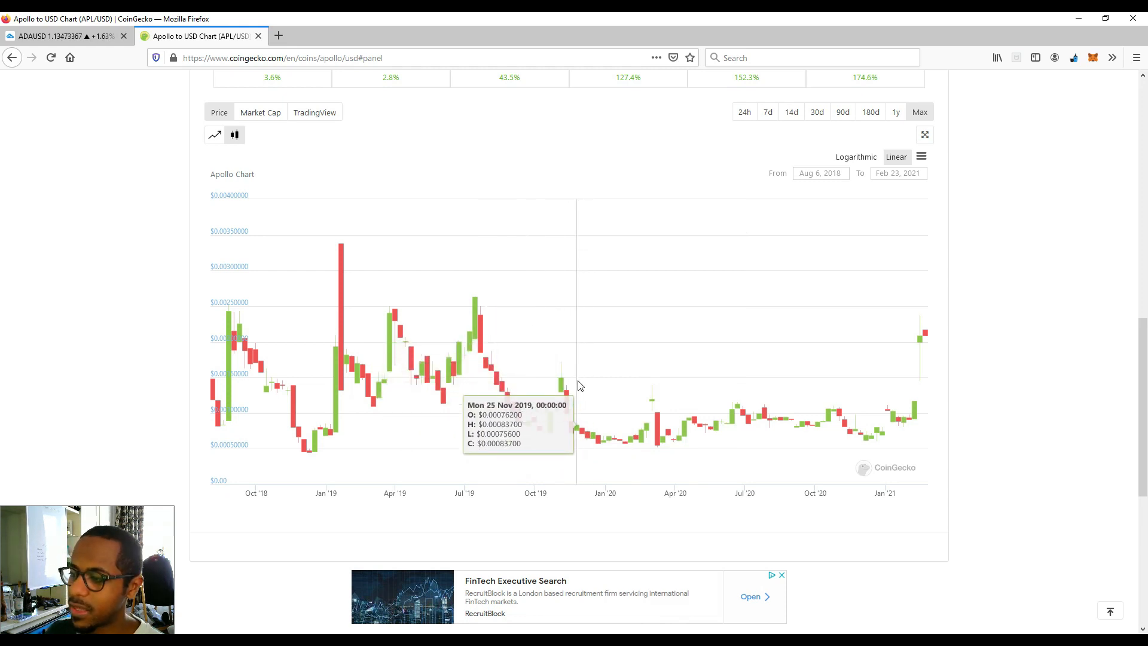
mouse_move(754, 360)
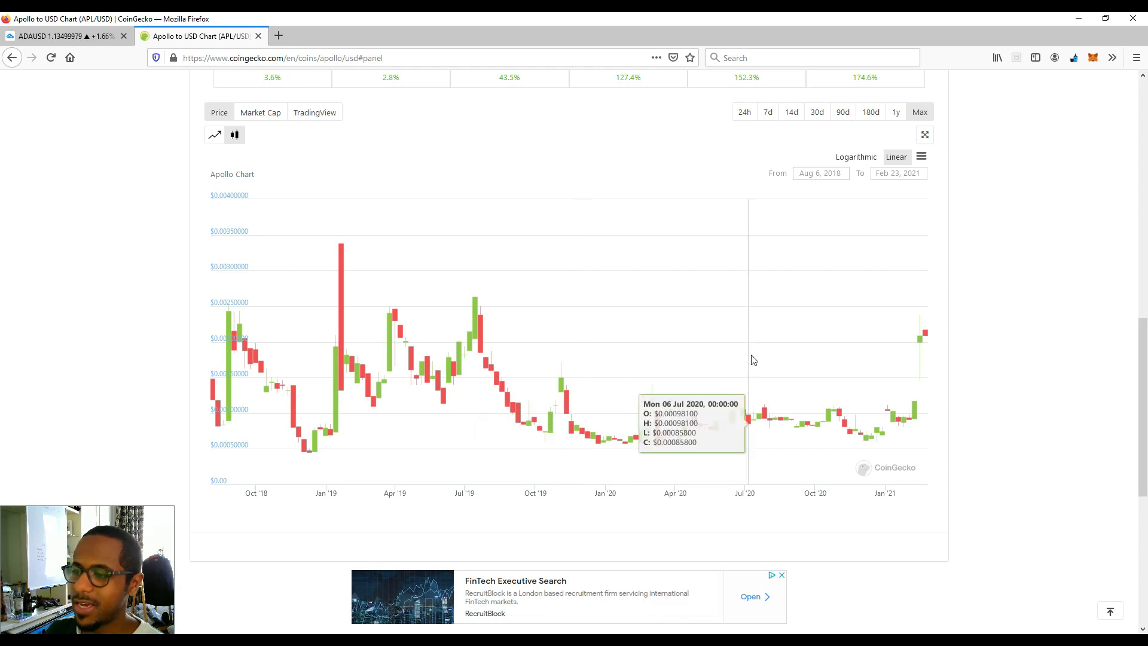
mouse_move(553, 318)
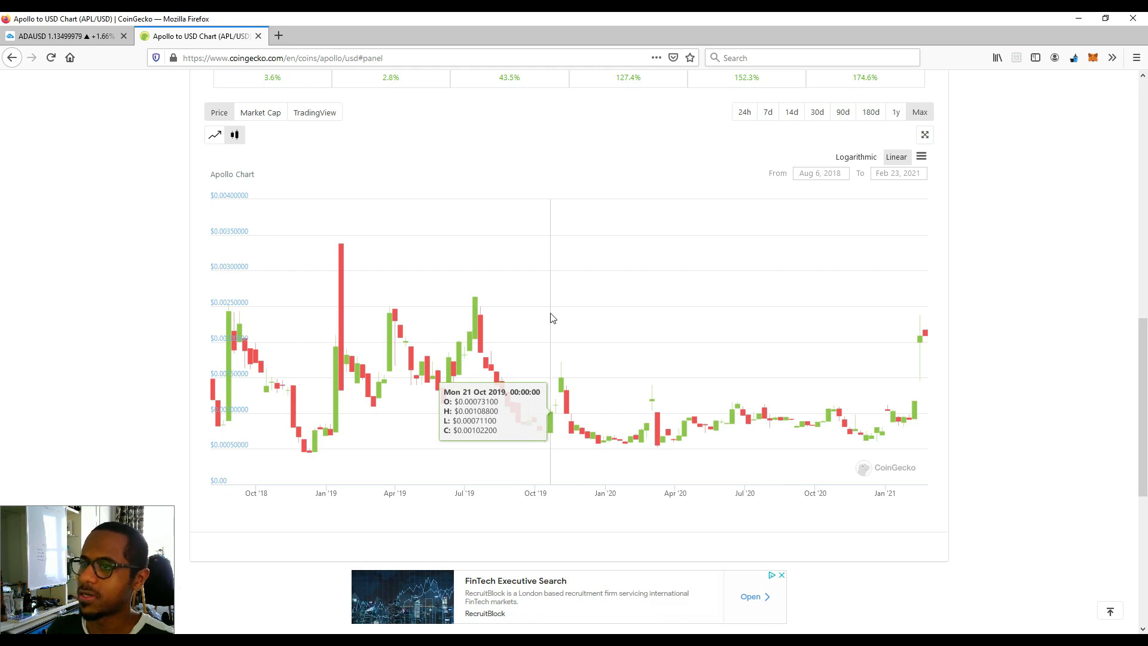
mouse_move(271, 404)
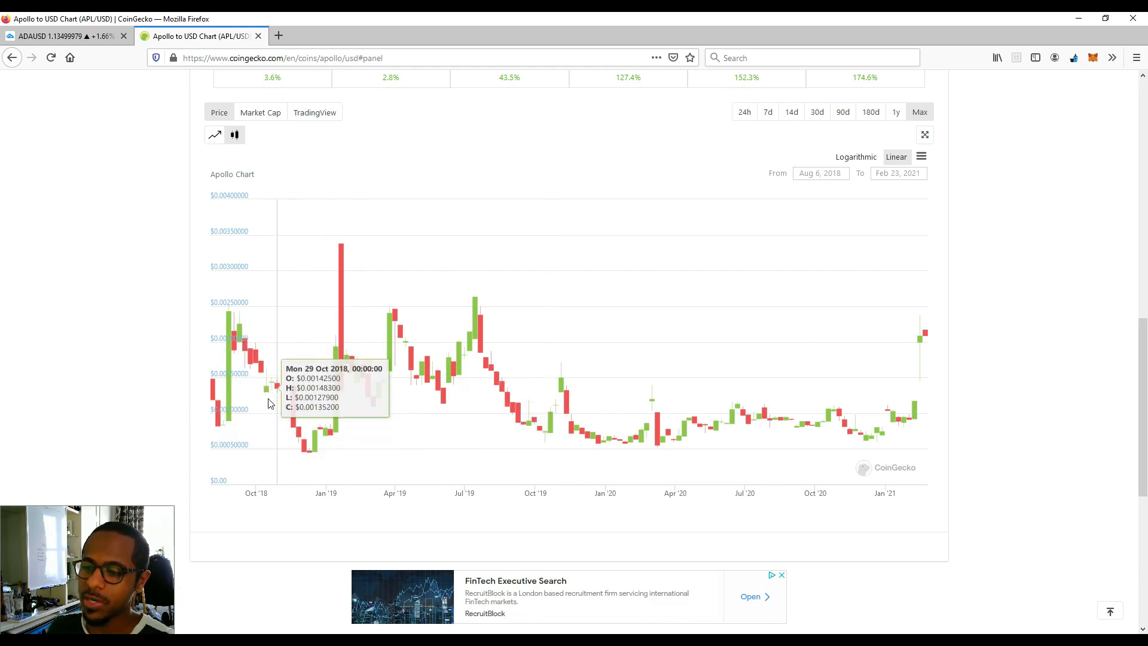
mouse_move(420, 320)
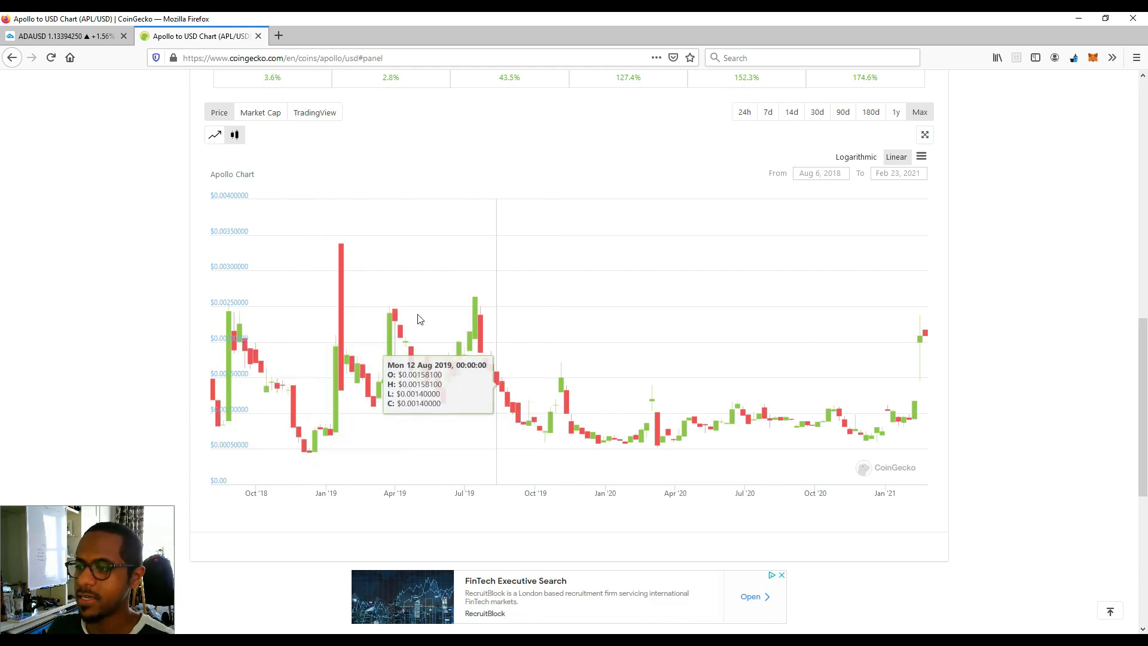
mouse_move(272, 351)
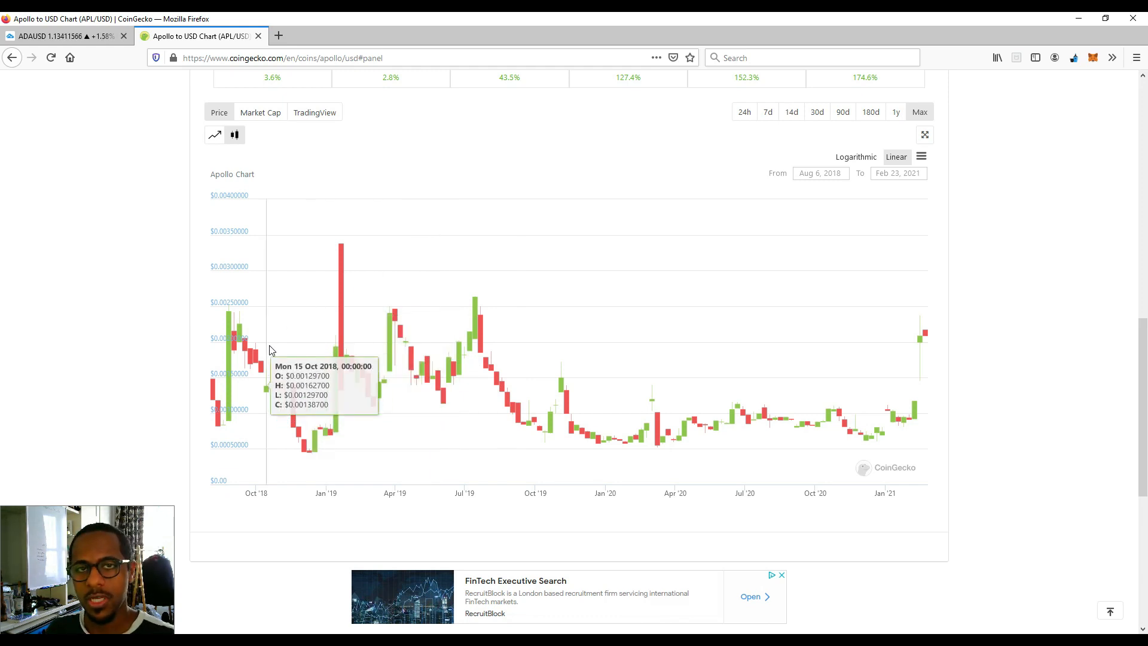
Step: Return to the ADAUSD TradingView tab showing Cardano near 1.133
left_click(71, 36)
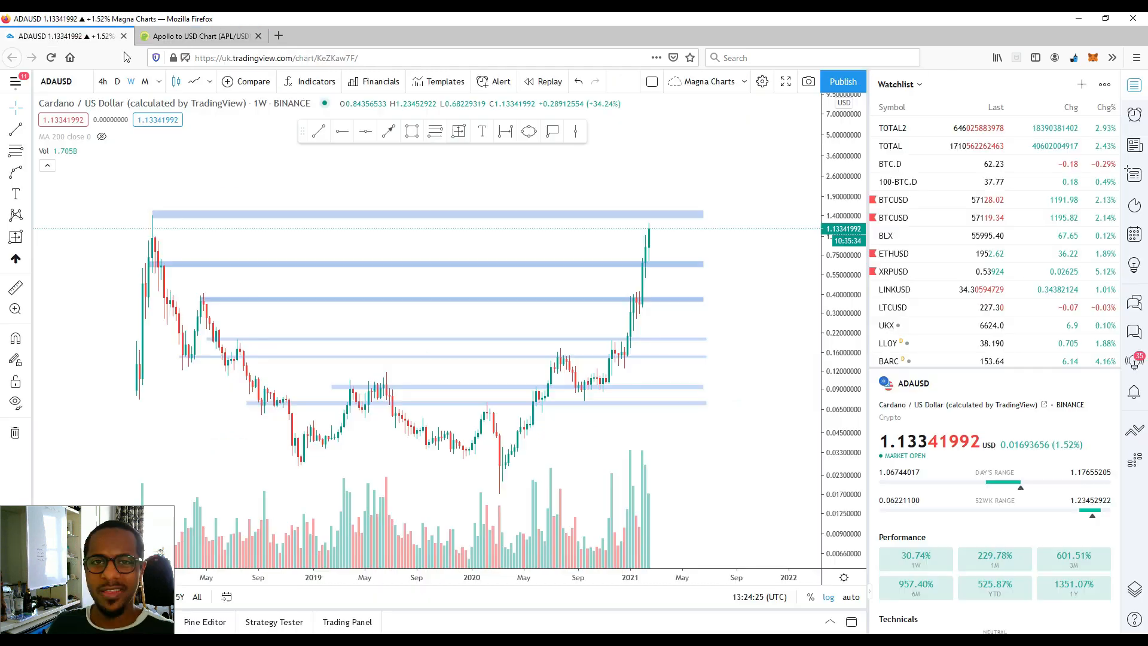